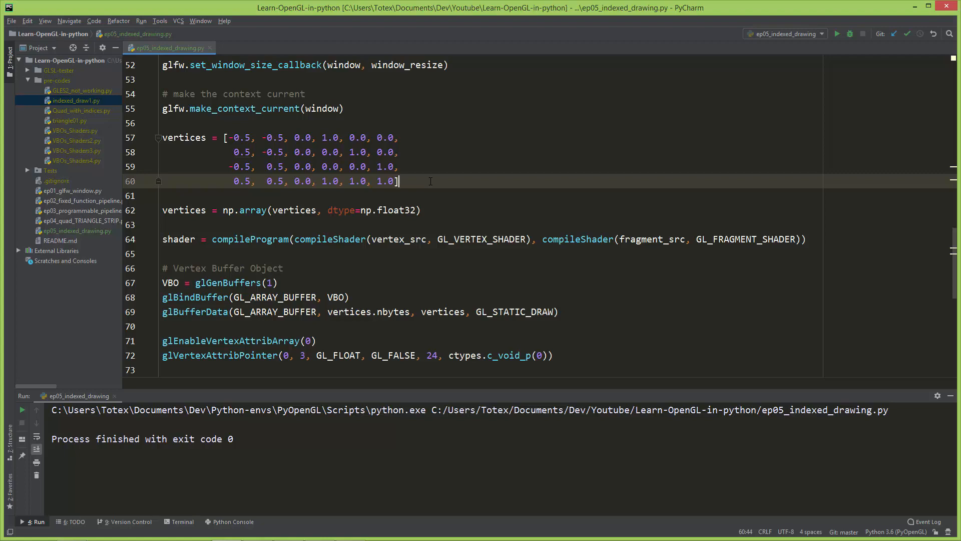
mouse_move(881, 13)
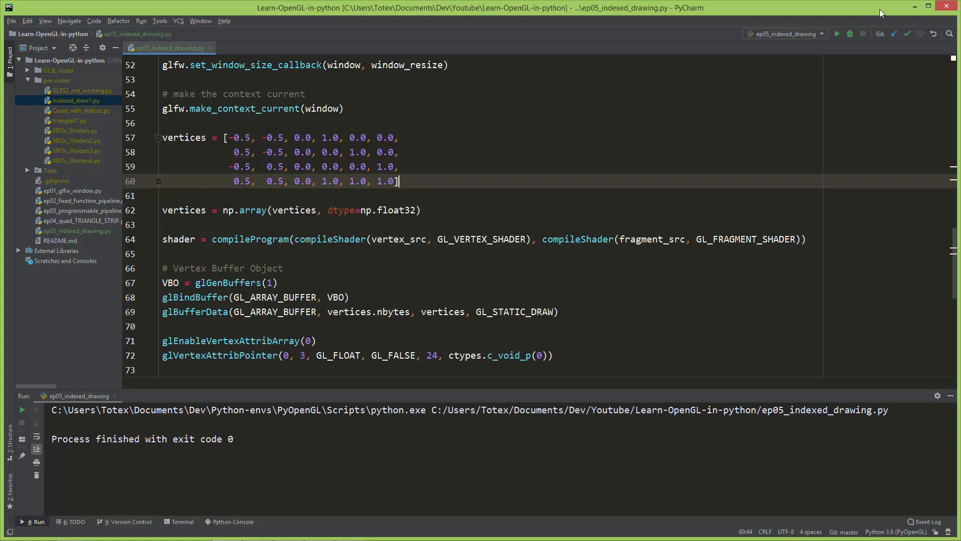
Step: Run the quad script, then add indices = [0, 1, 2, 1, 2, 3] below vertices
click(837, 34)
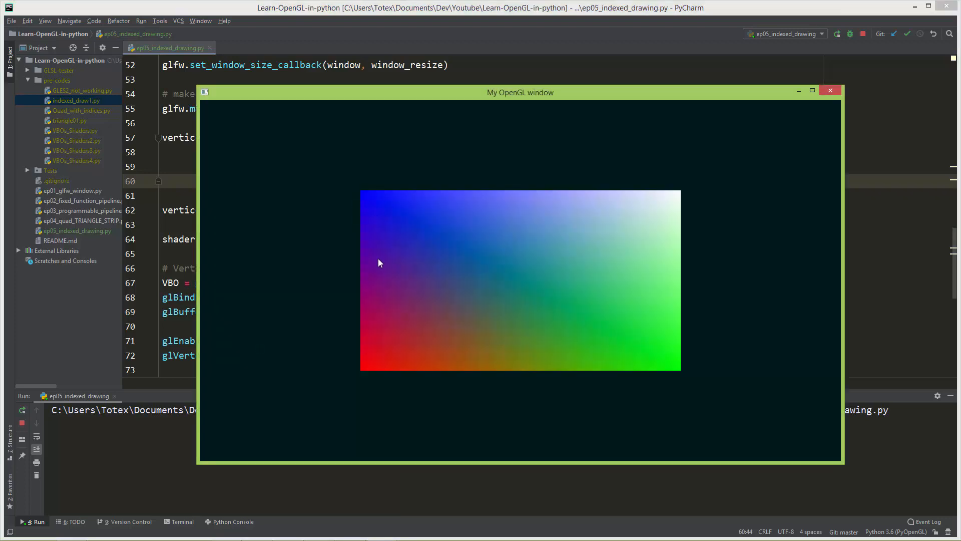
mouse_move(440, 369)
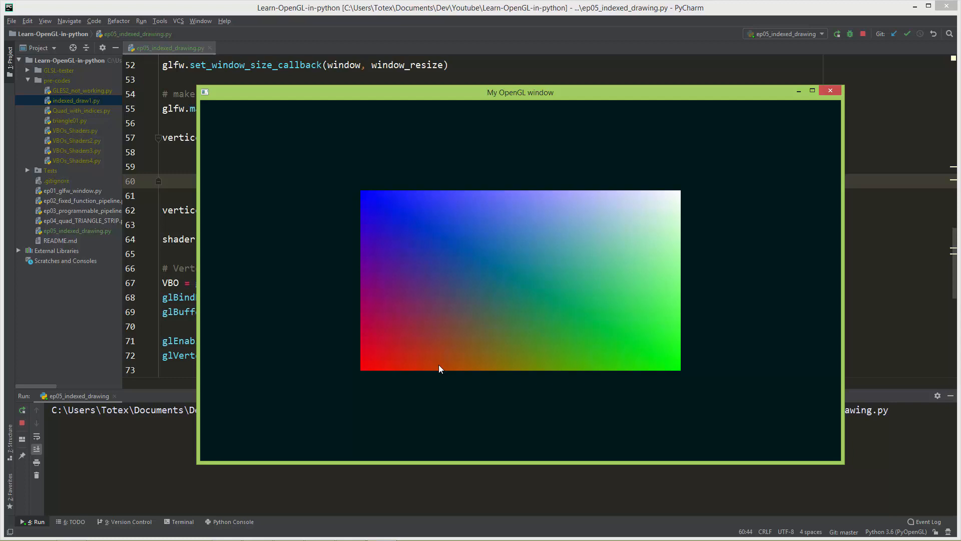
click(830, 91)
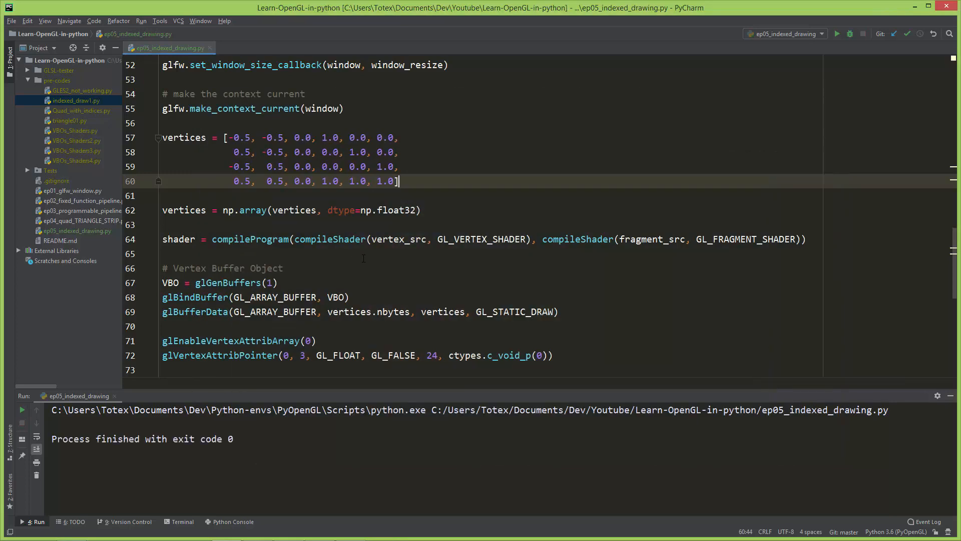
key(Enter)
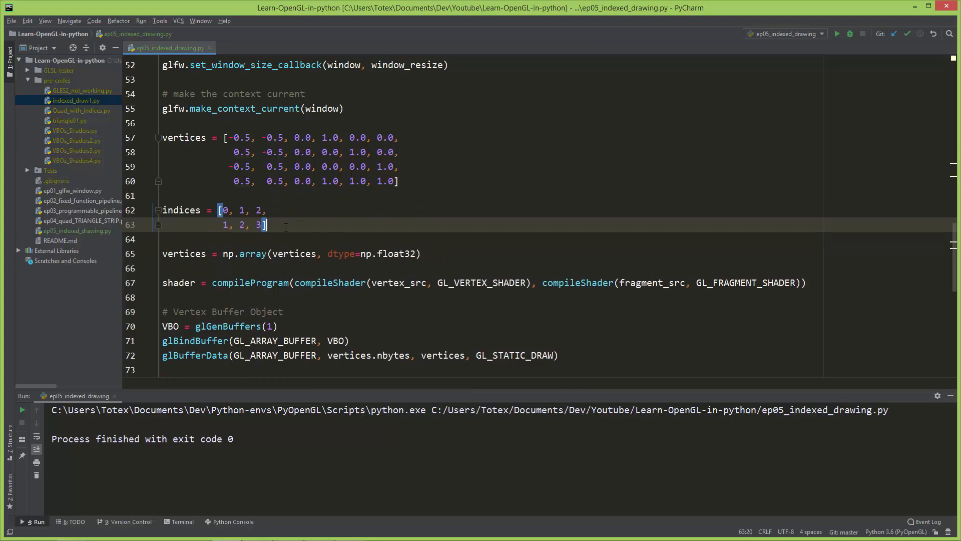
double_click(181, 210)
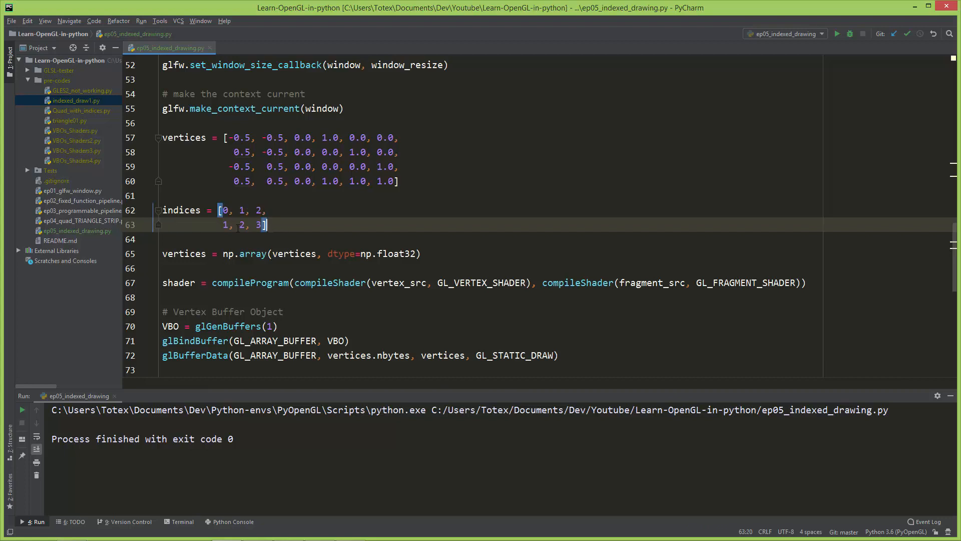
click(226, 210)
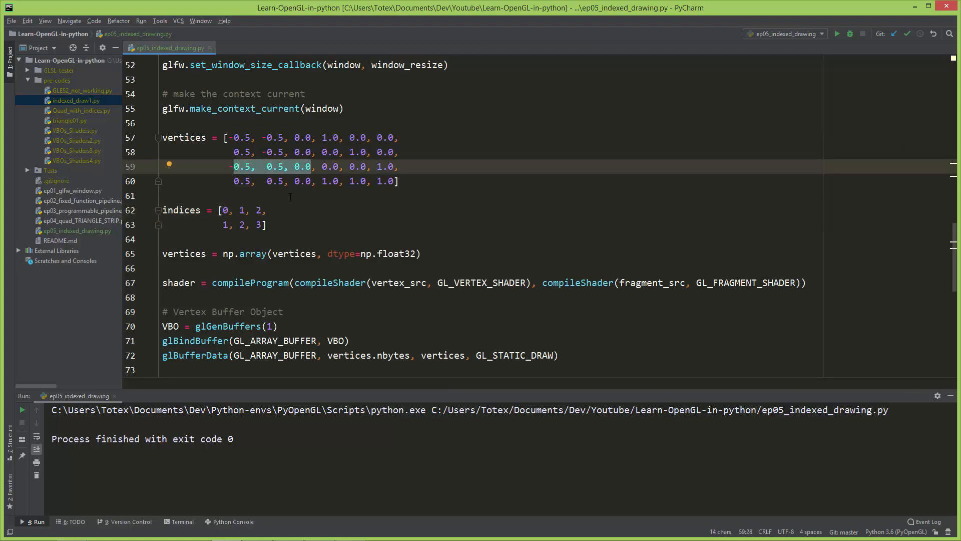
click(225, 225)
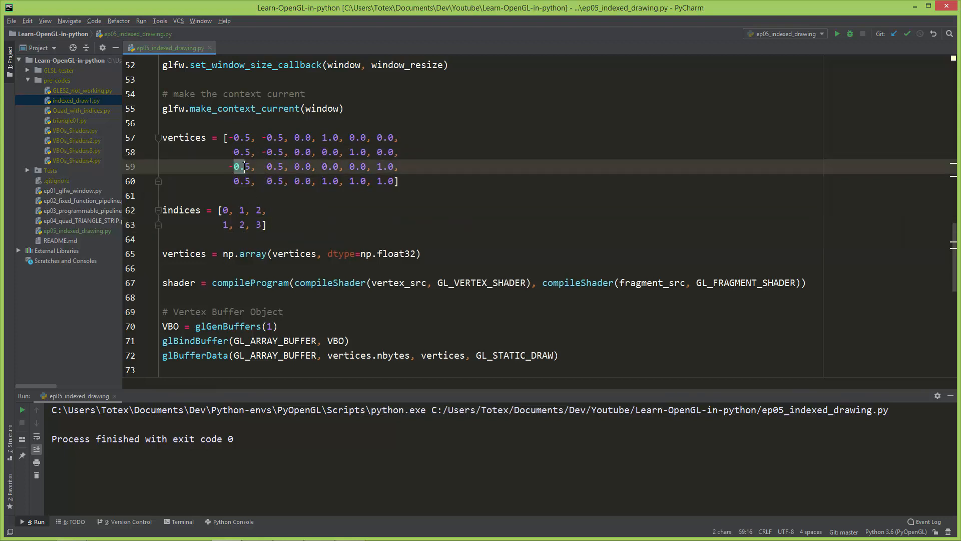
click(258, 224)
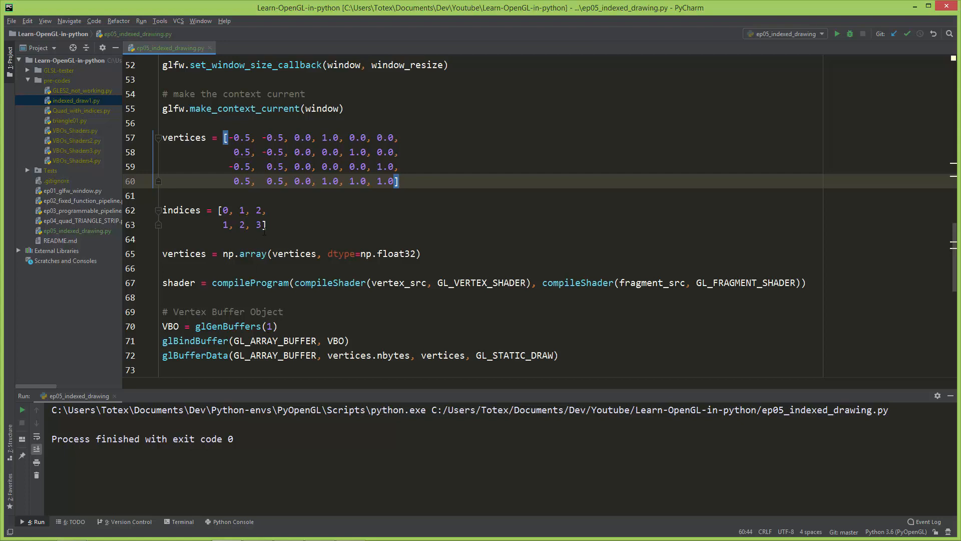
Step: Add indices = np.array(indices, dtype=np.uint32) after the vertices conversion line
scroll(down, 3)
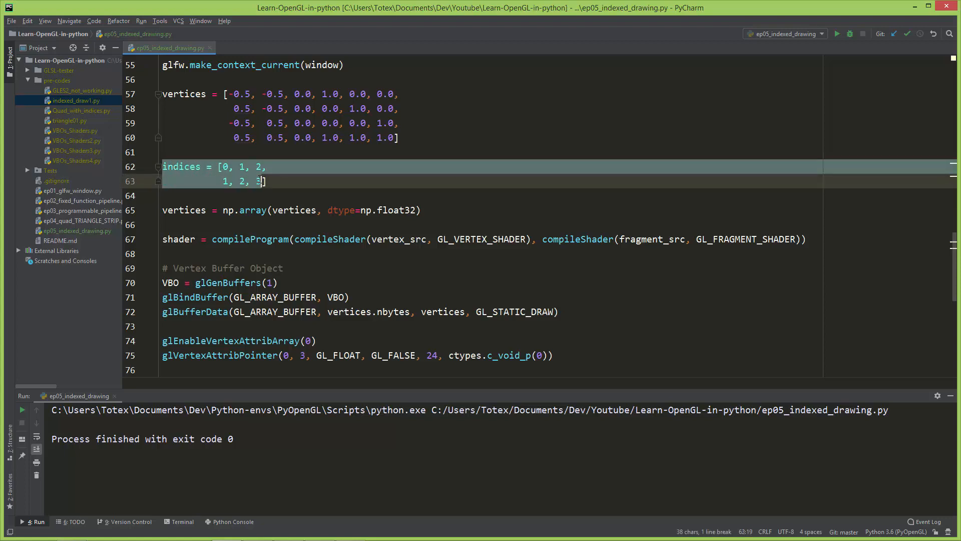
click(164, 210)
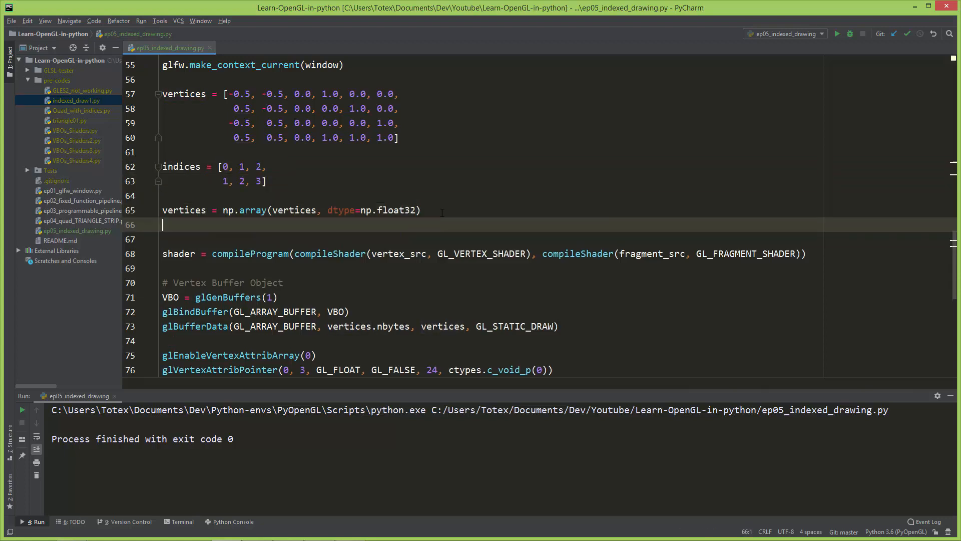
text(indices)
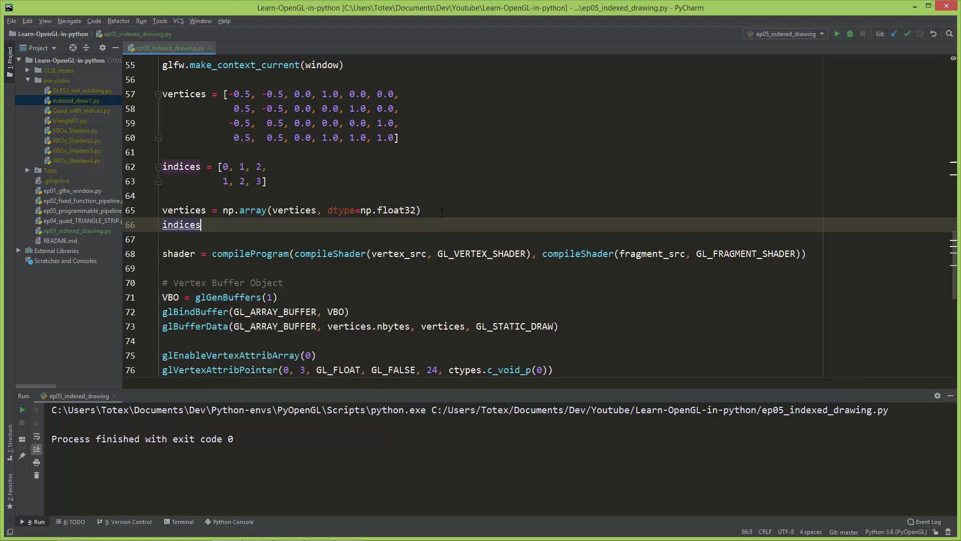
text(= np.array(indices,)
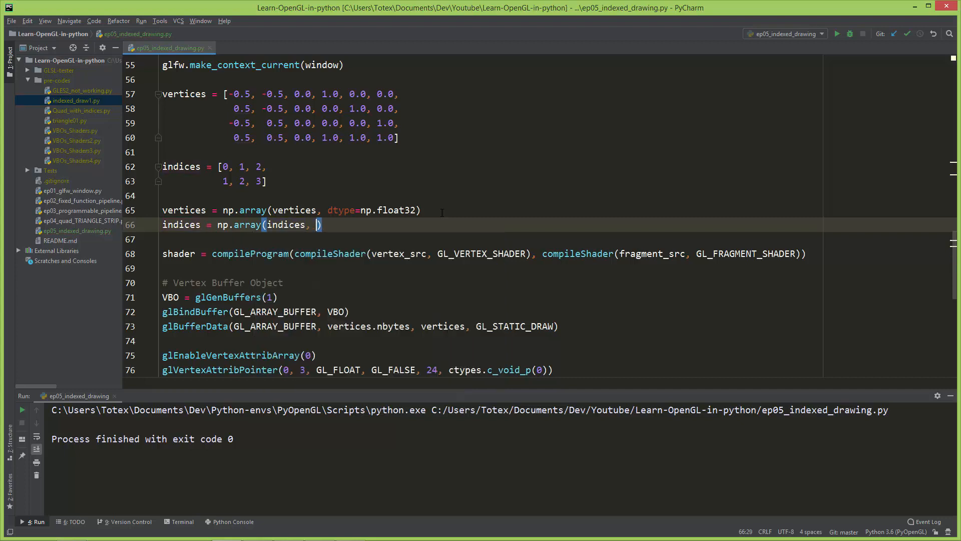
text(dtype=)
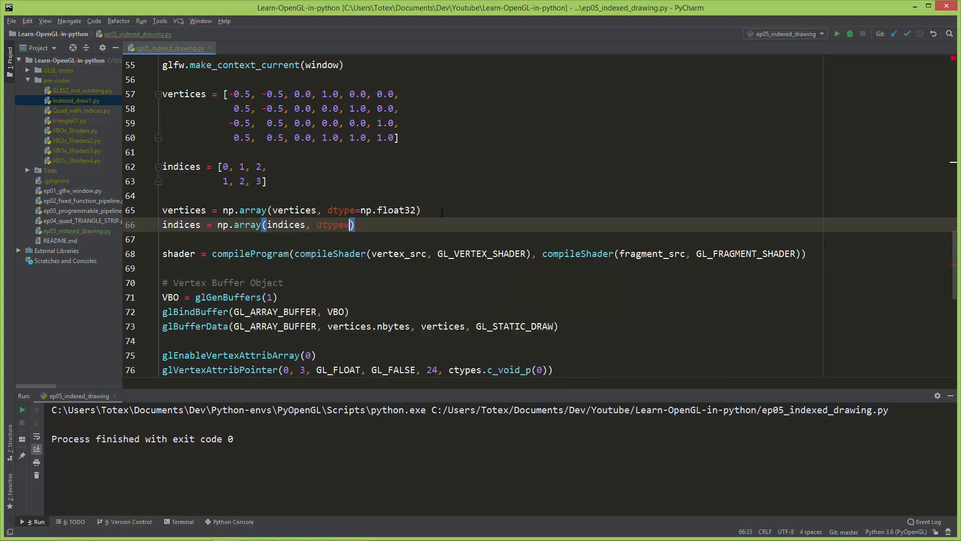
text(np.uint32)
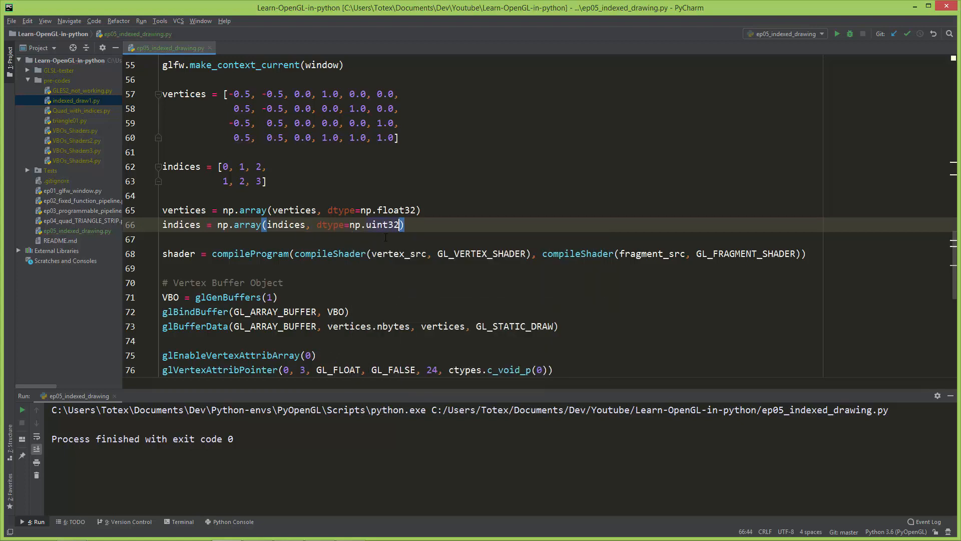
scroll(up, 3)
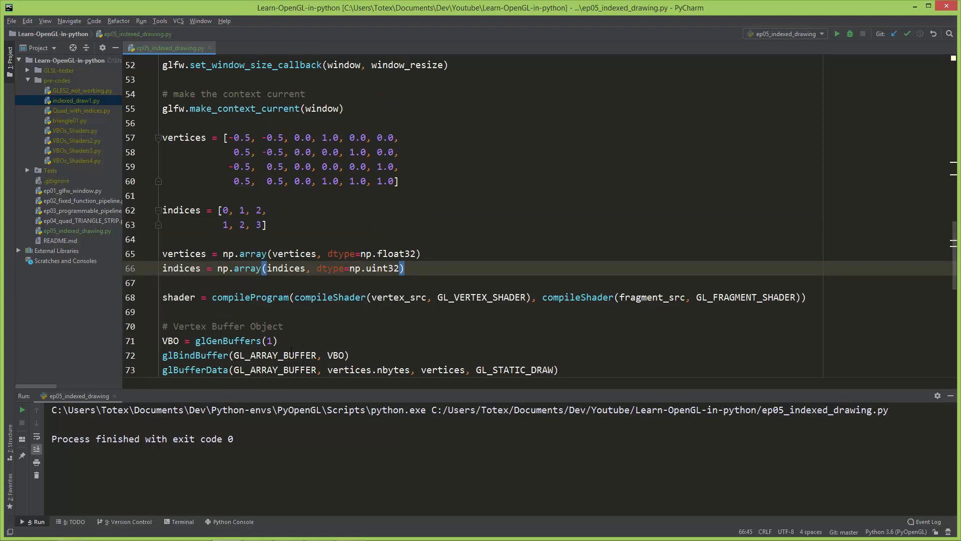
click(405, 268)
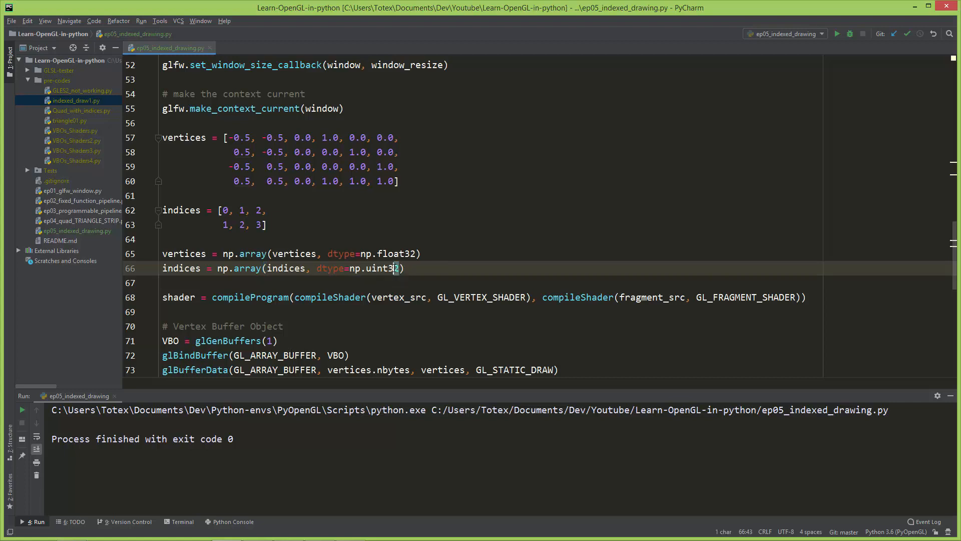
click(402, 268)
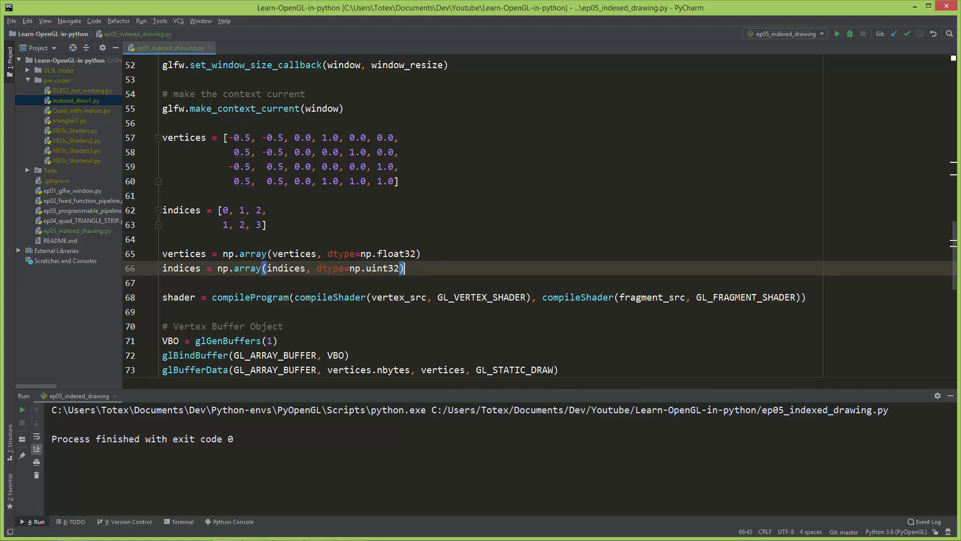
scroll(down, 3)
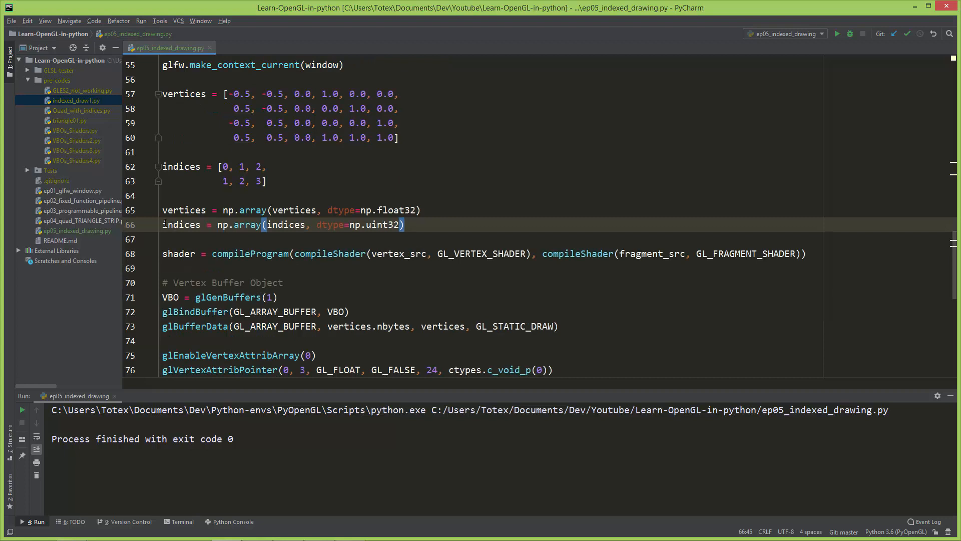
triple_click(282, 224)
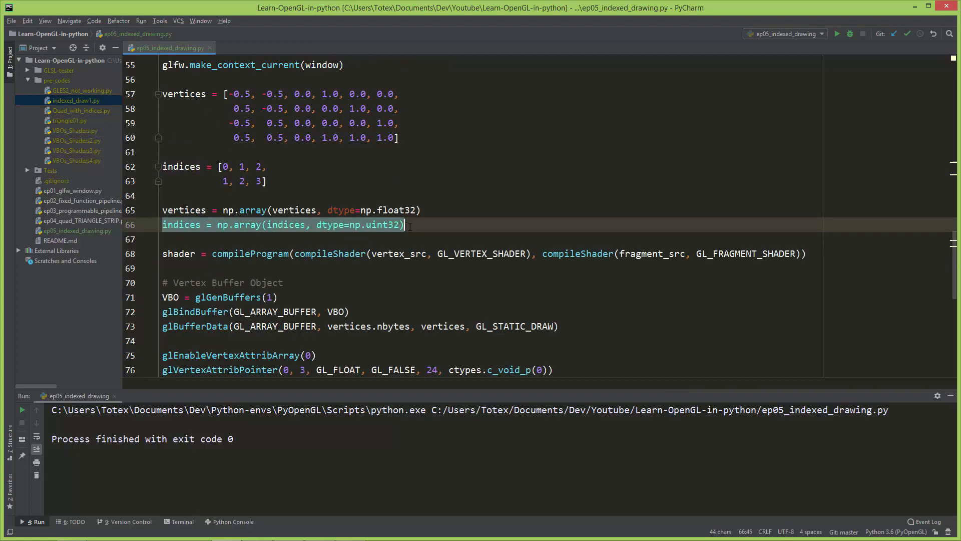
scroll(down, 3)
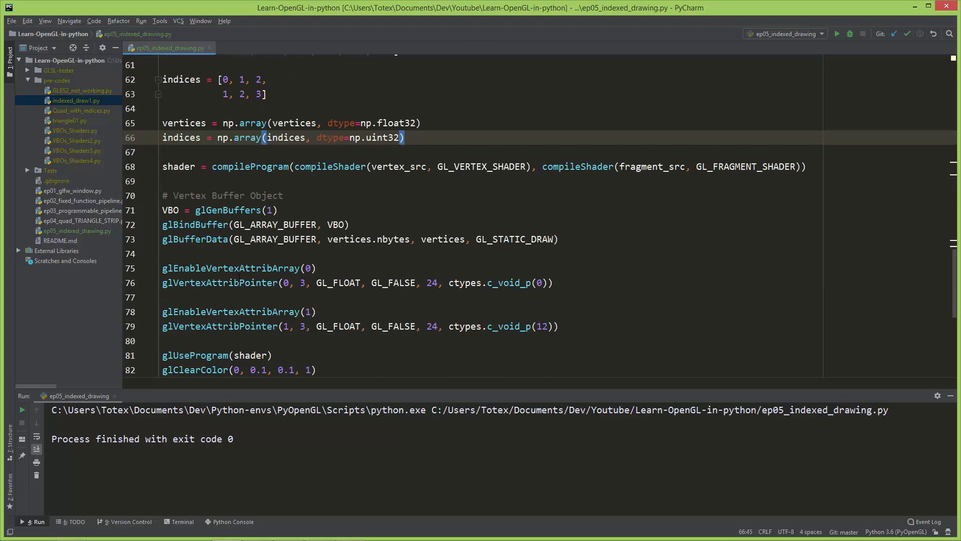
Step: Create EBO with glGenBuffers(1) and bind it as GL_ELEMENT_ARRAY_BUFFER
double_click(171, 209)
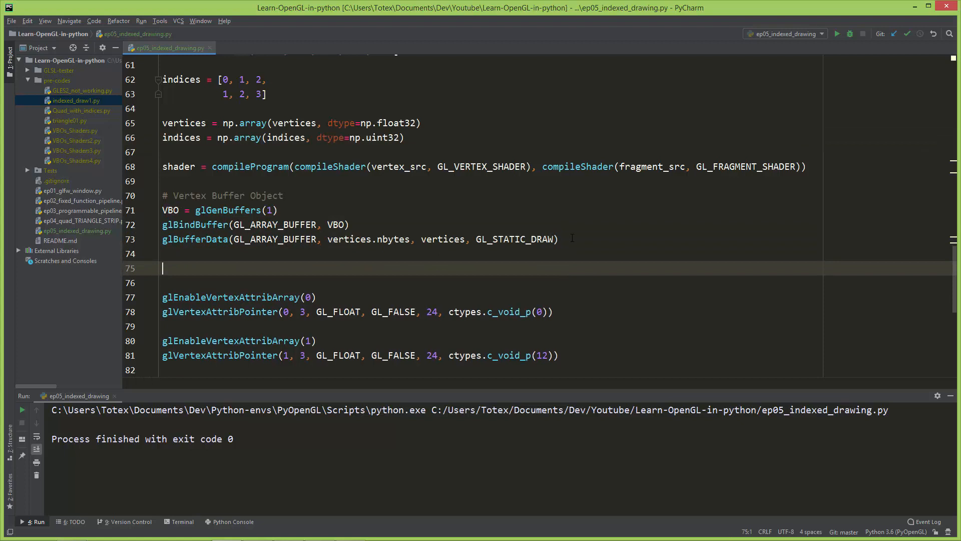
text(EBO =)
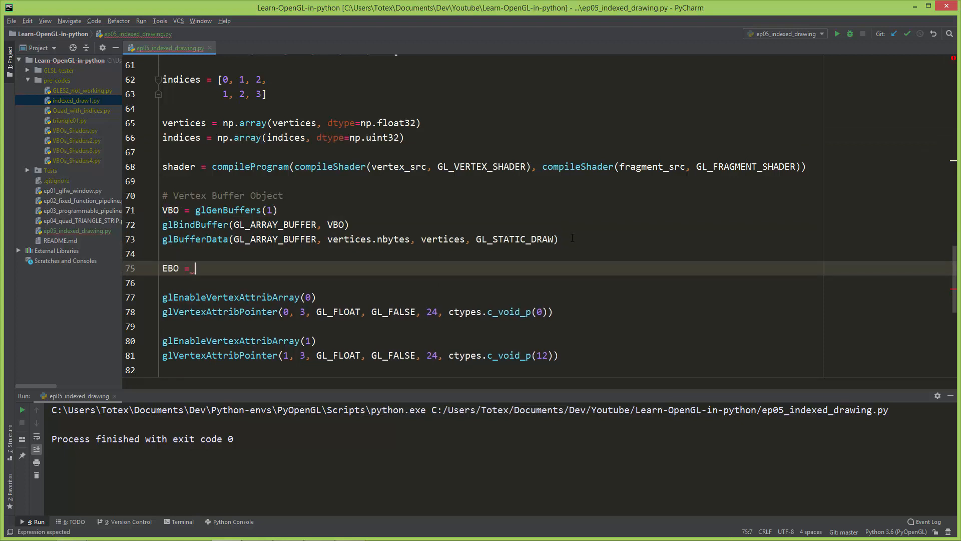
text(gl)
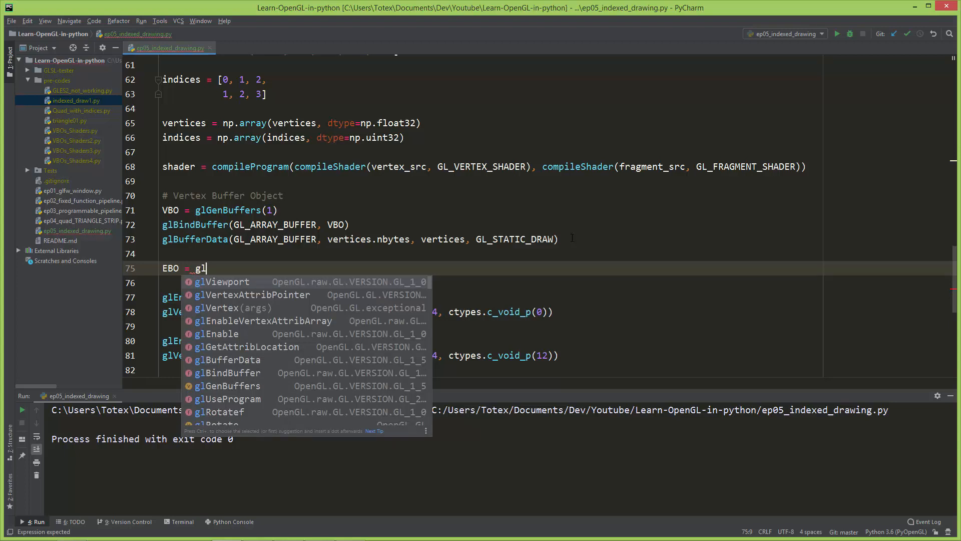
text(Gen)
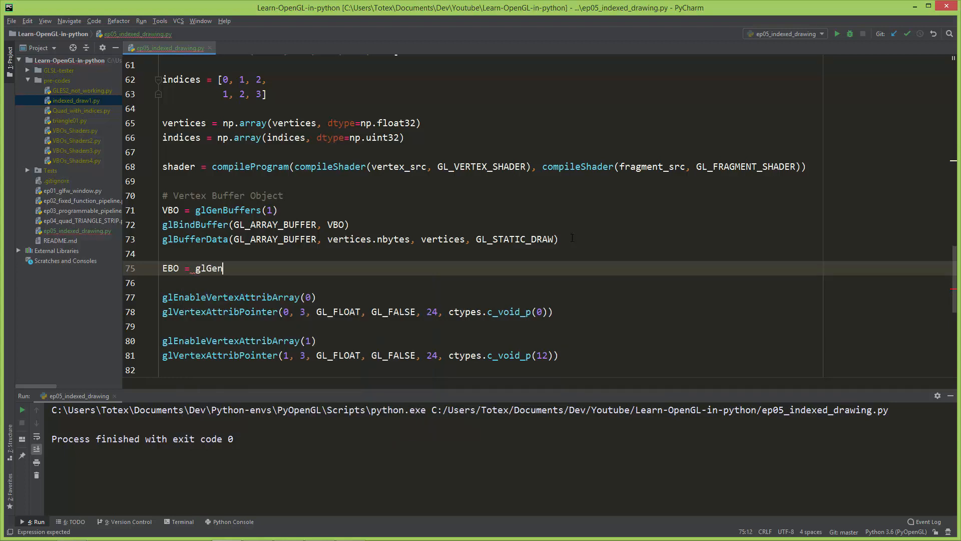
text(Buffers(1))
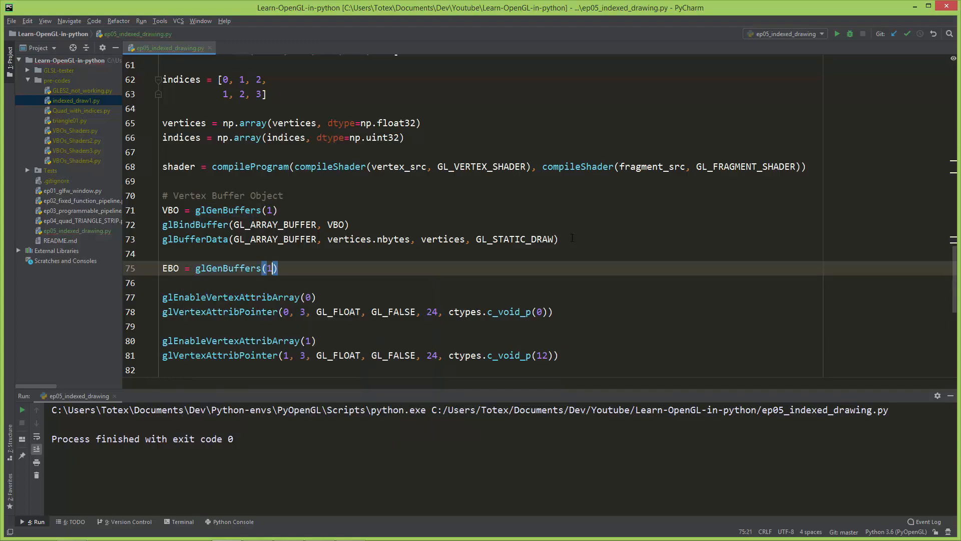
text(gl)
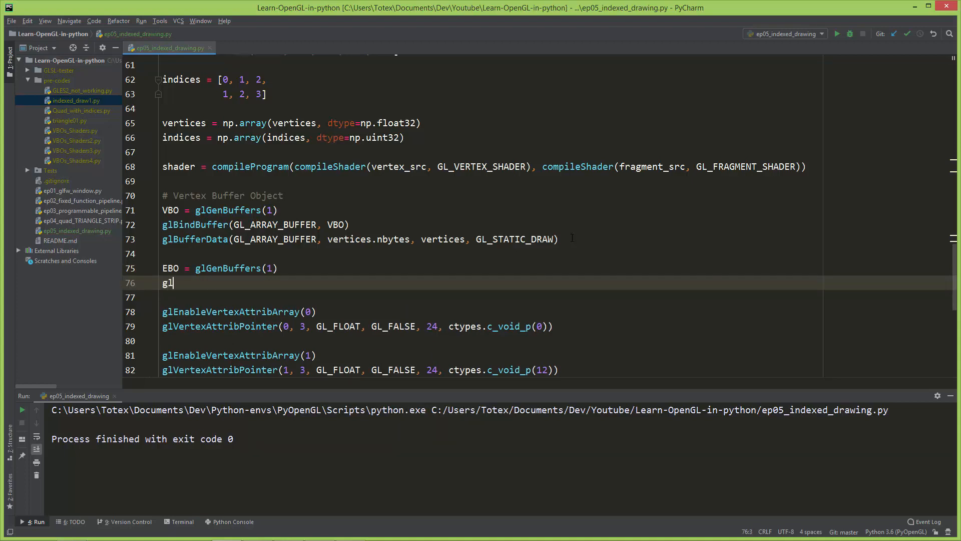
text(BindBuffer()
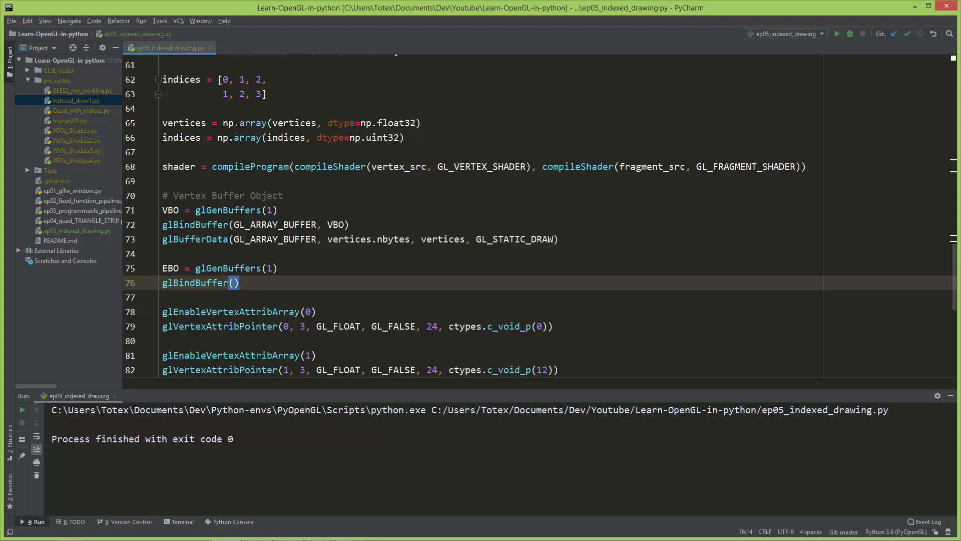
text(GL_ELEMENT_ARRAY_BUFFER)
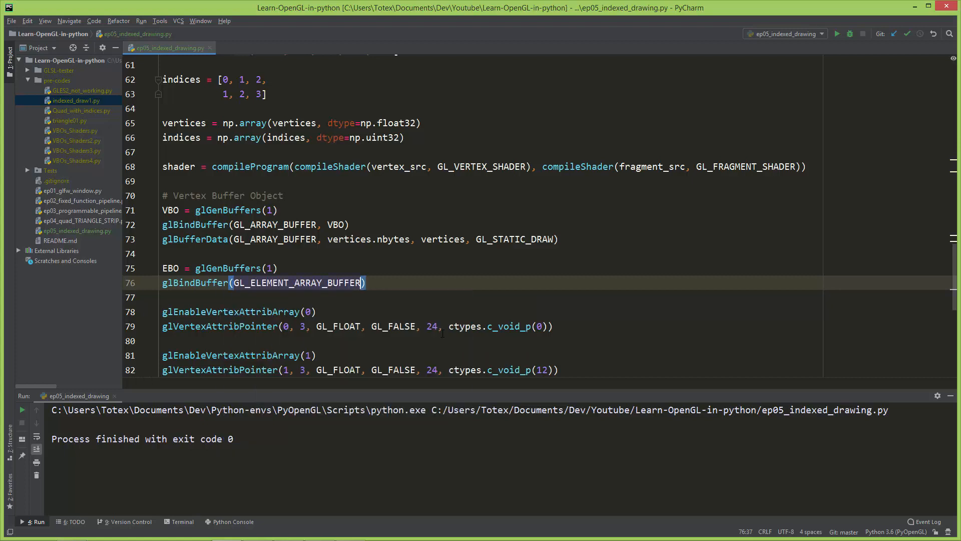
text(, EBO)
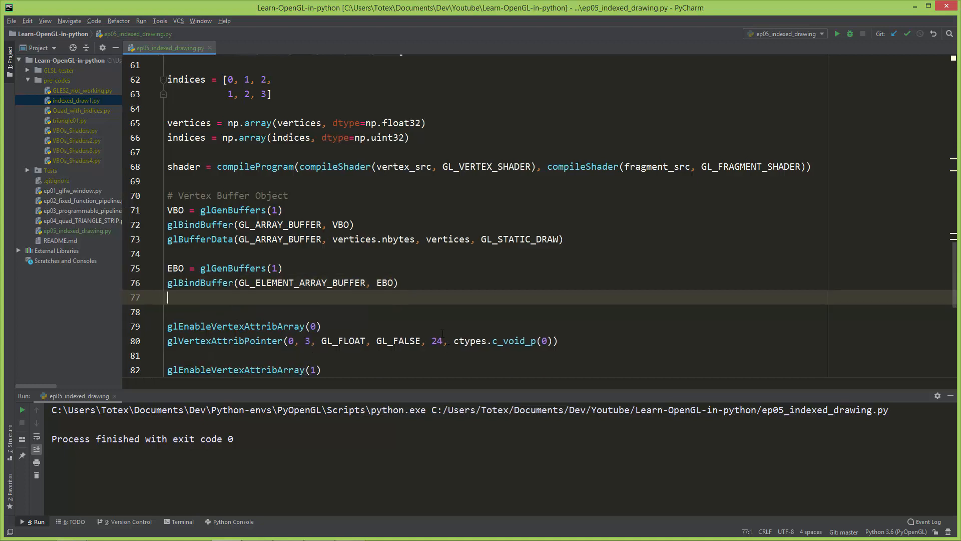
scroll(down, 3)
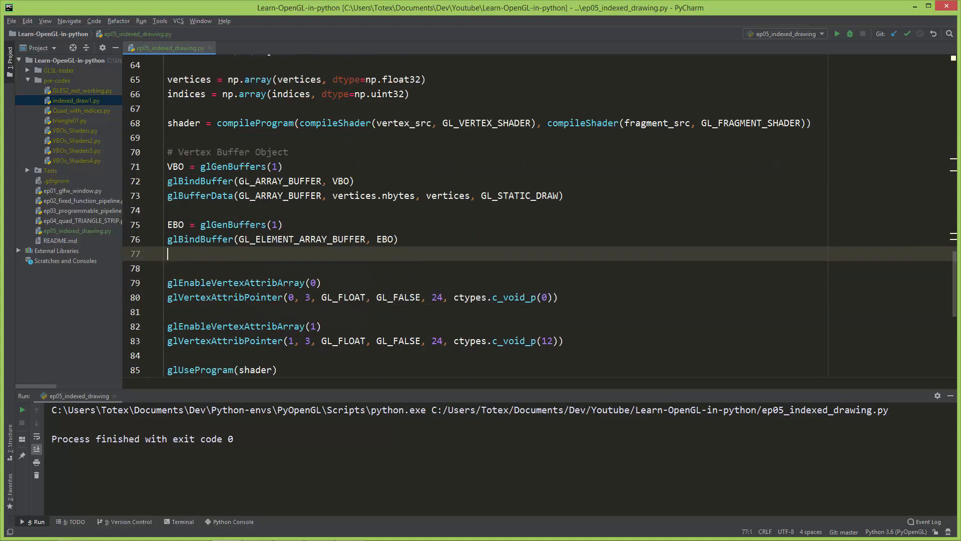
Step: Upload indices via glBufferData(GL_ELEMENT_ARRAY_BUFFER, indices.nbytes, indices, GL_STATIC_DRAW)
double_click(278, 181)
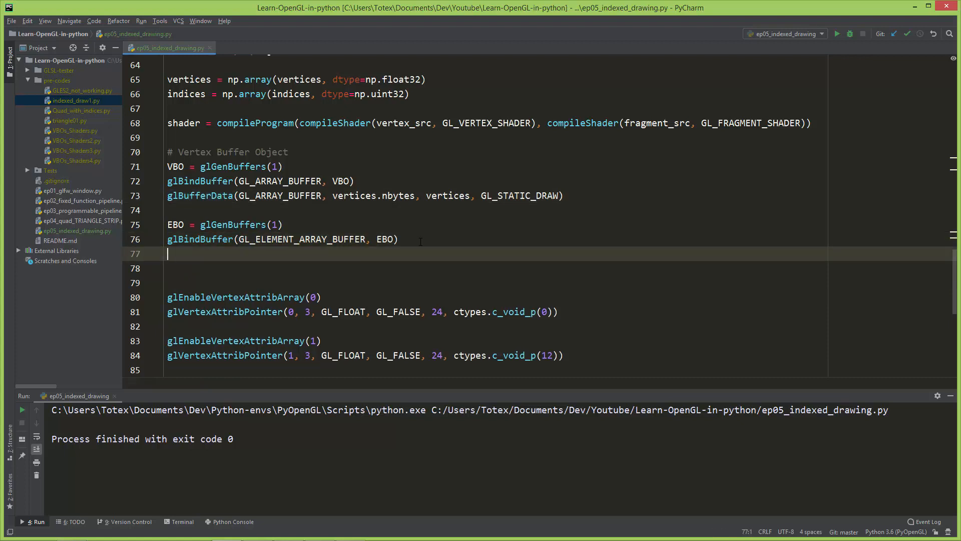
text(glBufferData()
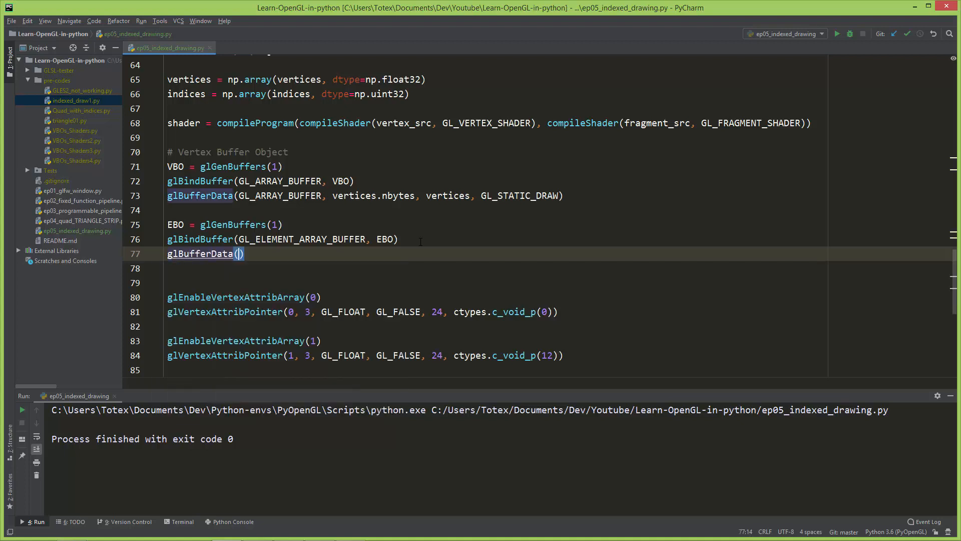
text(GL_ELEMENT_ARRAY_BUFFER)
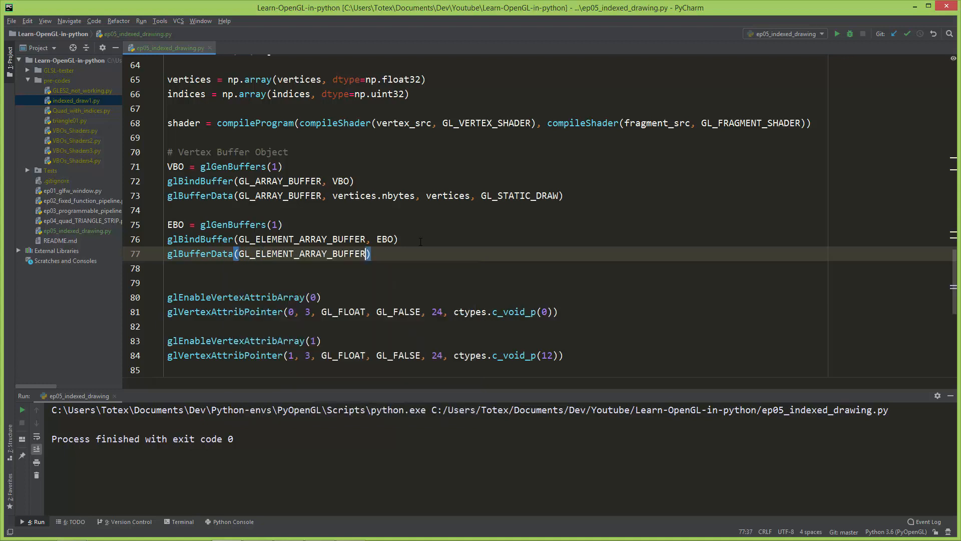
text(,)
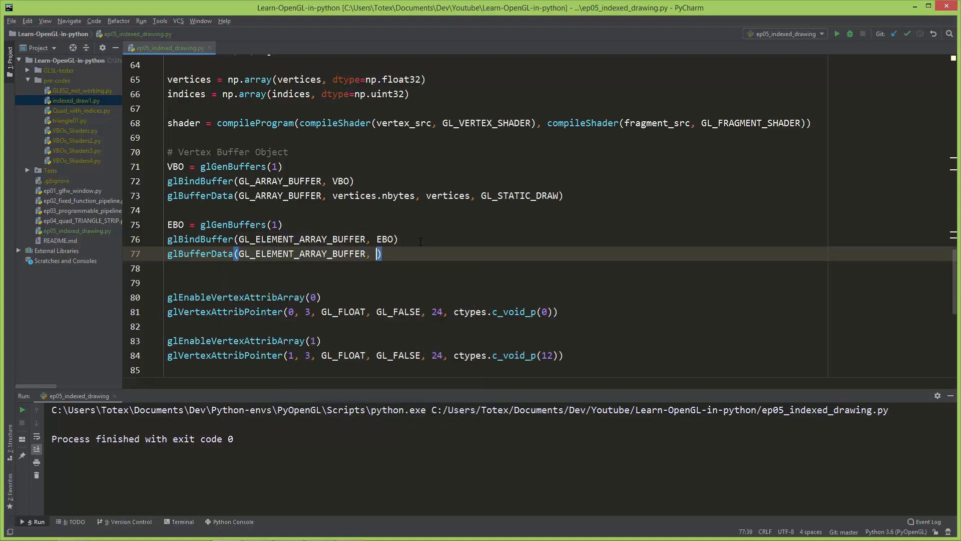
scroll(up, 3)
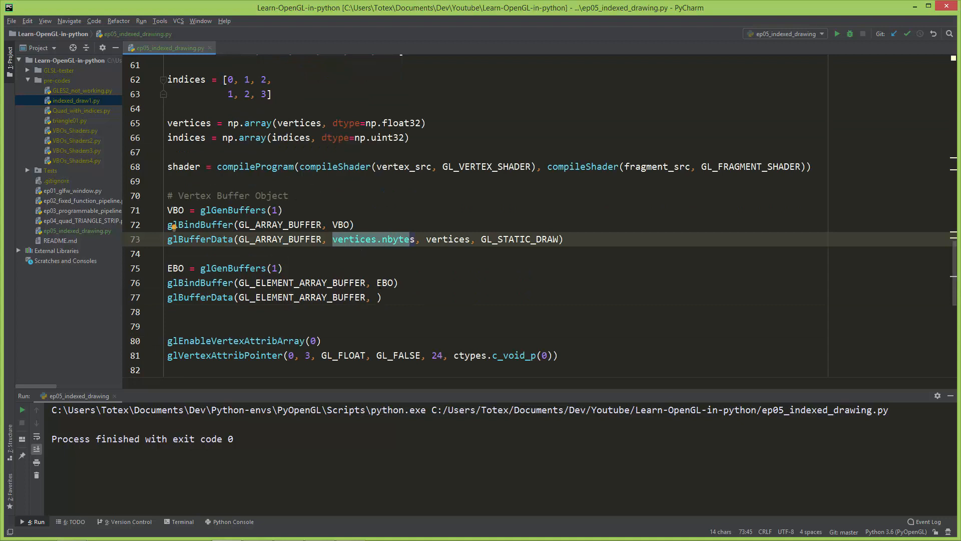
text(indices.nbytes,)
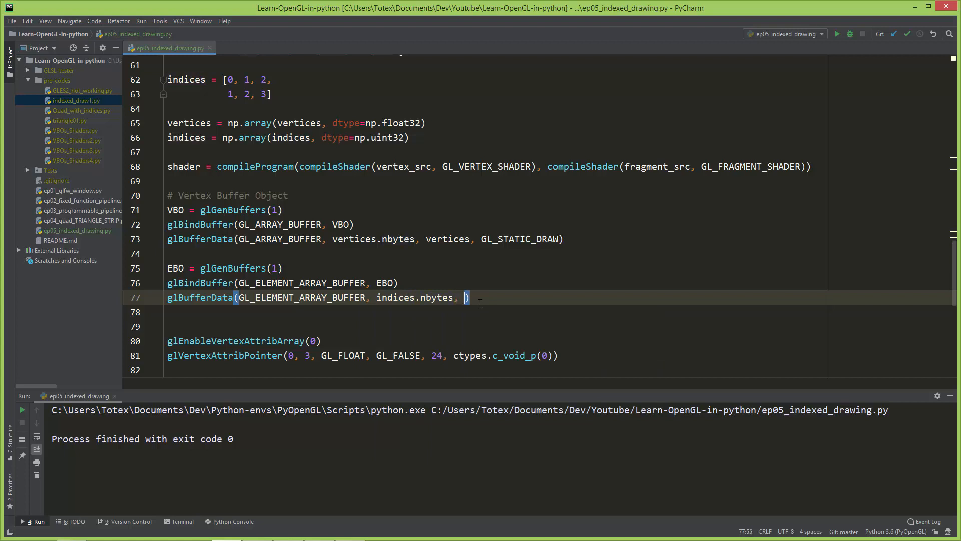
text(indices,)
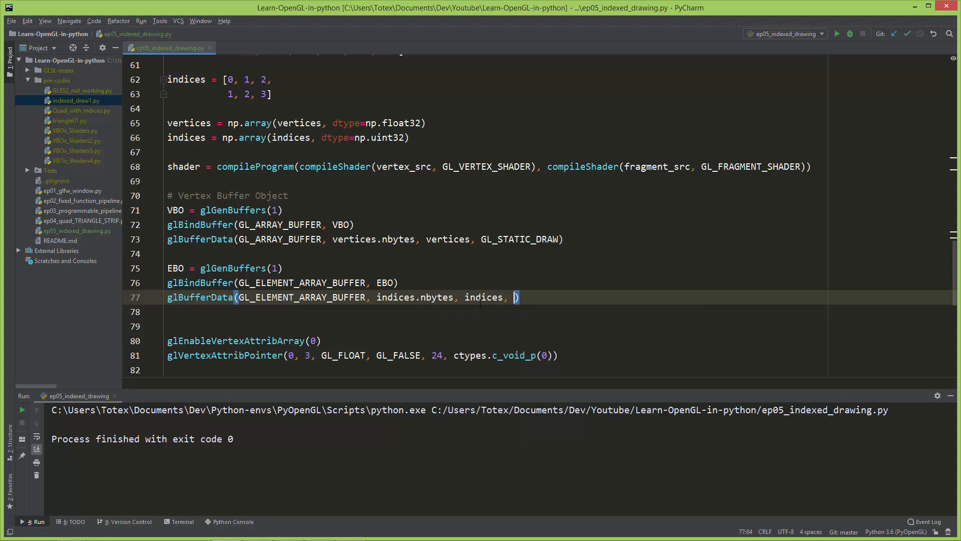
text(GL_S)
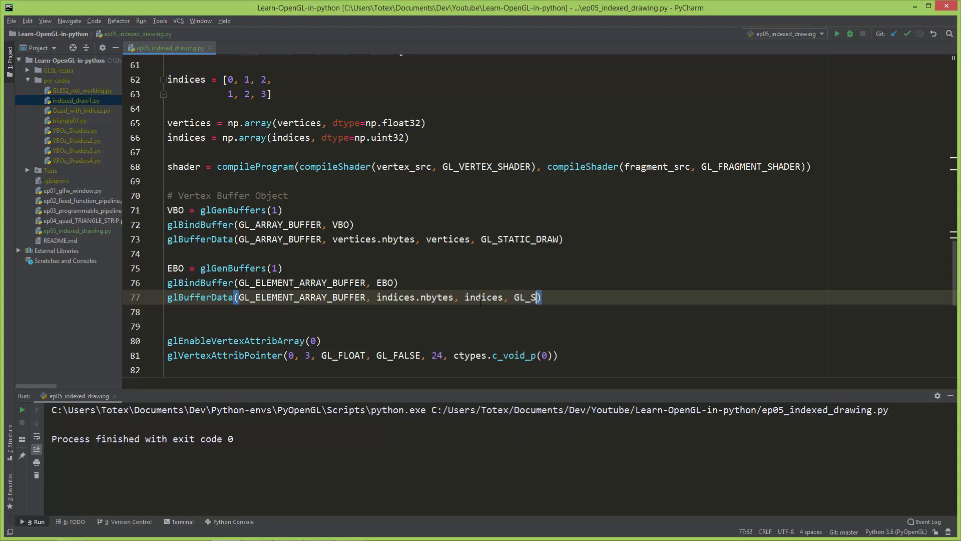
text(TATIC_DRAW)
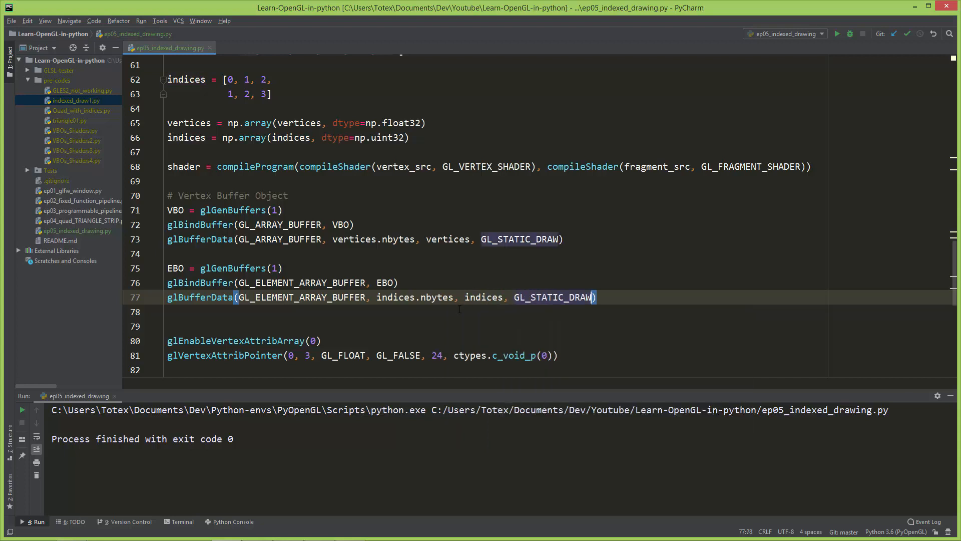
click(175, 326)
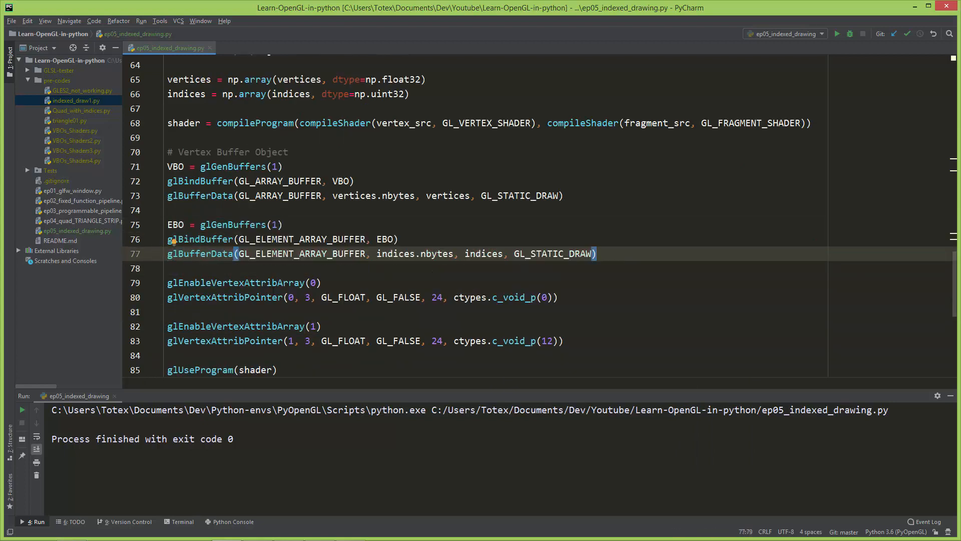
Step: Start a glDrawElements call in the render loop with GL_TRIANGLES as the mode
scroll(down, 3)
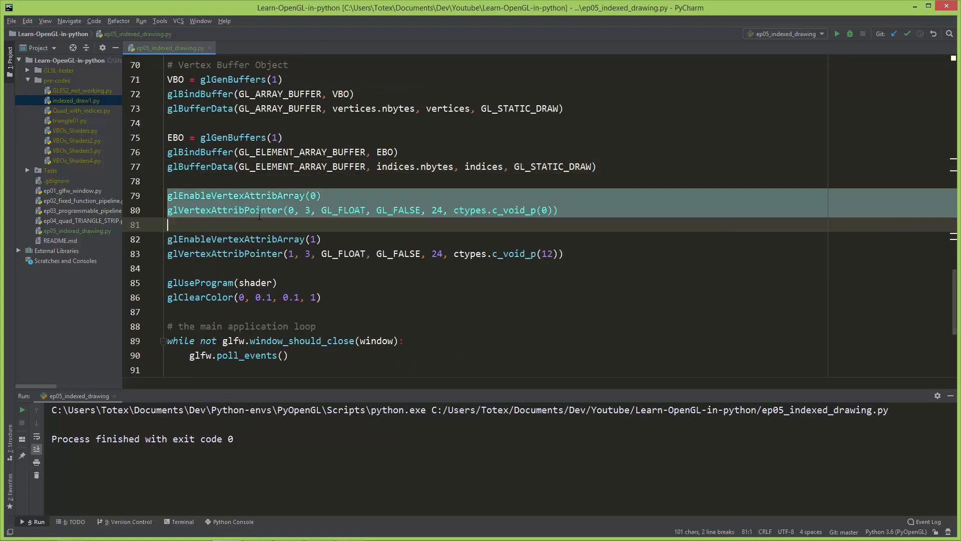
scroll(down, 3)
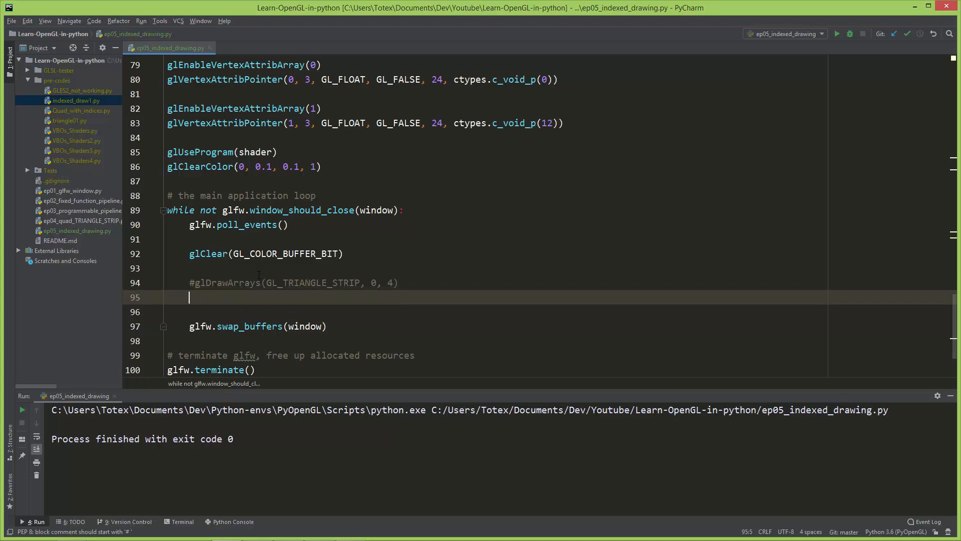
text(glD)
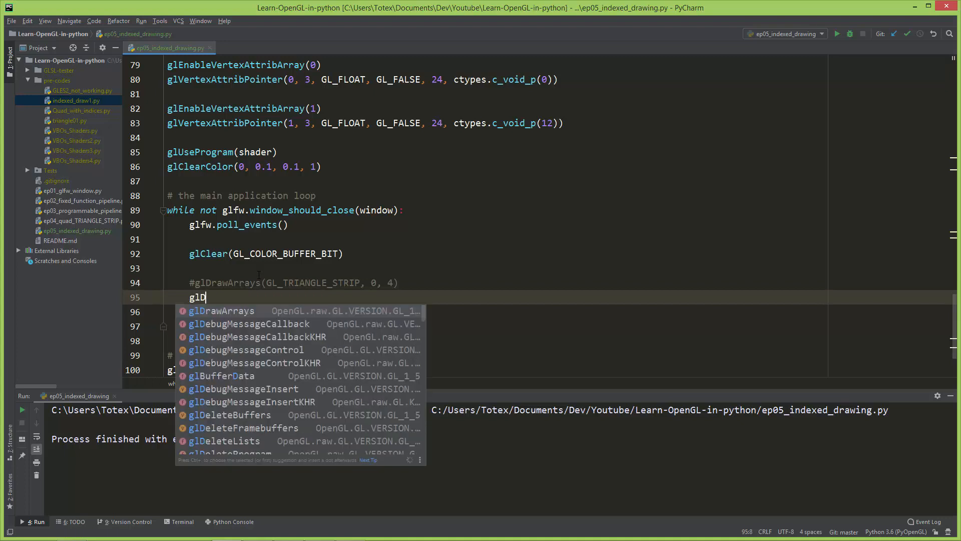
text(rawE)
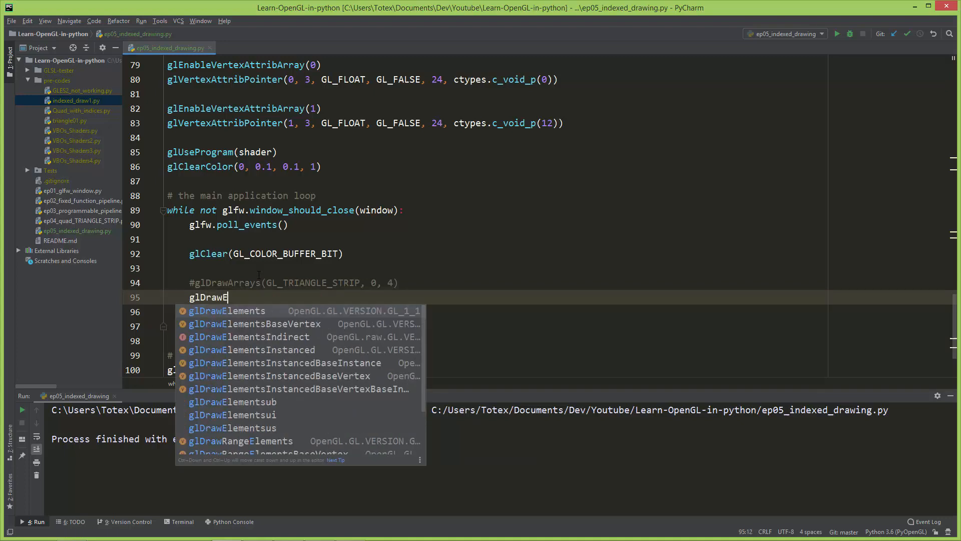
click(227, 310)
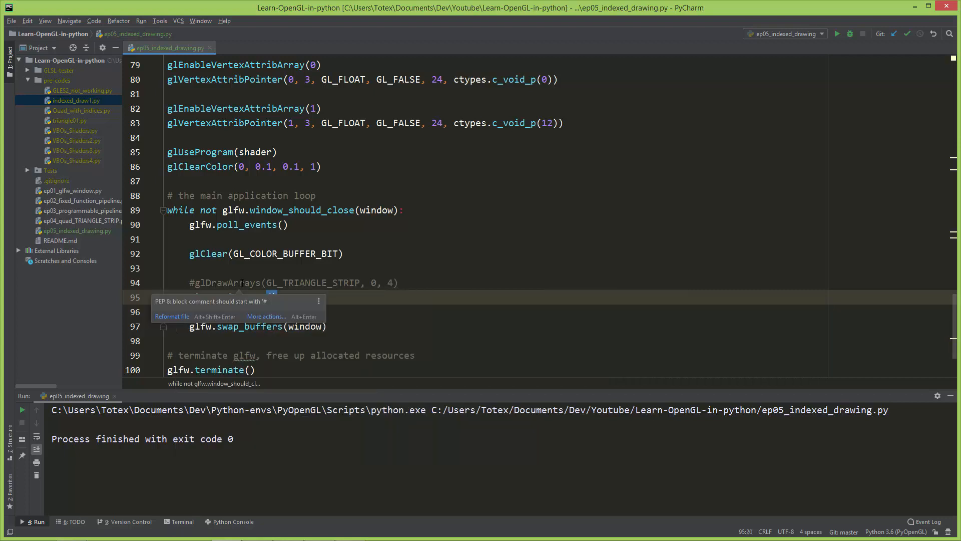
text(glDrawElements())
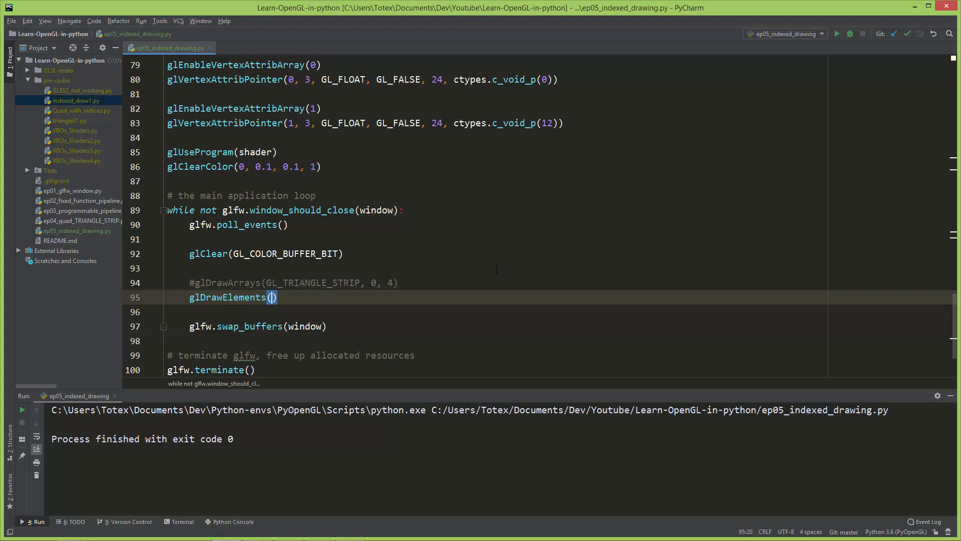
text(GL_TR)
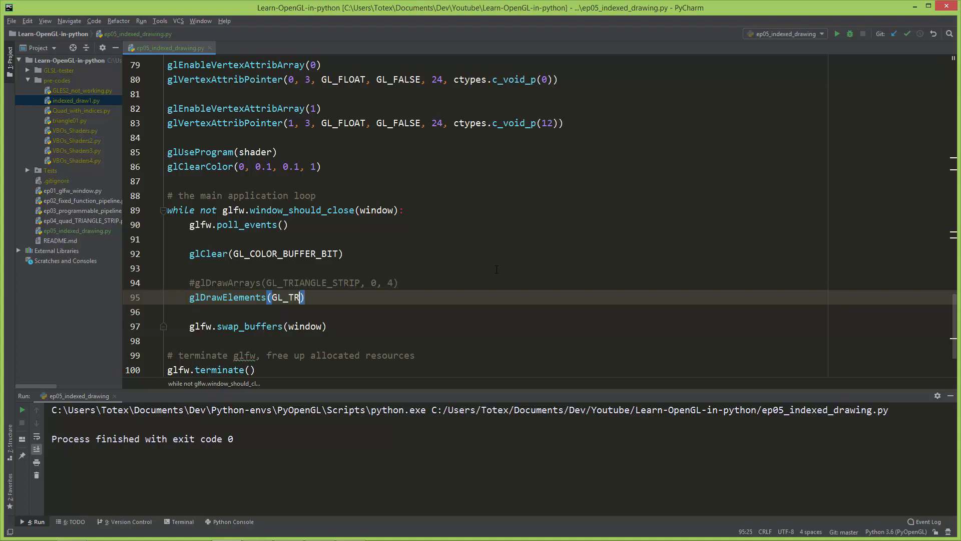
text(IANGLES,)
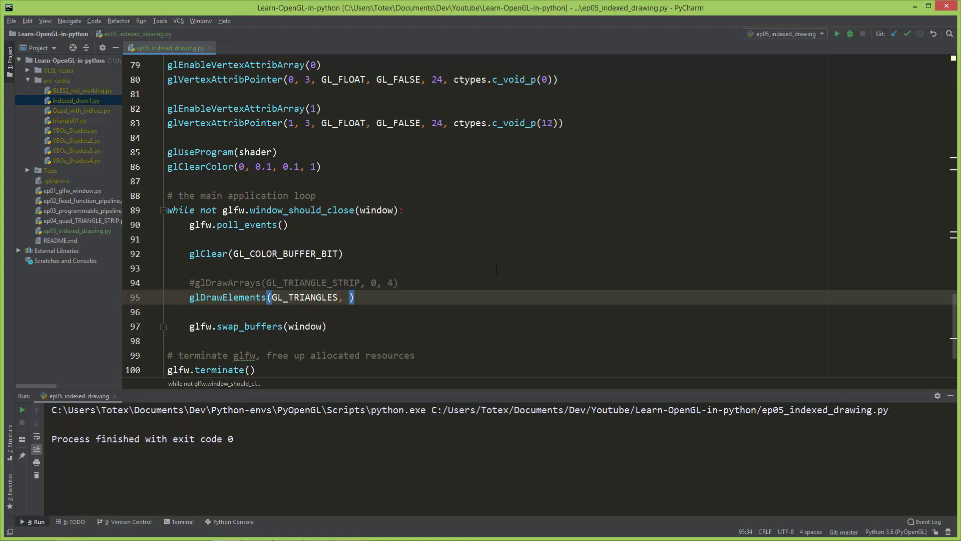
Step: Pass len(indices), GL_UNSIGNED_INT and None as the remaining glDrawElements arguments
scroll(up, 3)
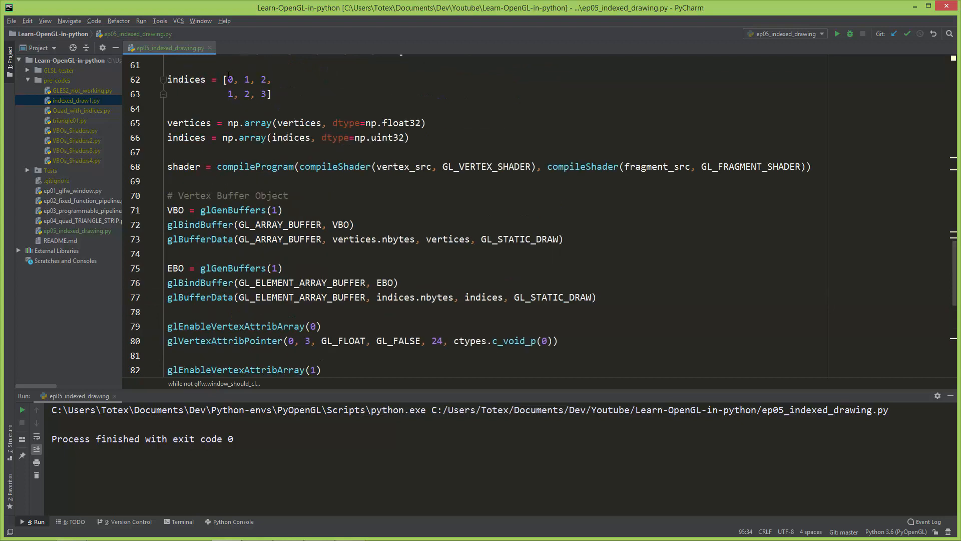
scroll(down, 3)
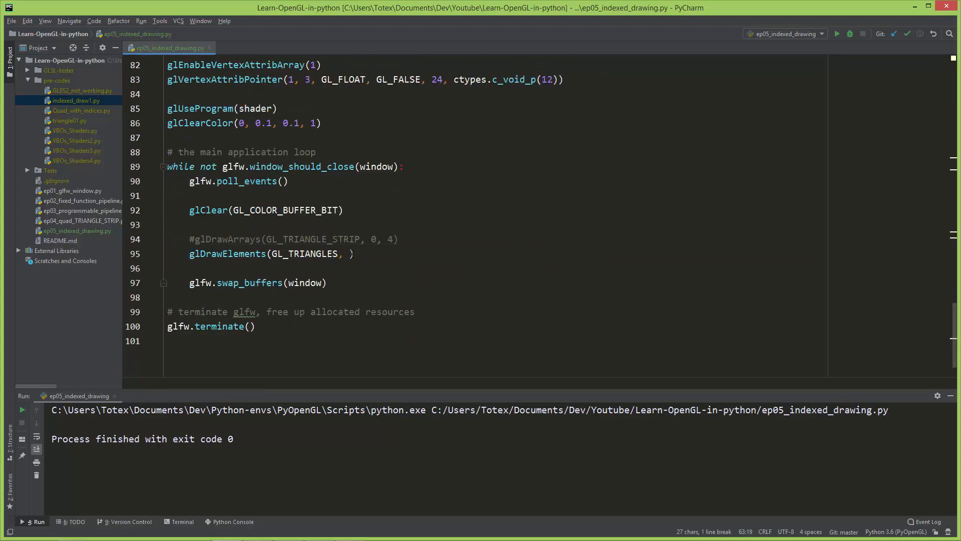
text(len()
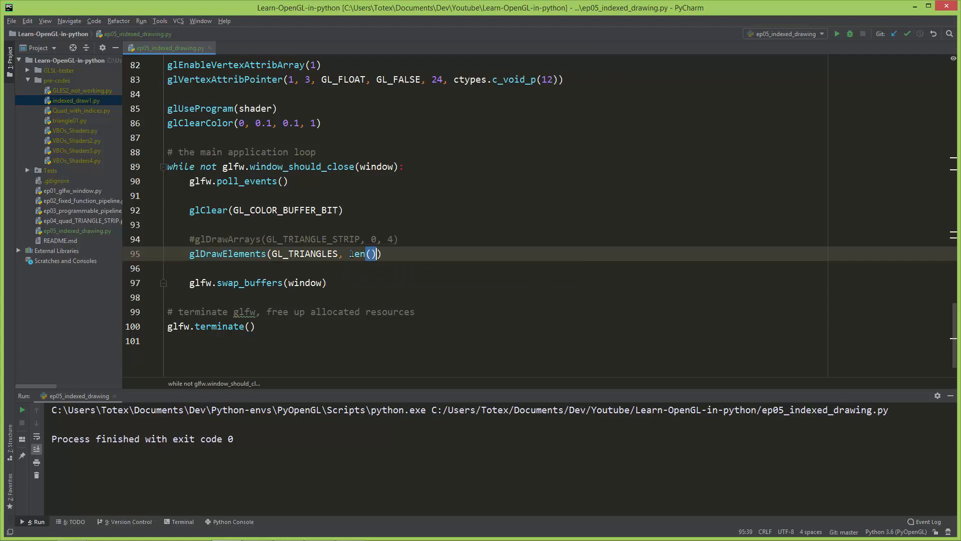
text(indic)
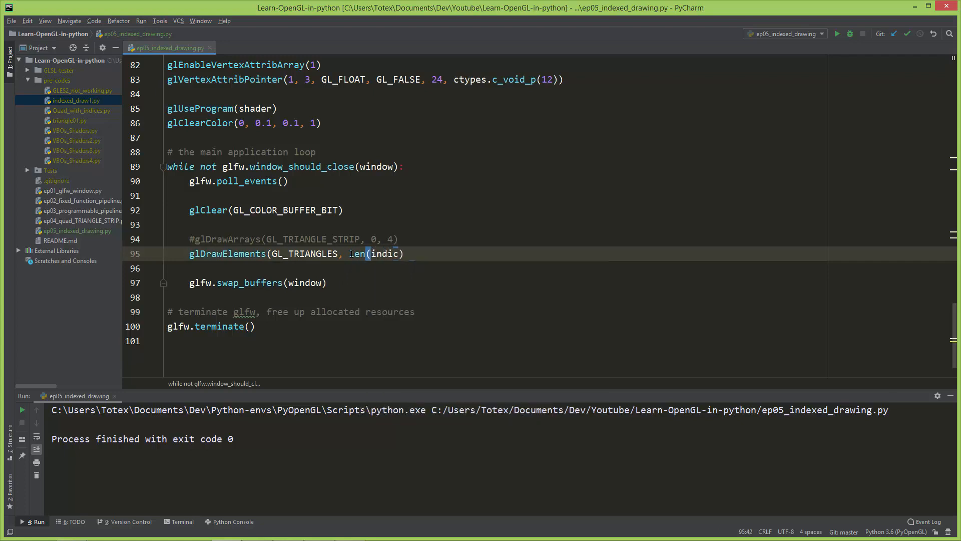
text(es), ))
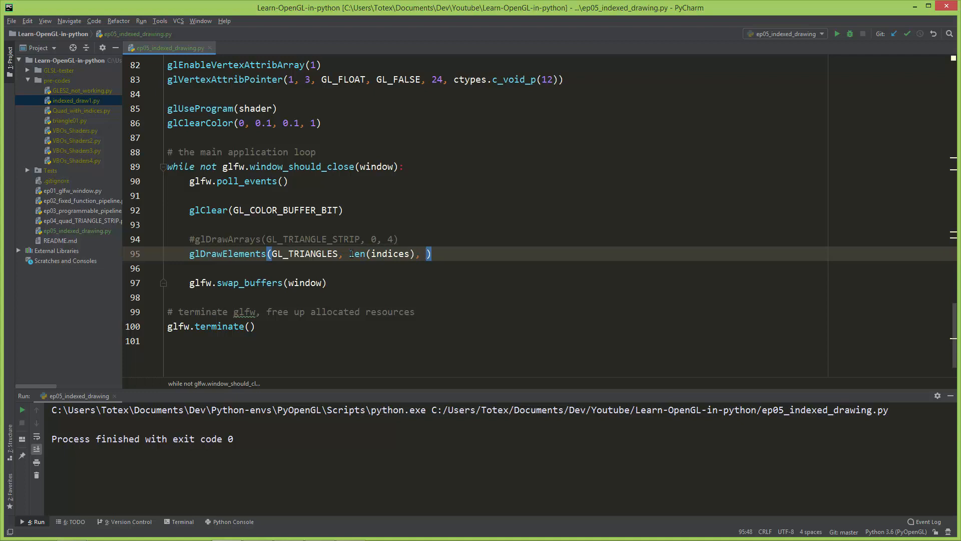
scroll(up, 3)
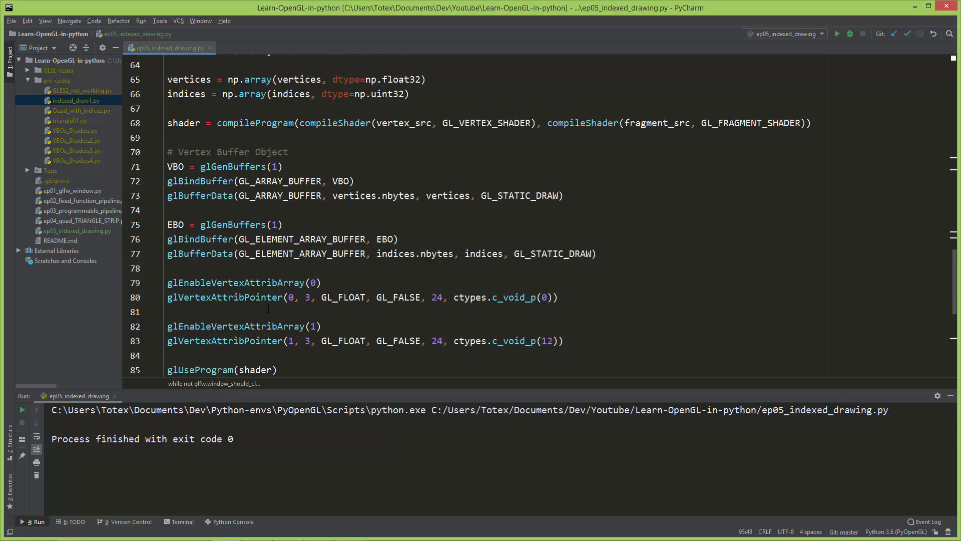
scroll(up, 3)
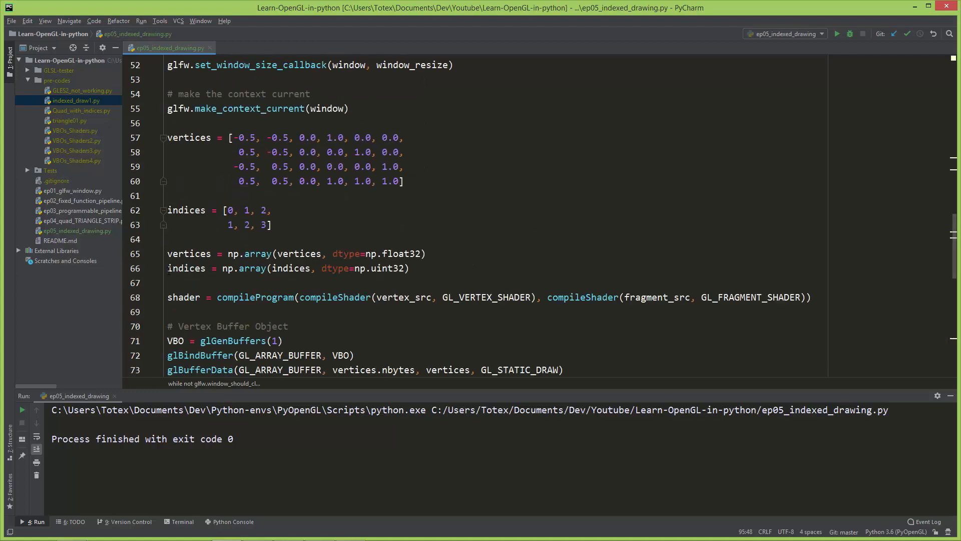
double_click(368, 268)
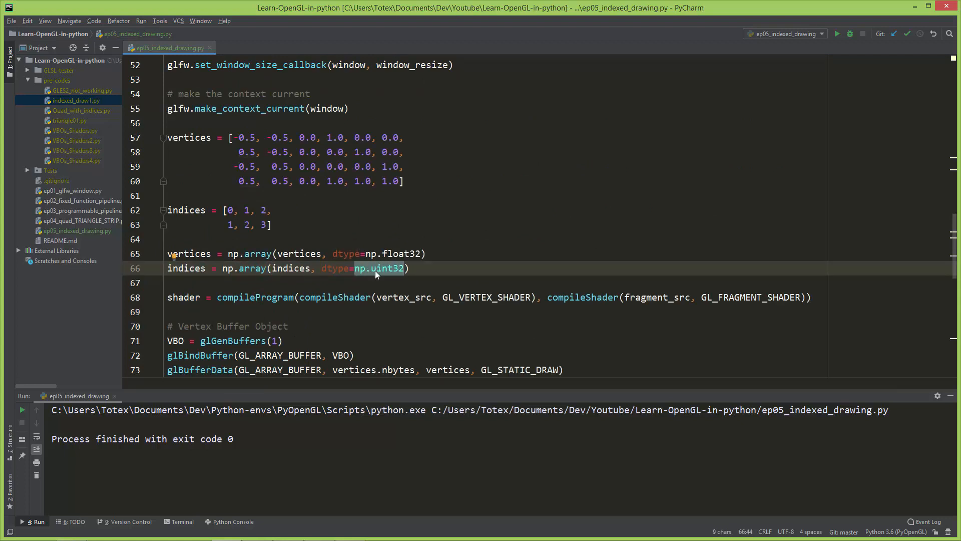
scroll(down, 3)
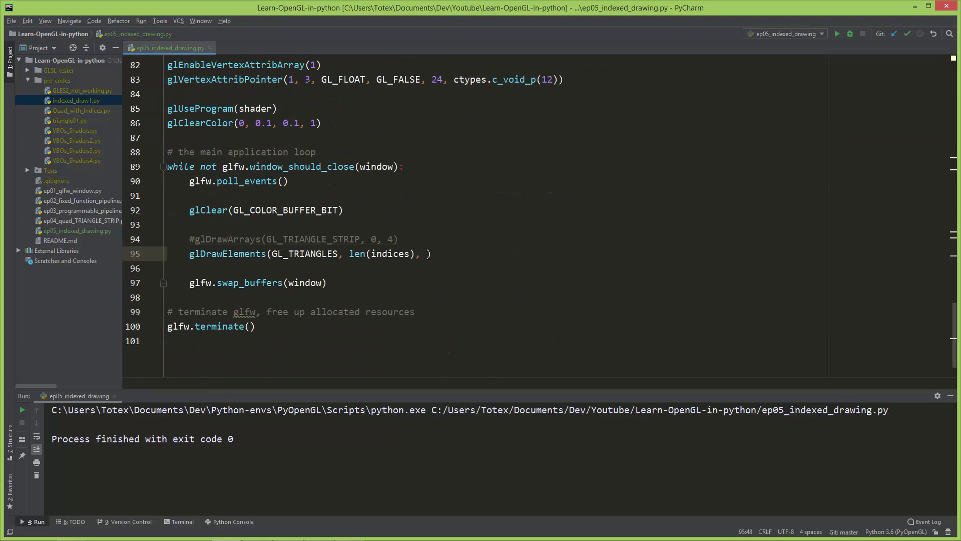
text(GL_UNSIGNED_INT,)
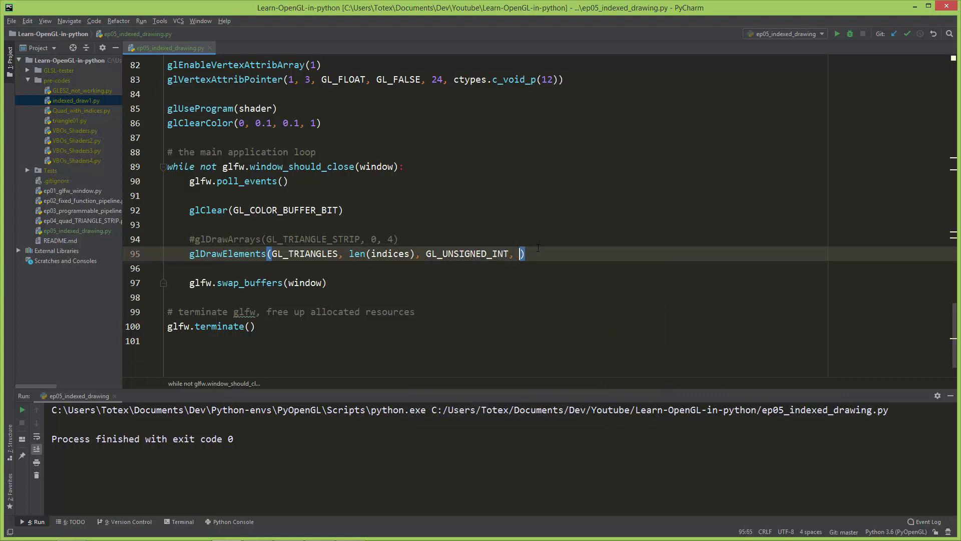
text(None)
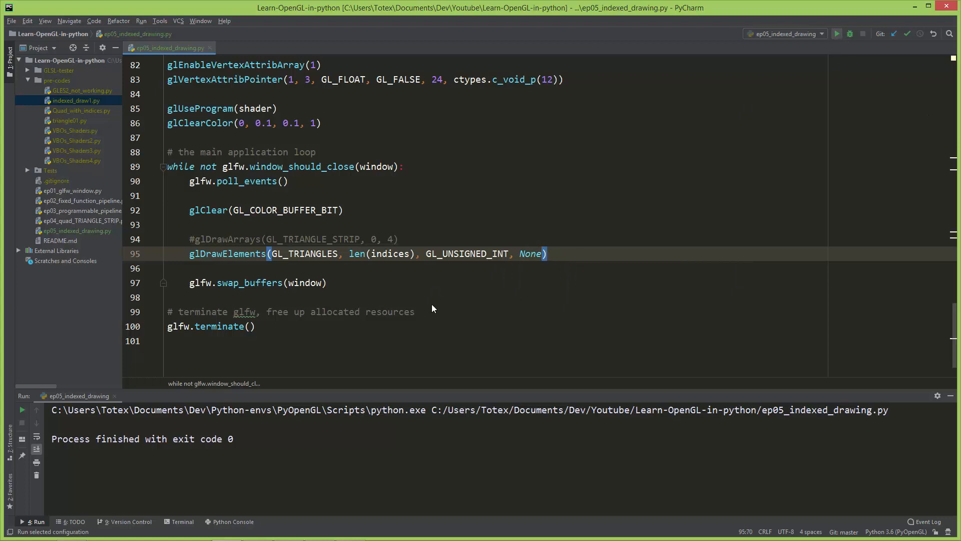
Step: Run ep05_indexed_drawing.py to view the gradient quad, then close the OpenGL window
click(836, 34)
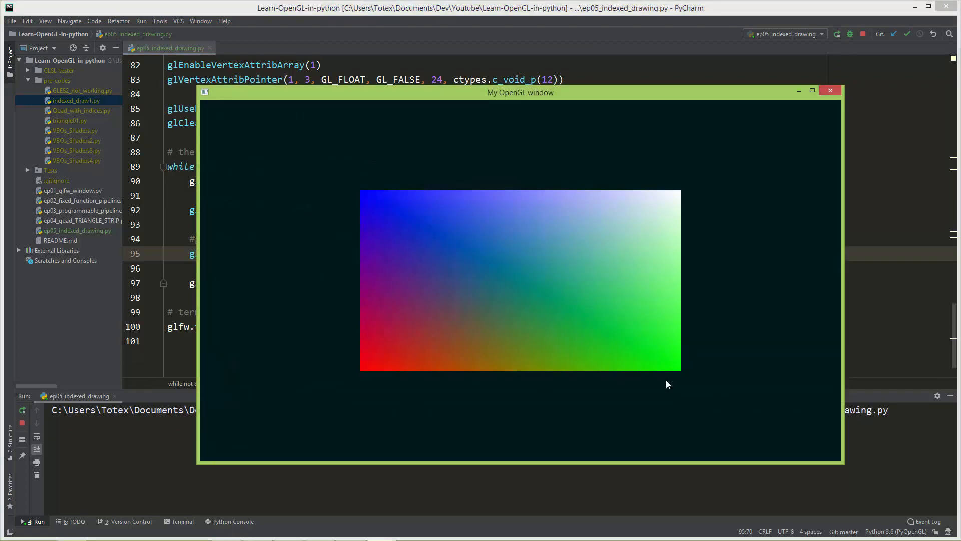
mouse_move(472, 429)
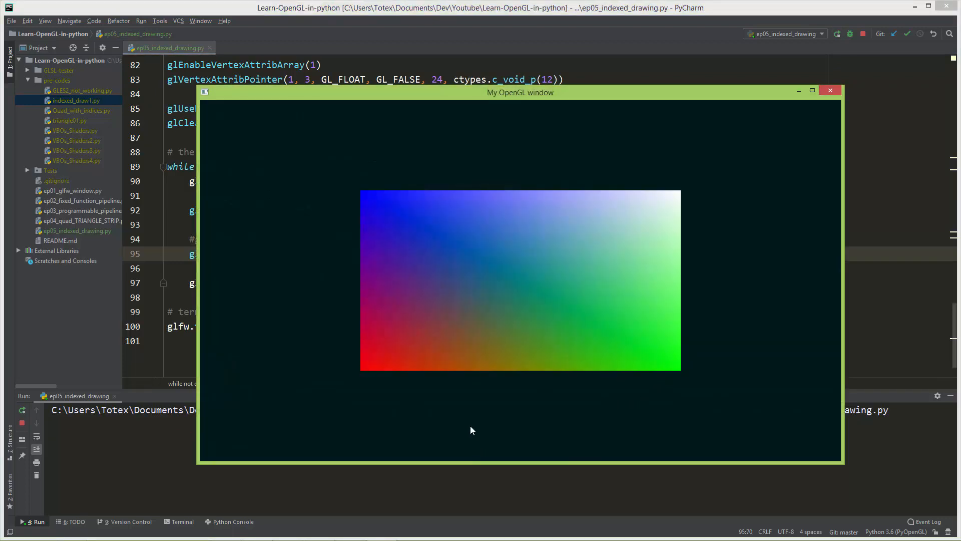
mouse_move(448, 387)
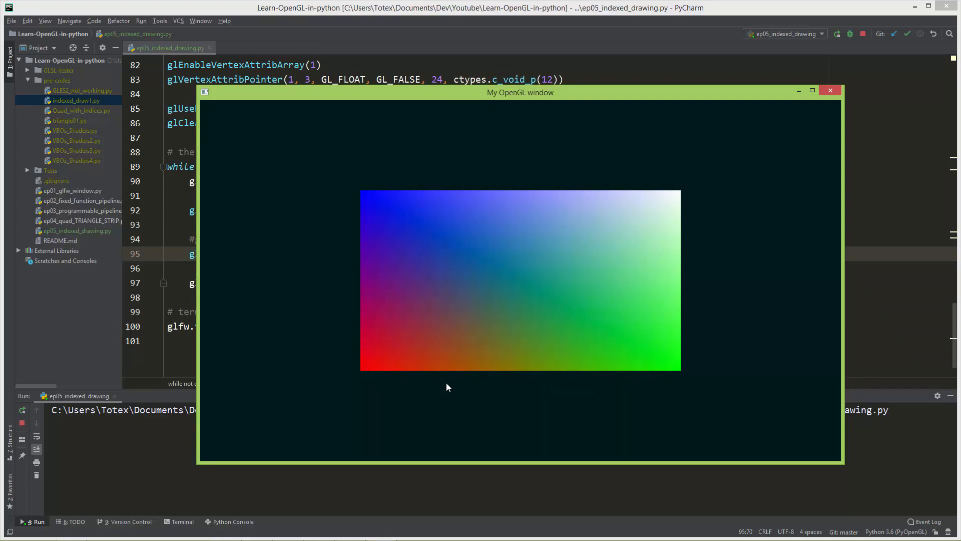
mouse_move(877, 125)
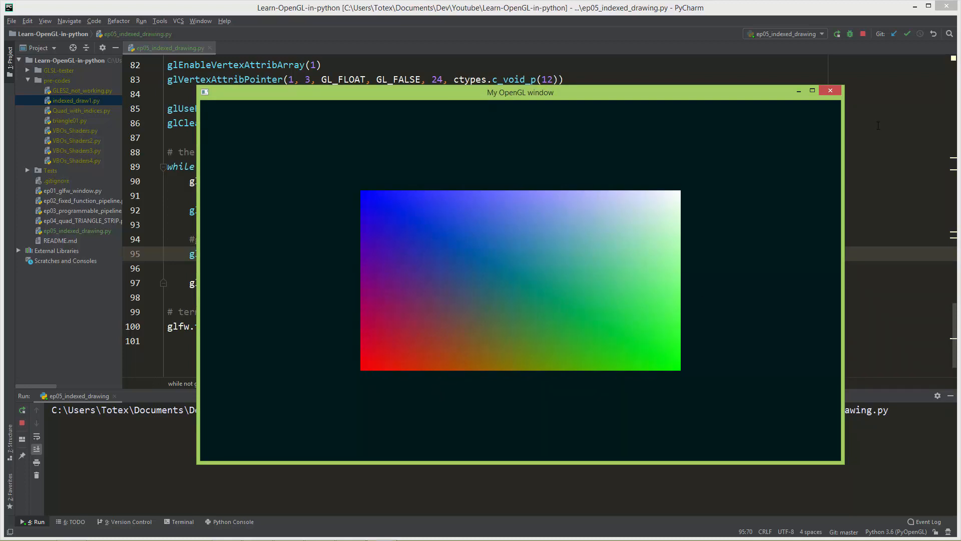
click(830, 90)
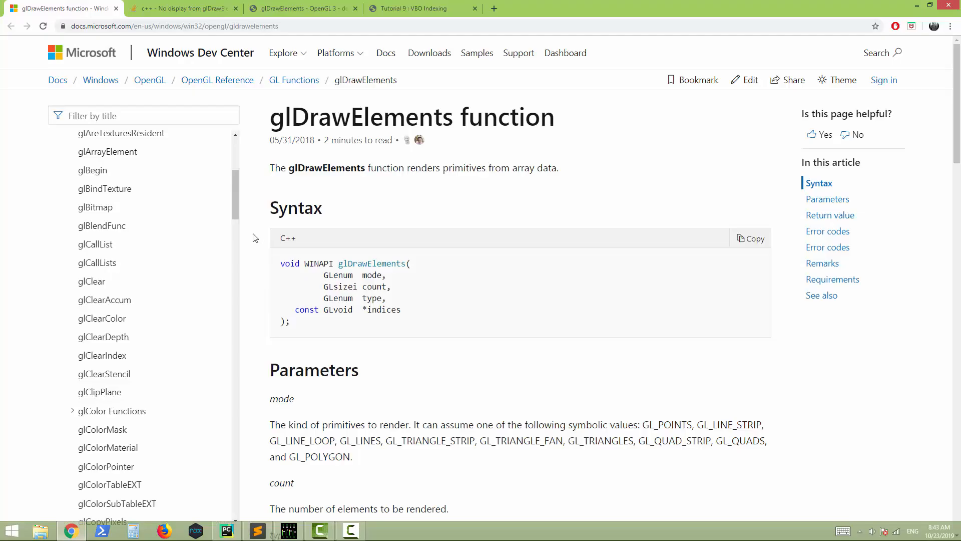
Step: Read the glDrawElements count, type and indices descriptions, comparing with len(indices) in the script
scroll(down, 3)
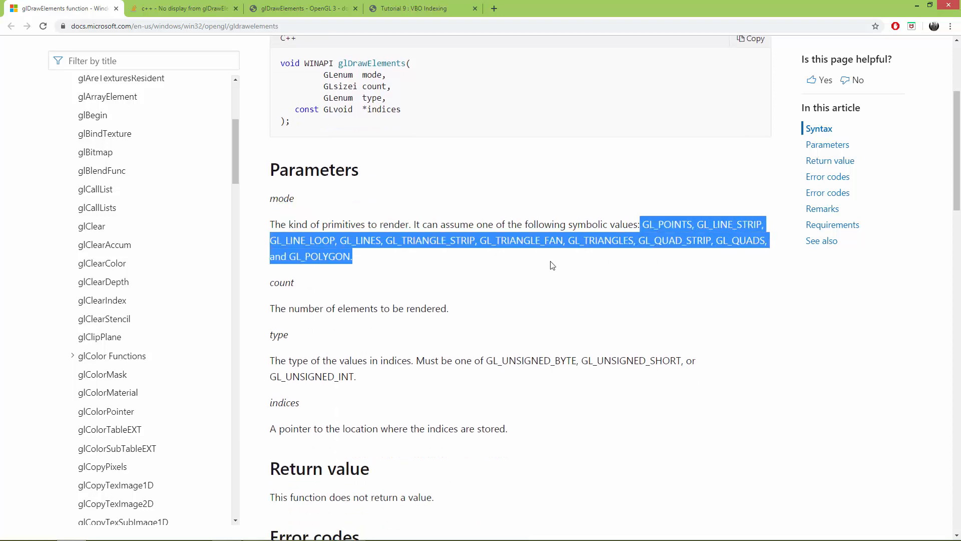
double_click(600, 240)
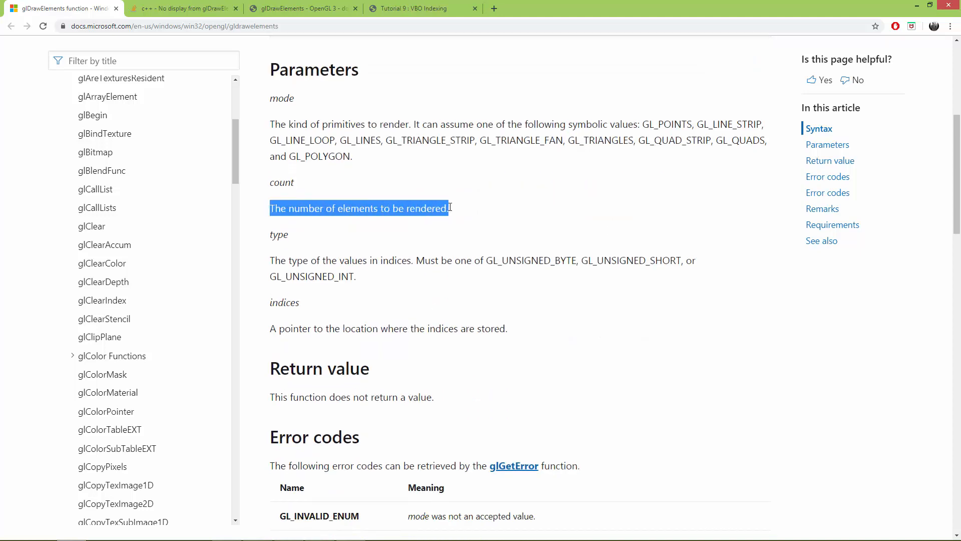
click(227, 530)
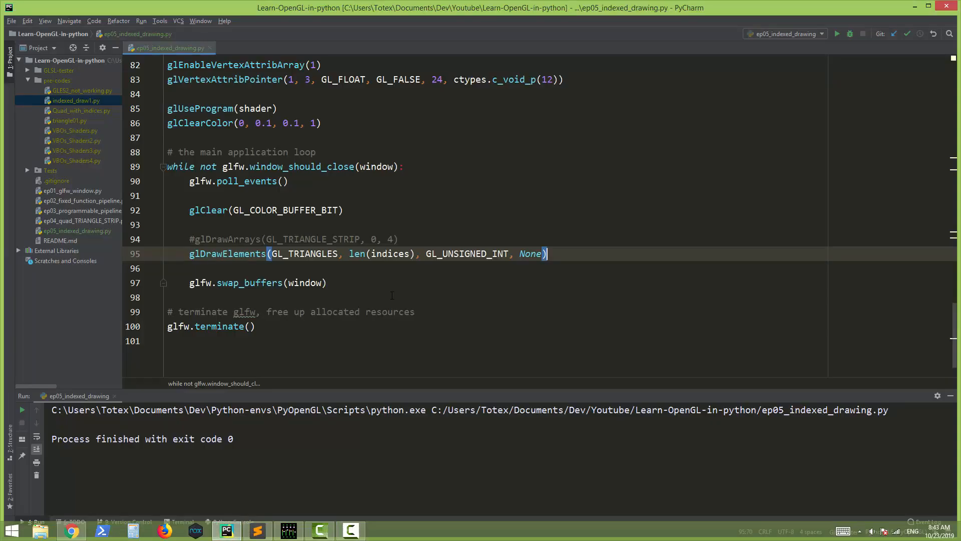
double_click(380, 253)
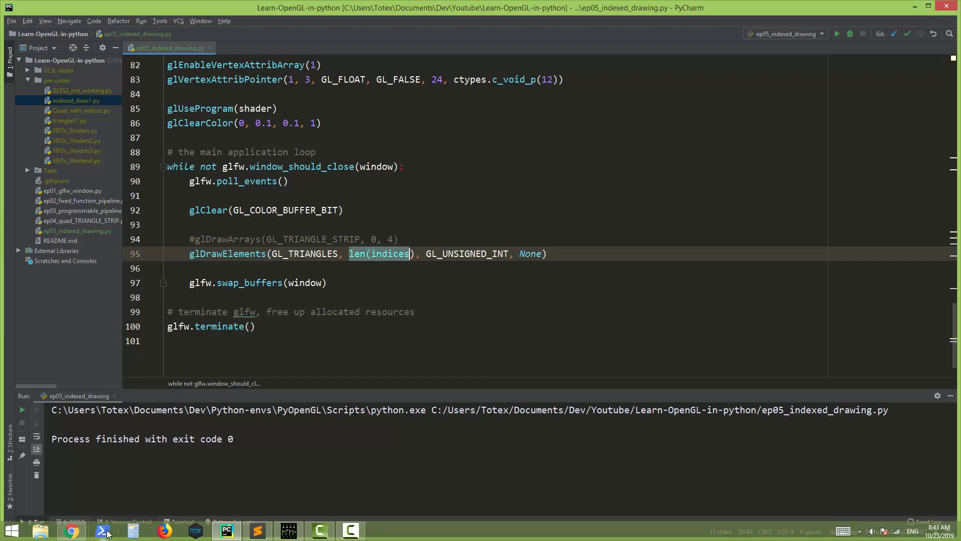
click(71, 530)
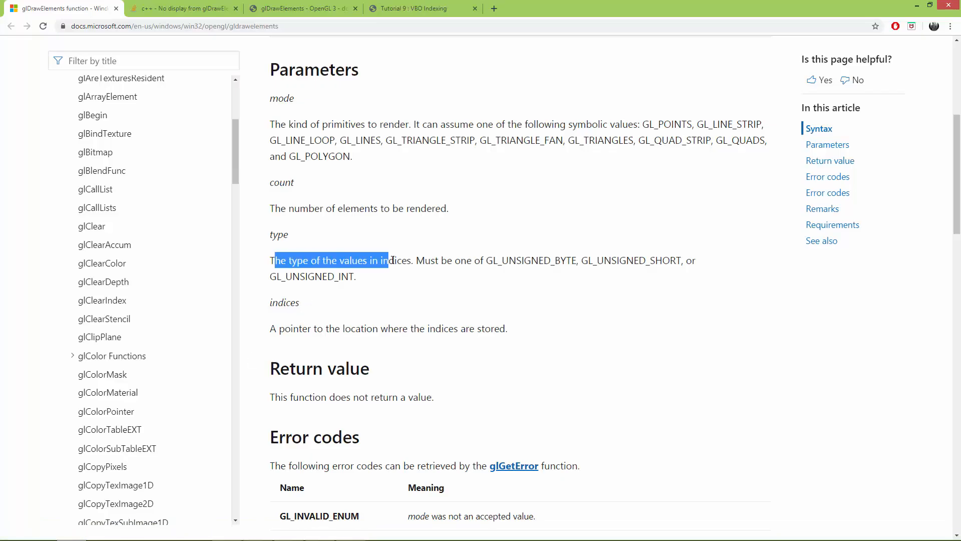
double_click(530, 260)
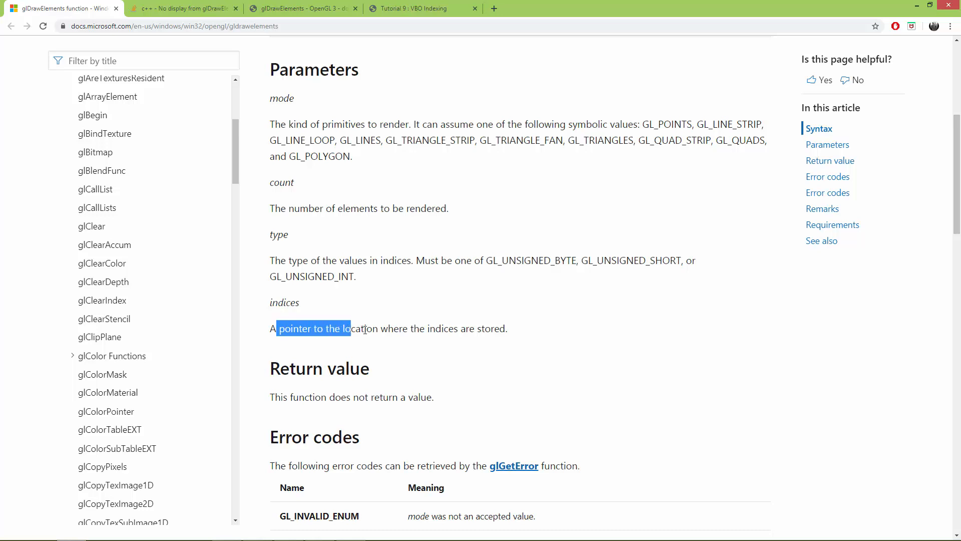
click(461, 342)
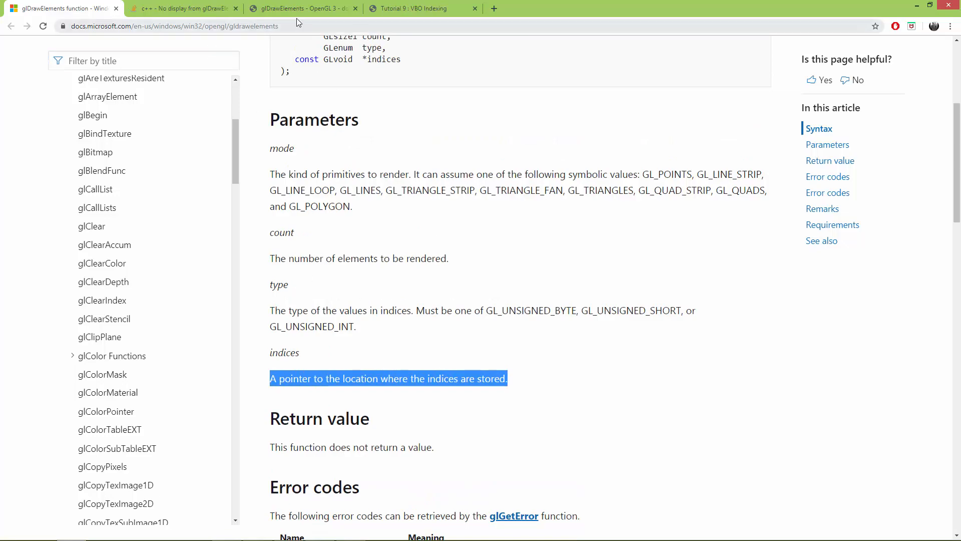
Step: Check the OpenGL 3 reference and a Stack Overflow answer passing nullptr as the last argument
click(300, 8)
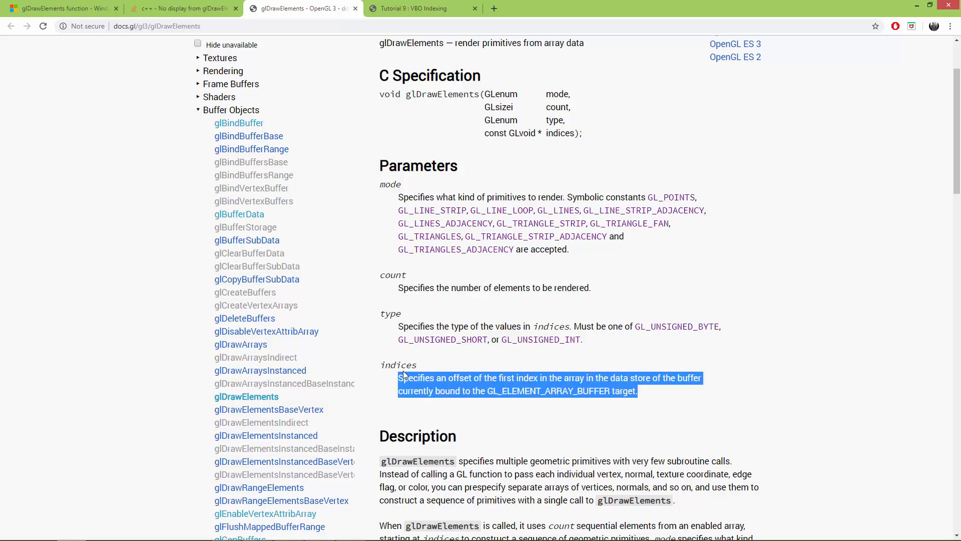
click(199, 391)
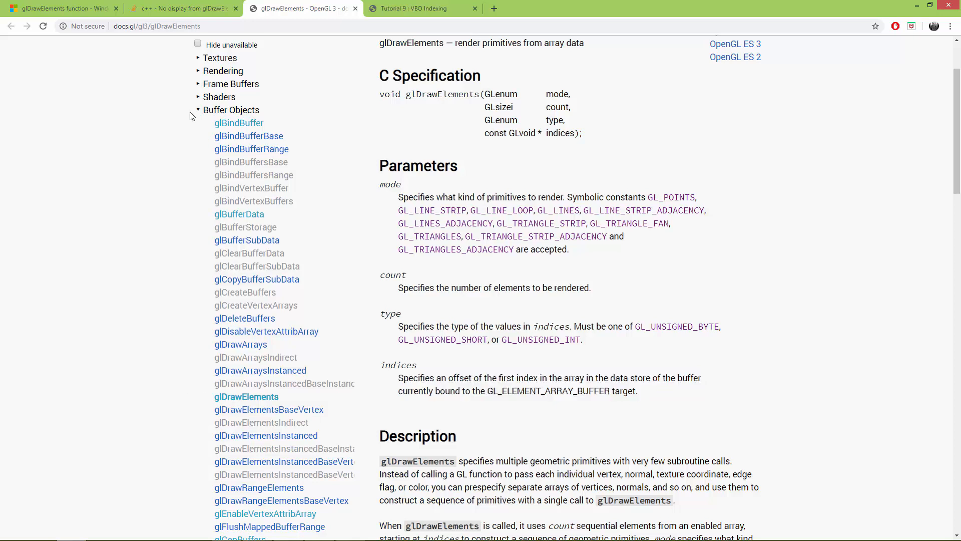
click(178, 8)
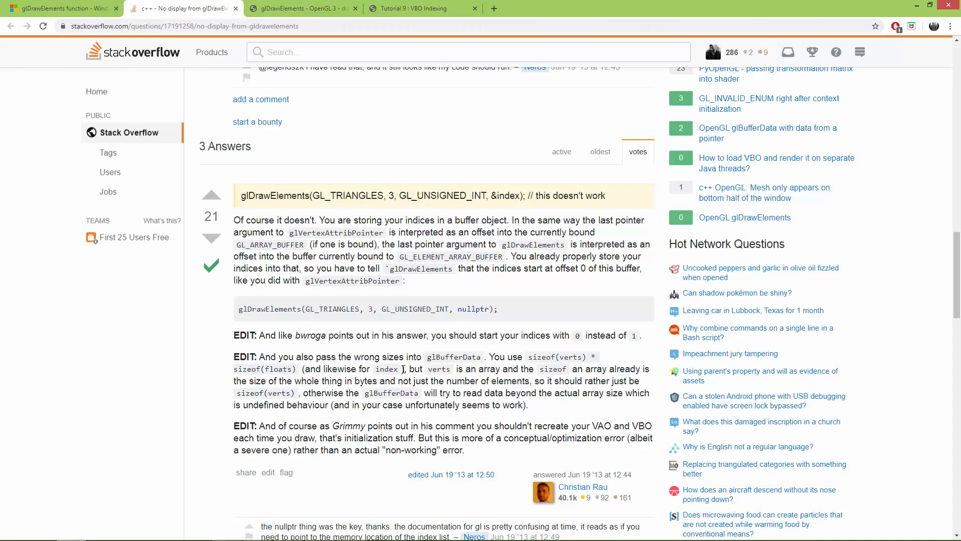
mouse_move(417, 374)
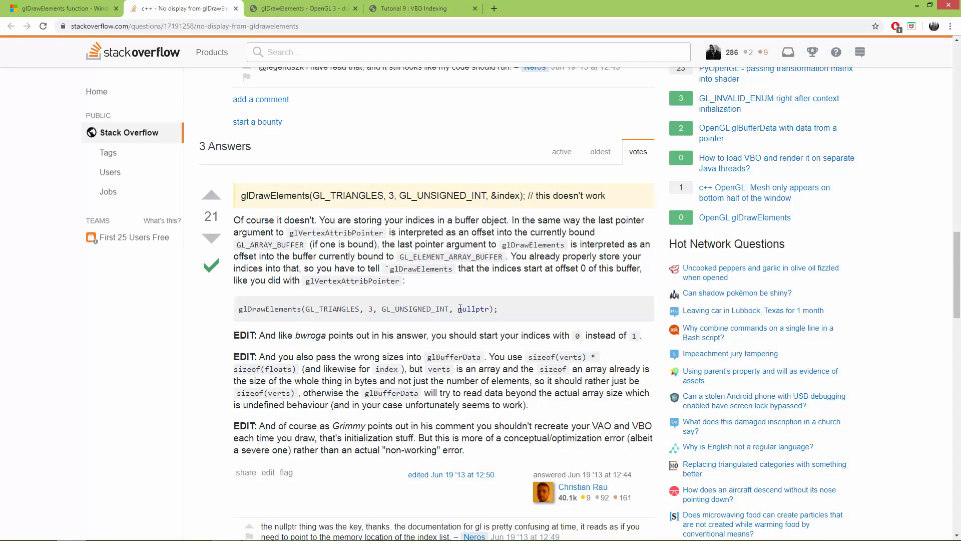
double_click(472, 308)
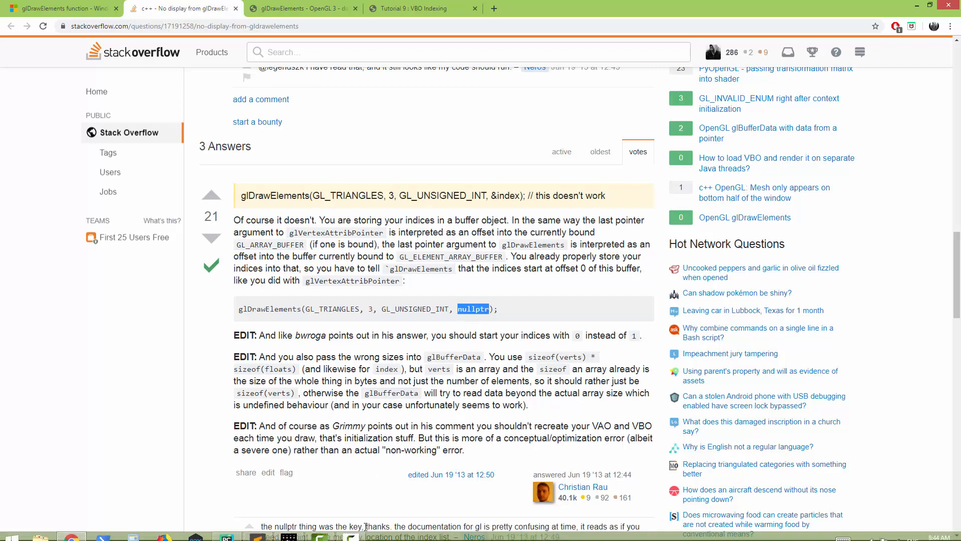
click(227, 537)
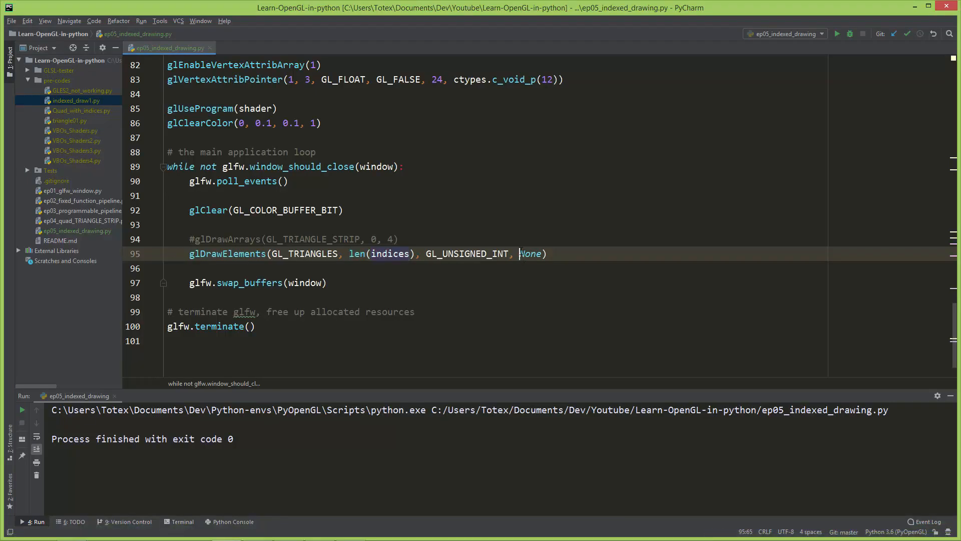
Step: Replace the last argument with ctypes.c_void_p(0) and run the script to test it
scroll(up, 3)
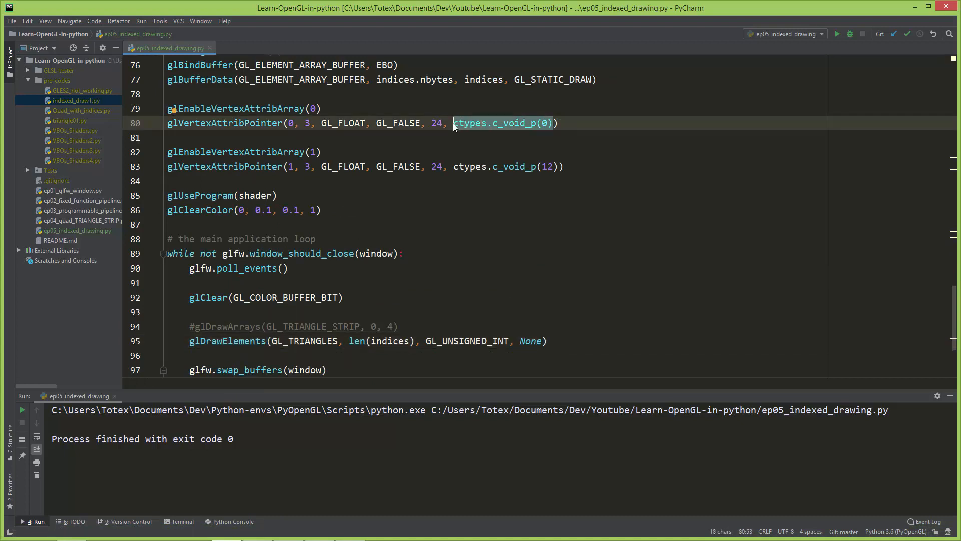
double_click(530, 341)
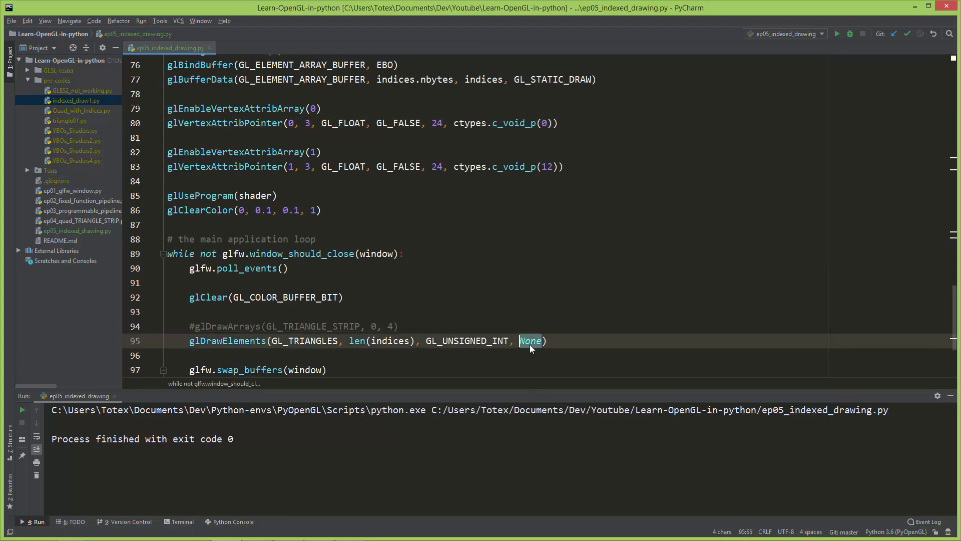
text(ctypes.c_void_p(0))
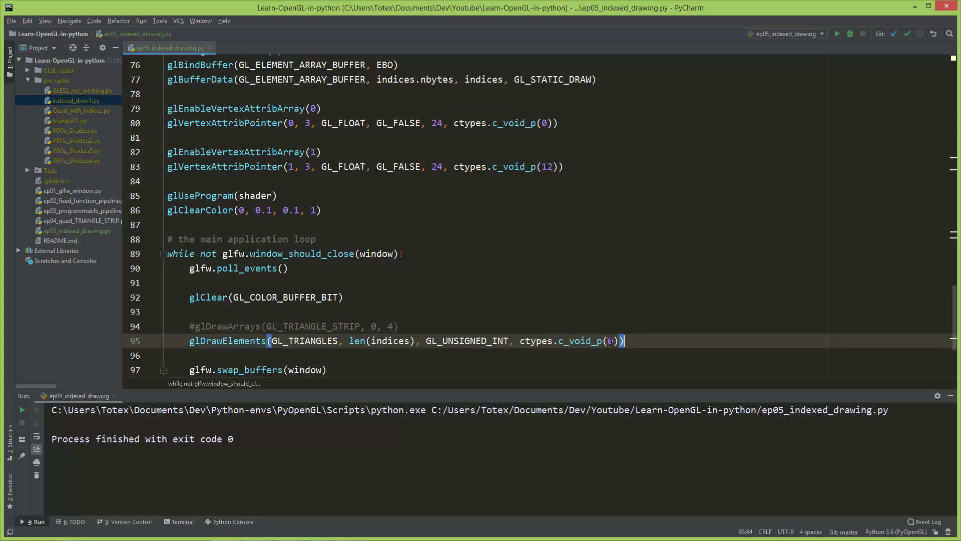
click(837, 34)
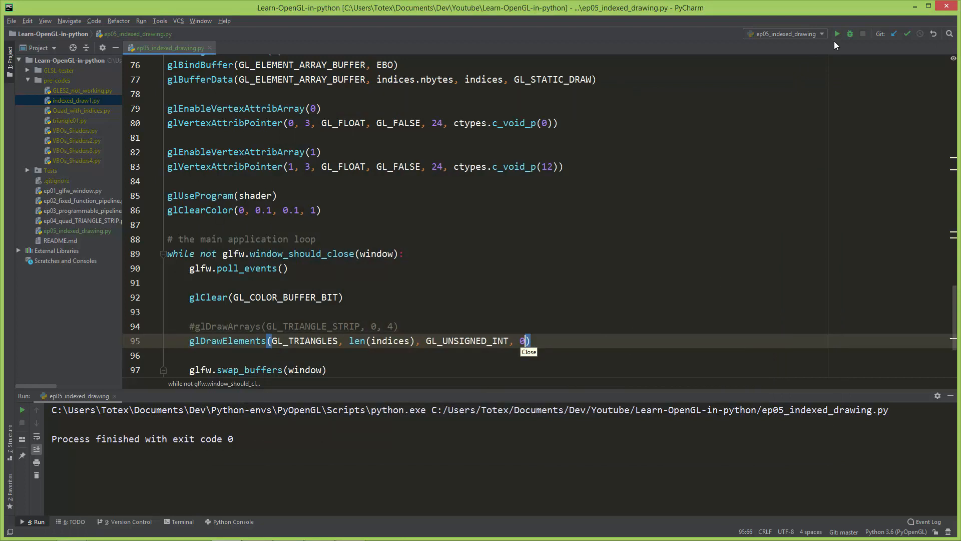
click(837, 34)
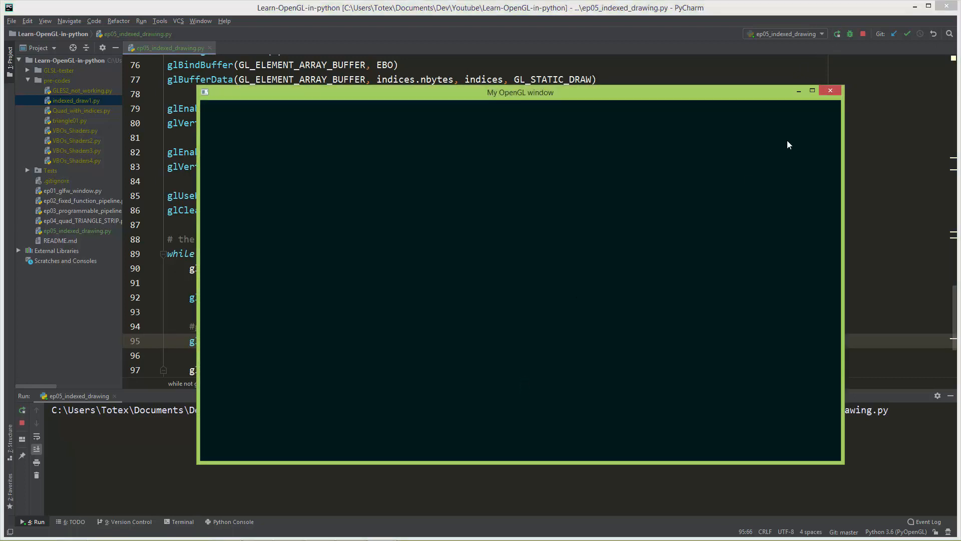
Step: Restore None as the last argument, rerun the script and close the window
click(830, 91)
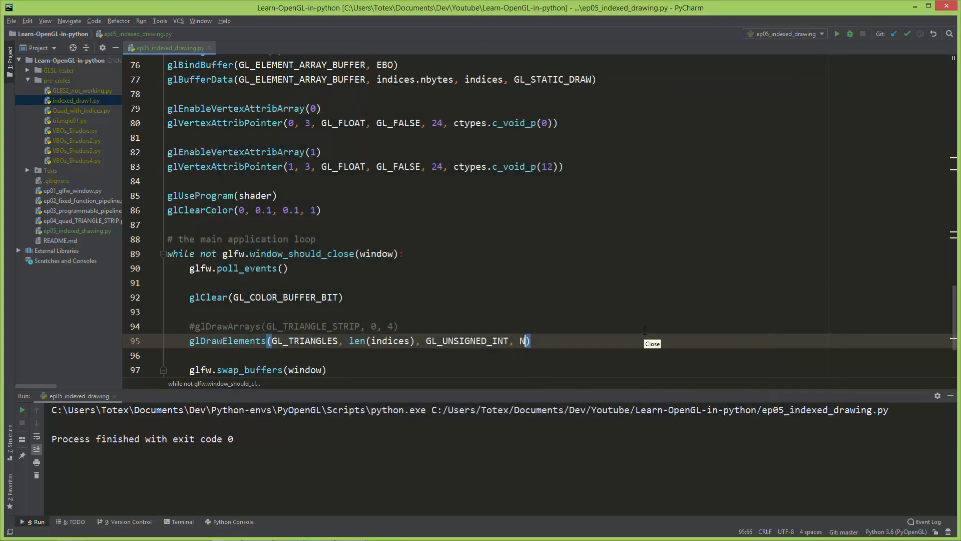
text(one)
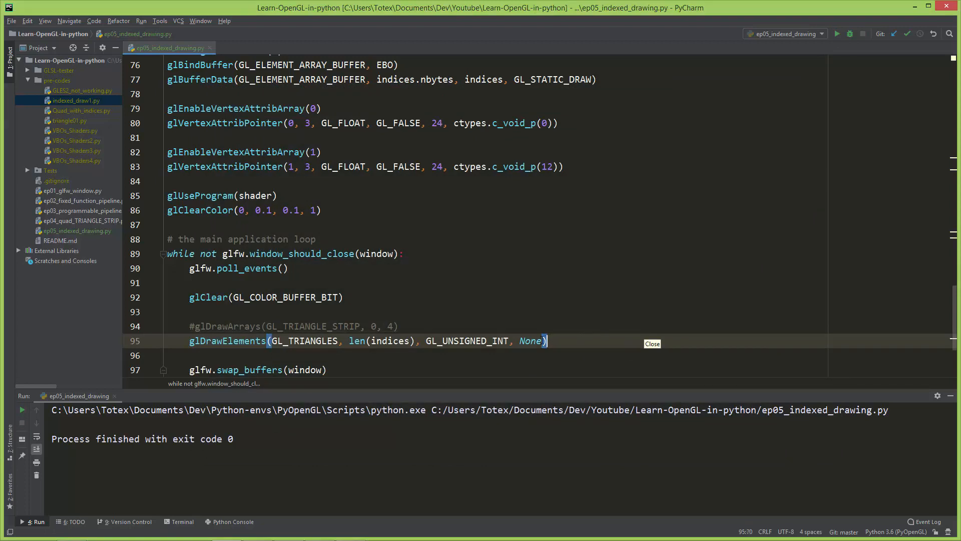
scroll(down, 3)
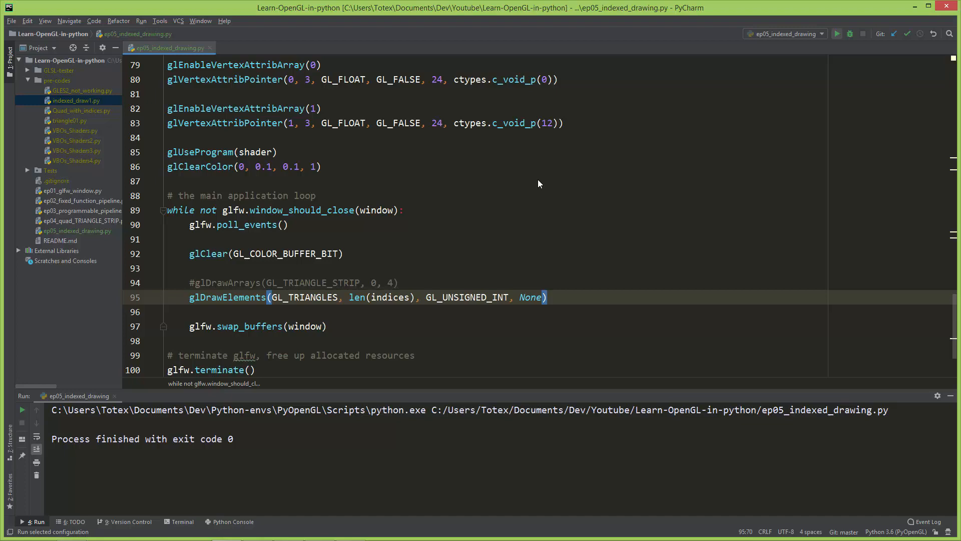
click(836, 34)
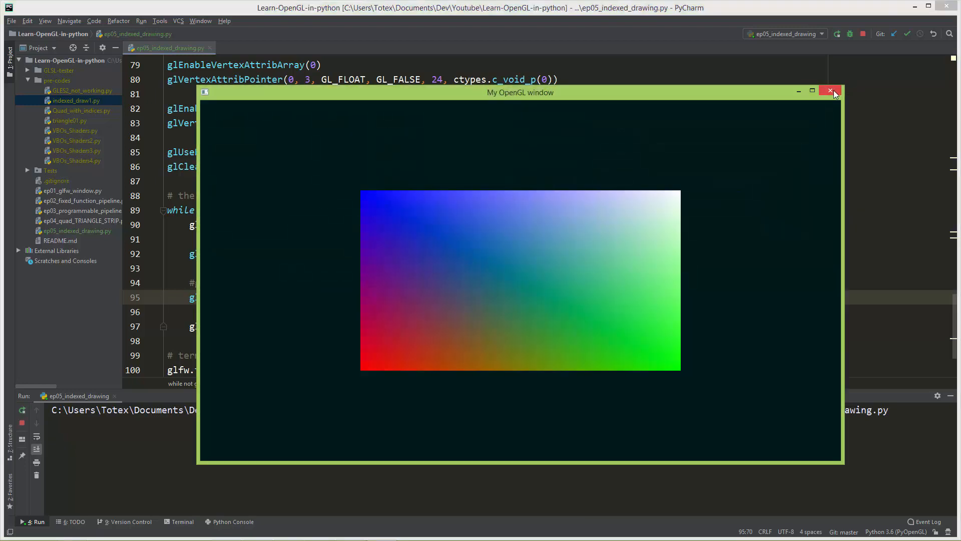
click(831, 92)
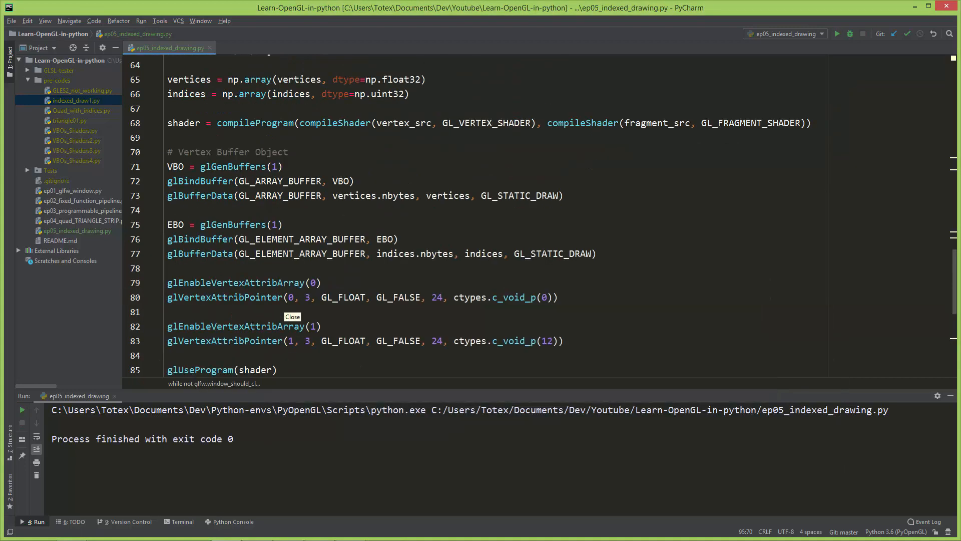
Step: Append vertex 0.0, 0.75, 0.0 with yellow colour 1.0, 1.0, 0.0 on a new line
scroll(up, 3)
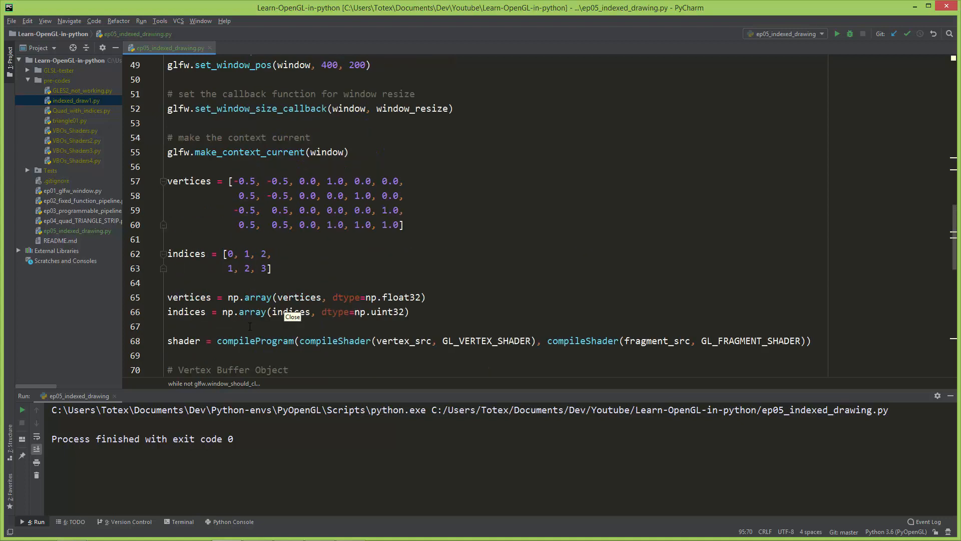
click(404, 224)
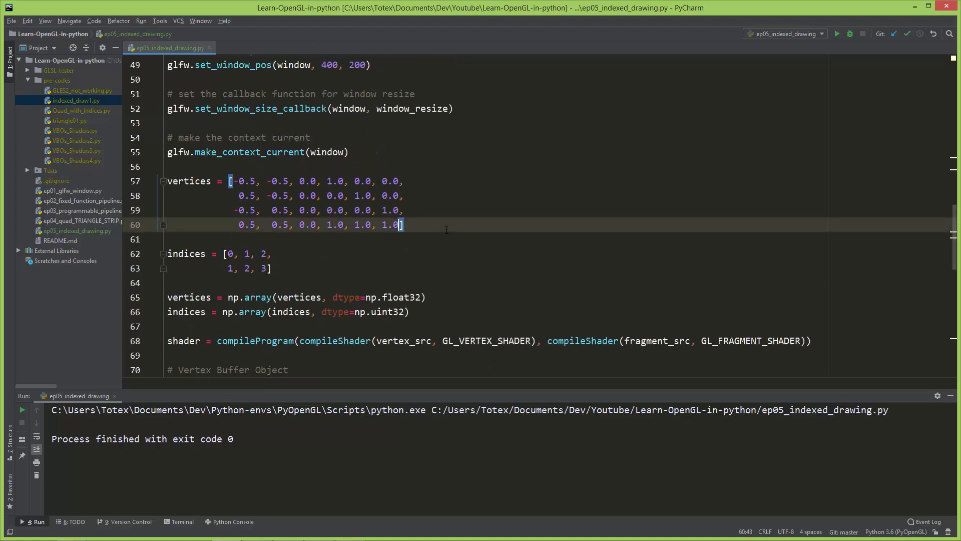
text(,)
key(enter)
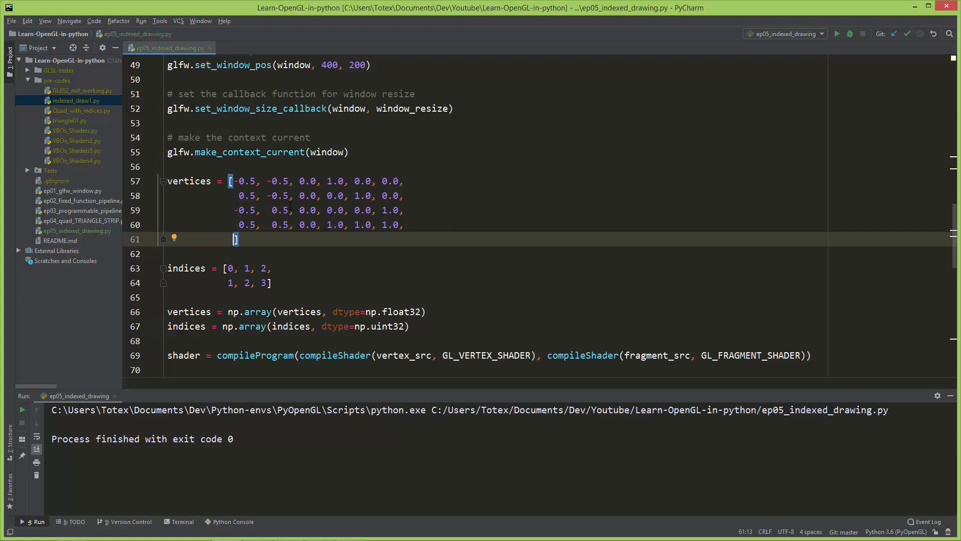
mouse_move(455, 230)
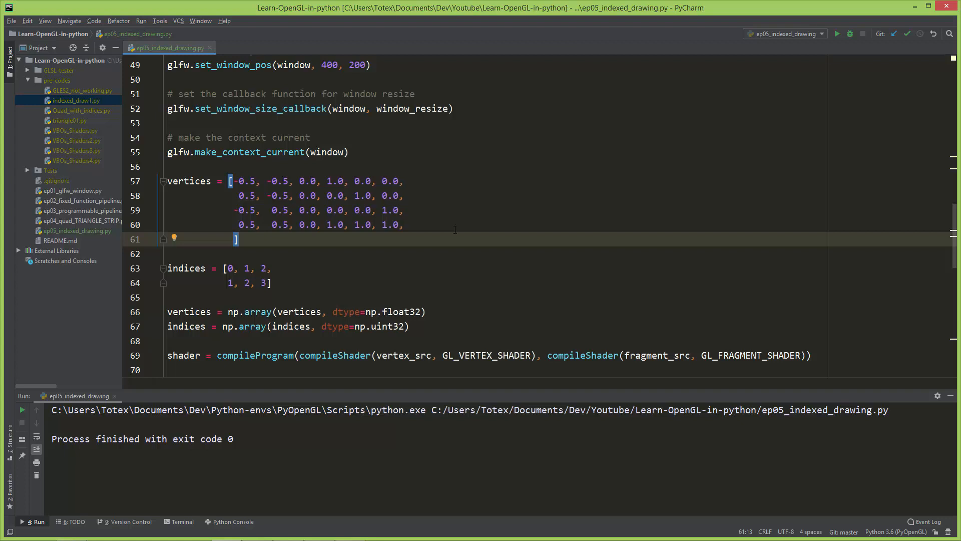
text(0,)
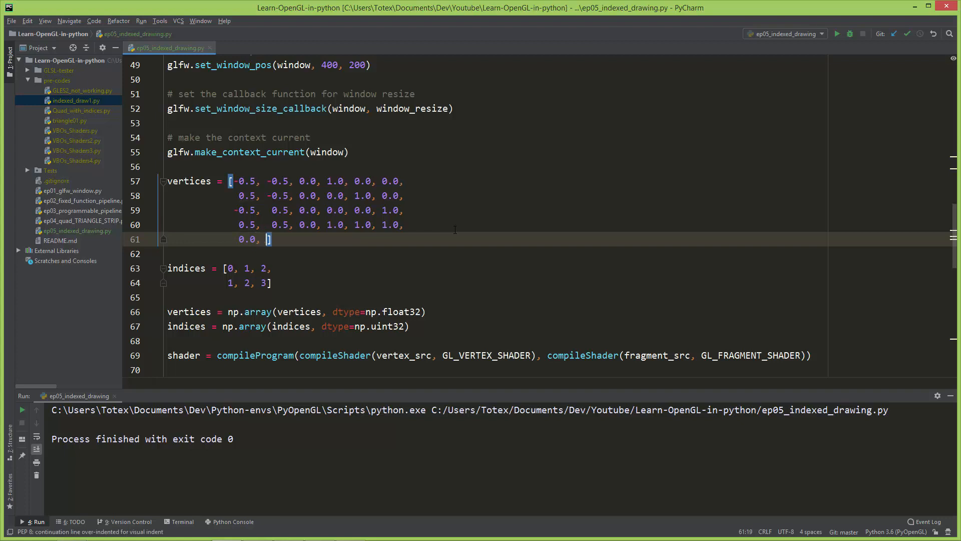
text(0.)
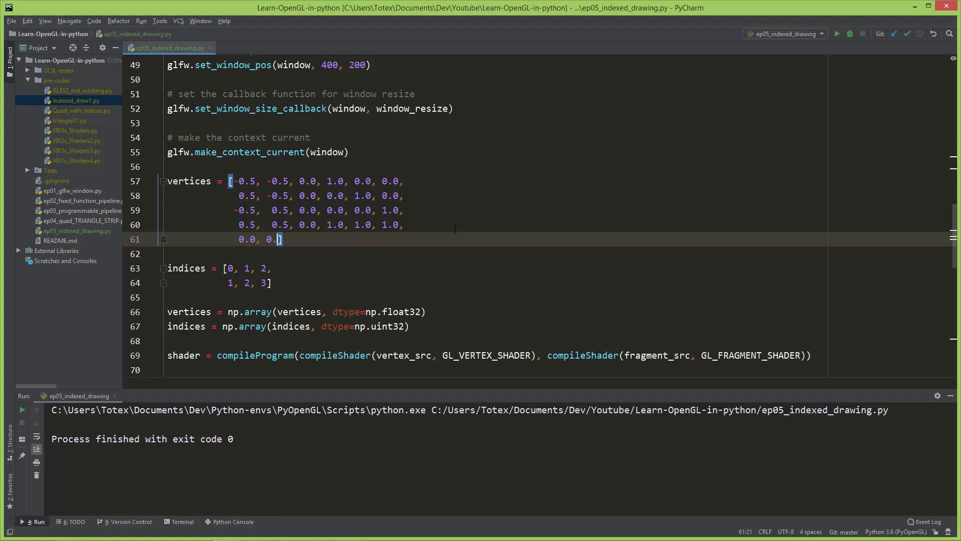
text(75)
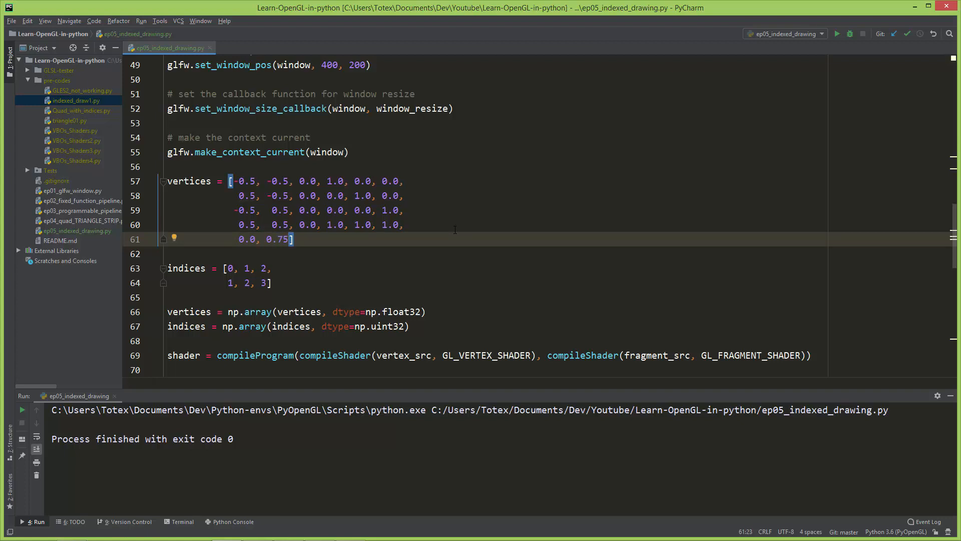
text(, 0.0,)
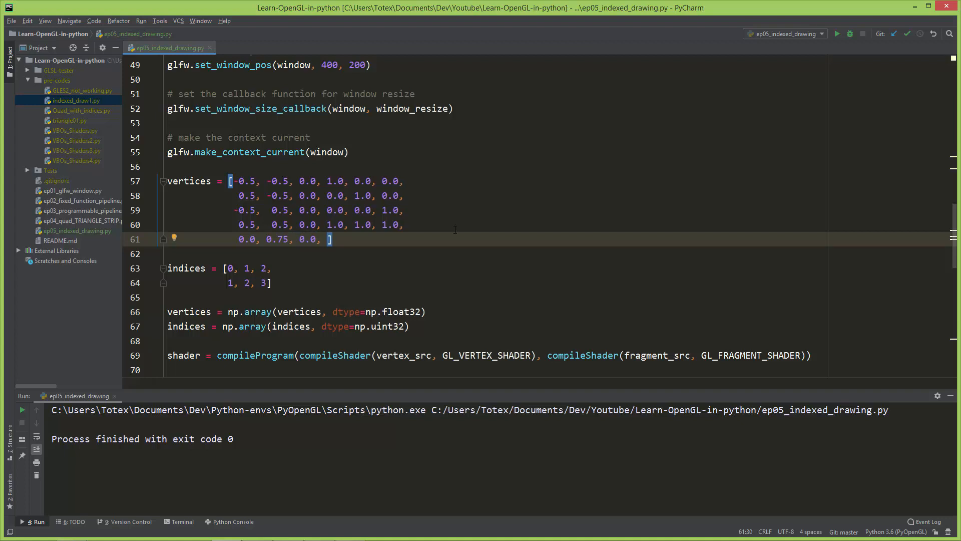
text(1.0,)
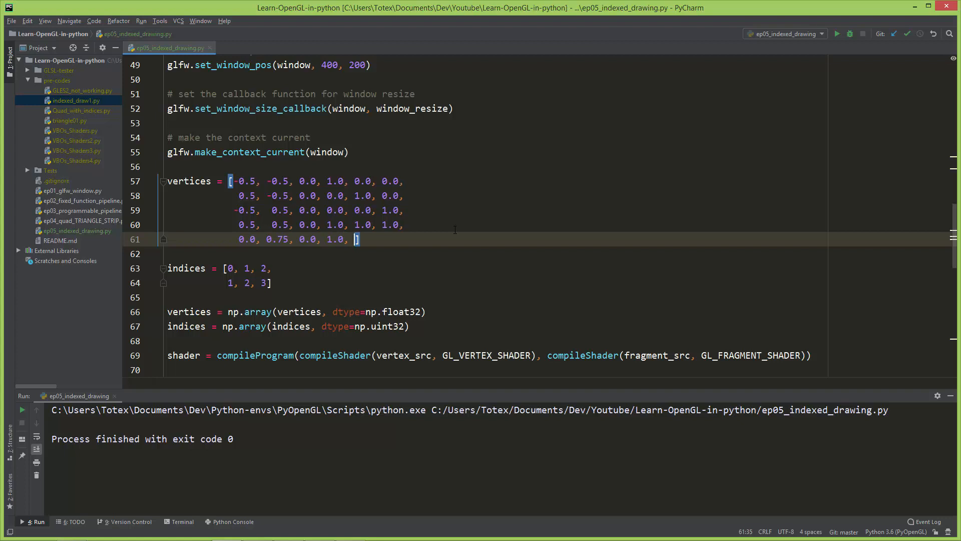
text(1.0, 0.0)
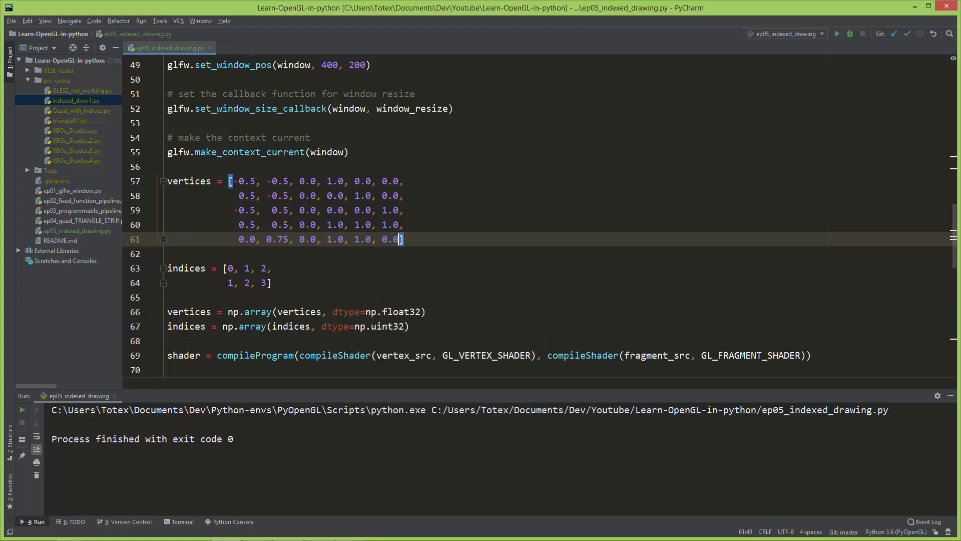
scroll(down, 3)
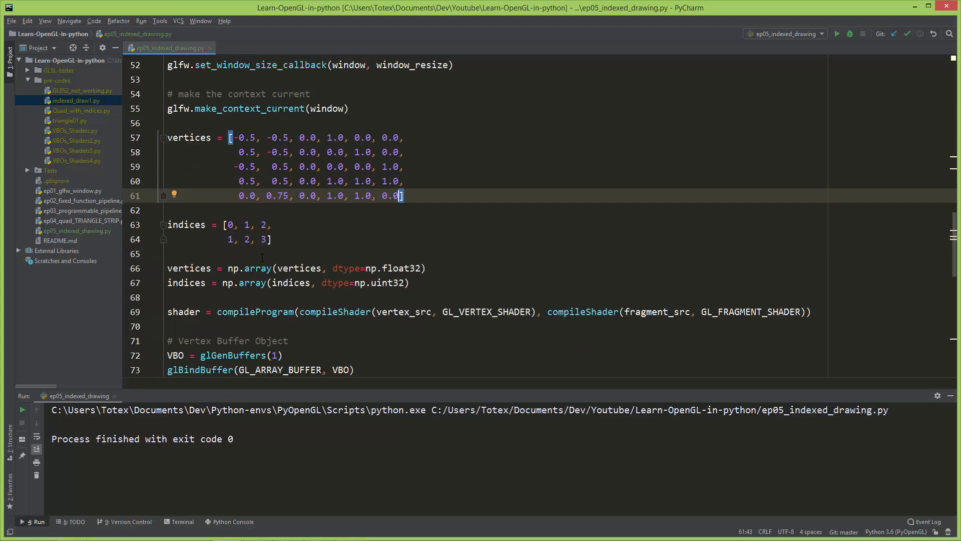
Step: Append the triangle 2, 3, 4 on a new line at the end of indices
click(272, 239)
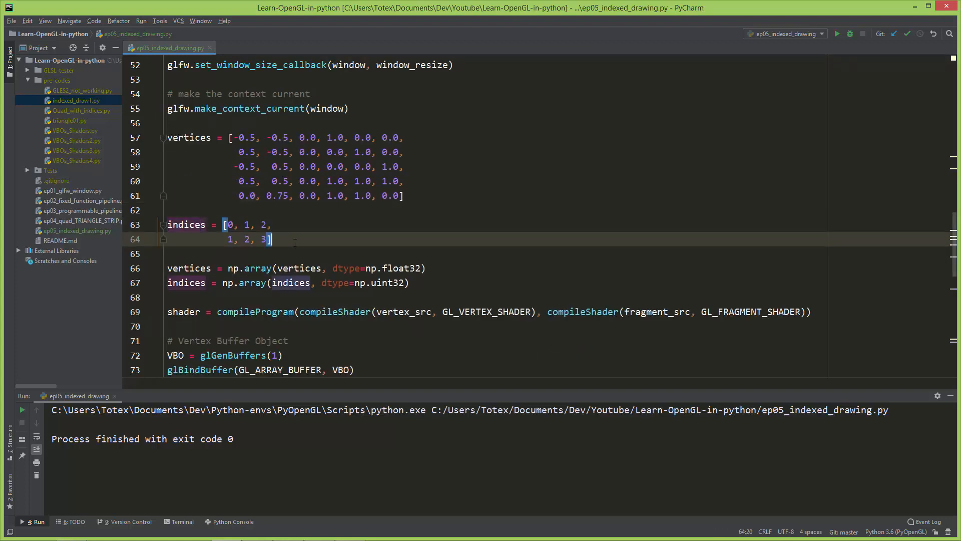
click(401, 195)
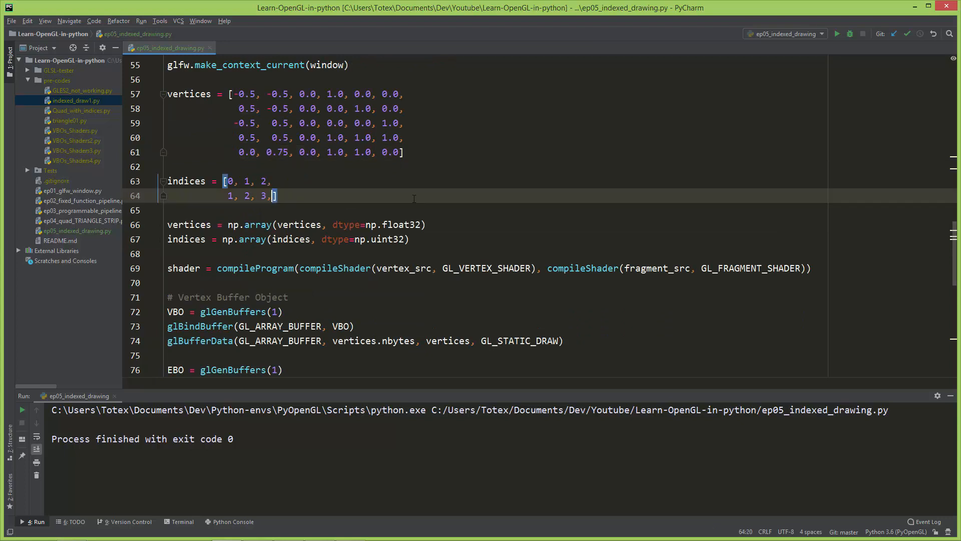
key(enter)
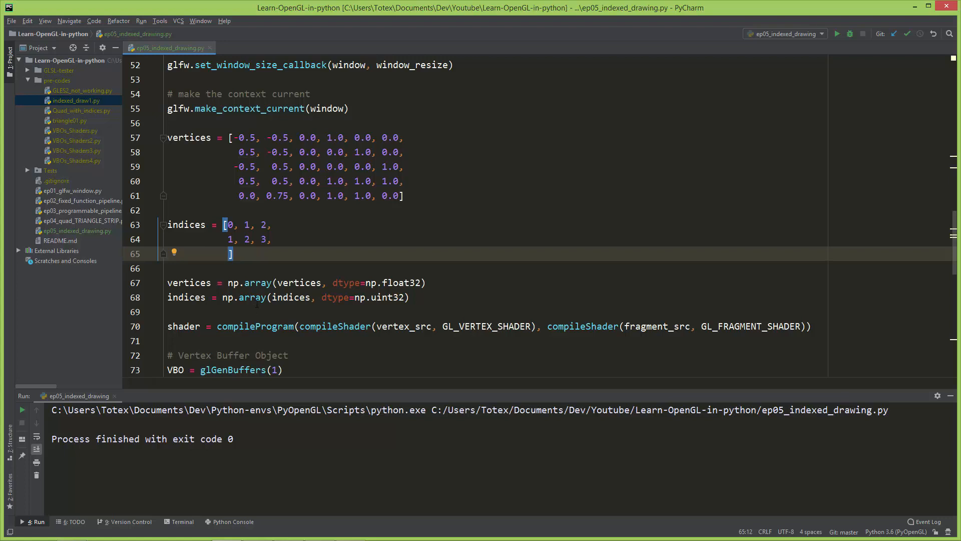
text(2, 3,)
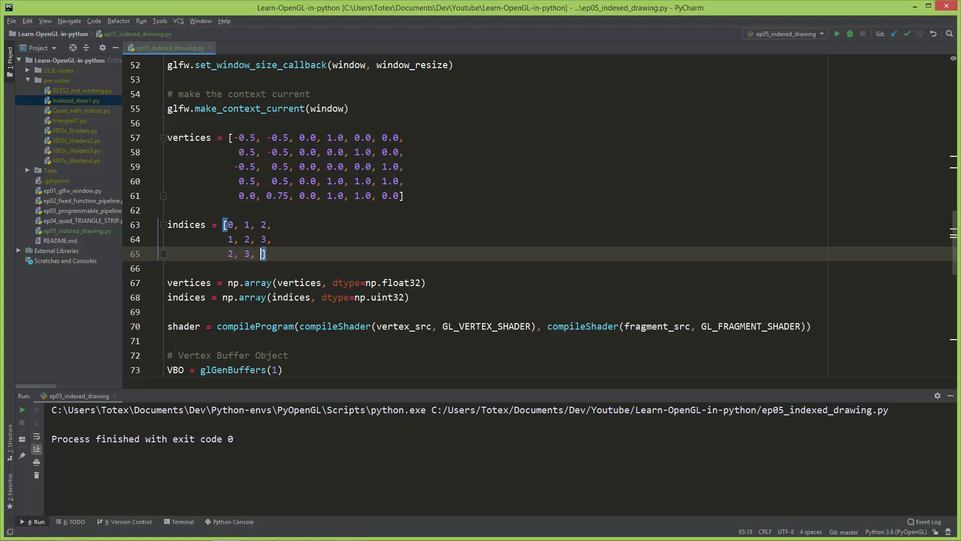
text(4)
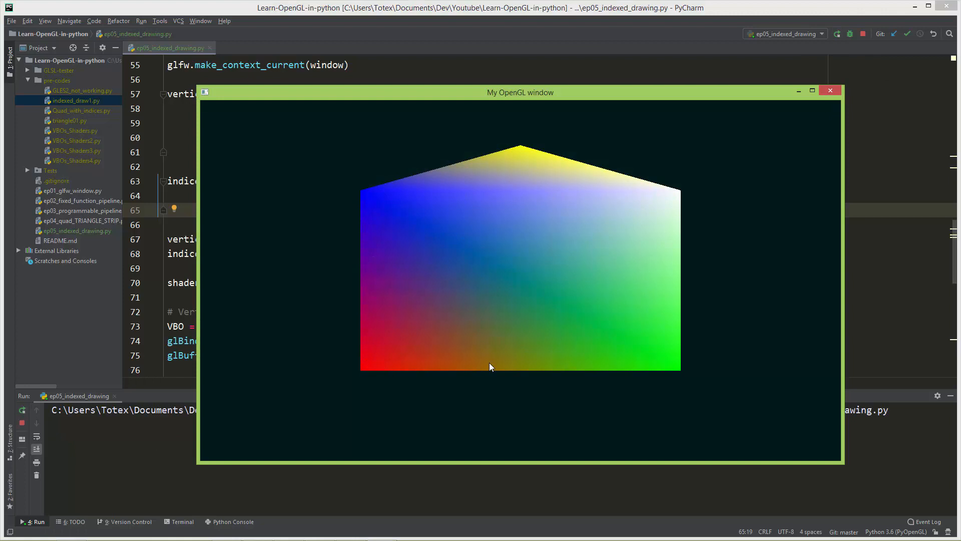
mouse_move(356, 289)
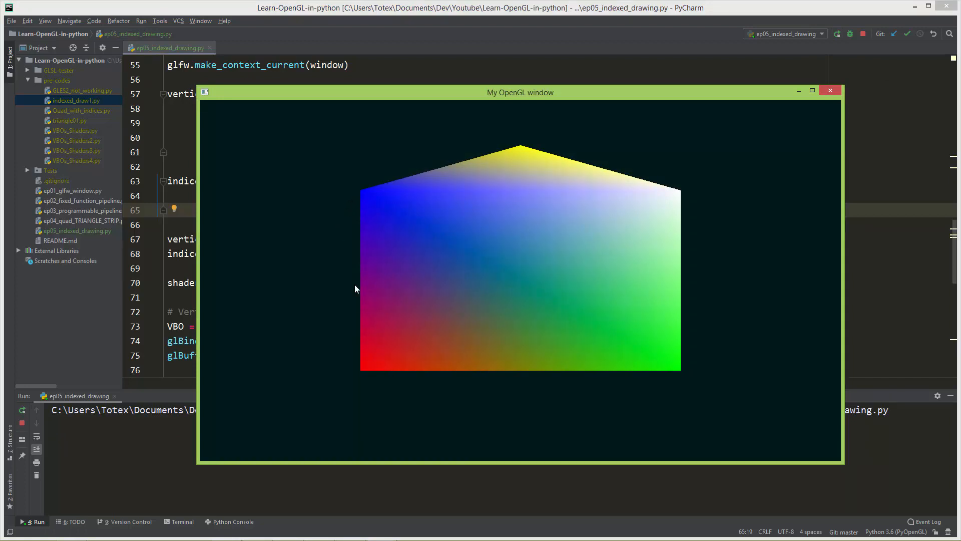
mouse_move(432, 265)
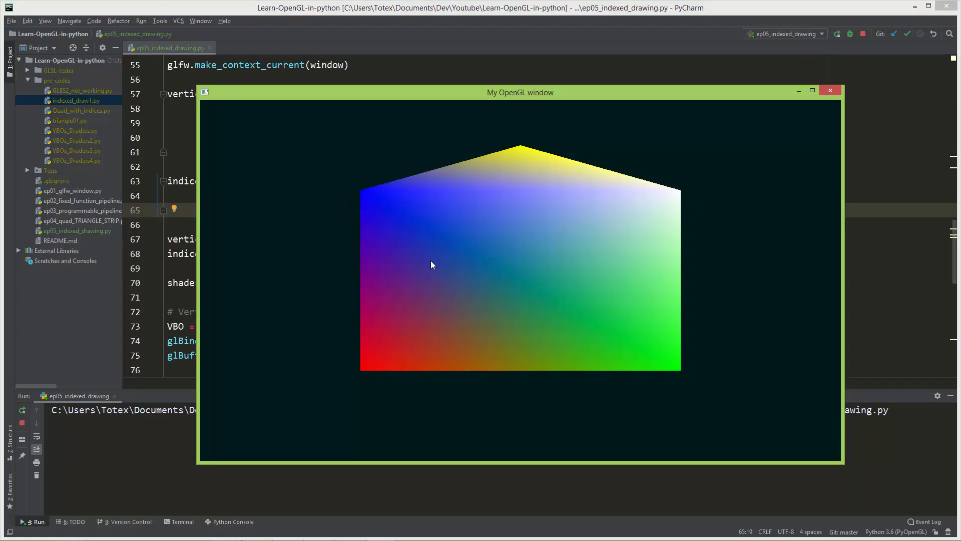
mouse_move(372, 210)
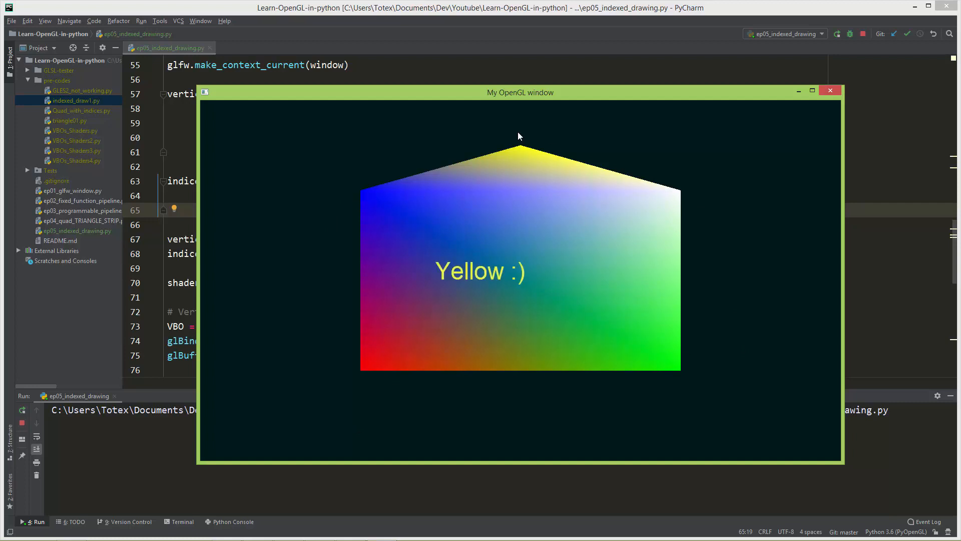
click(831, 91)
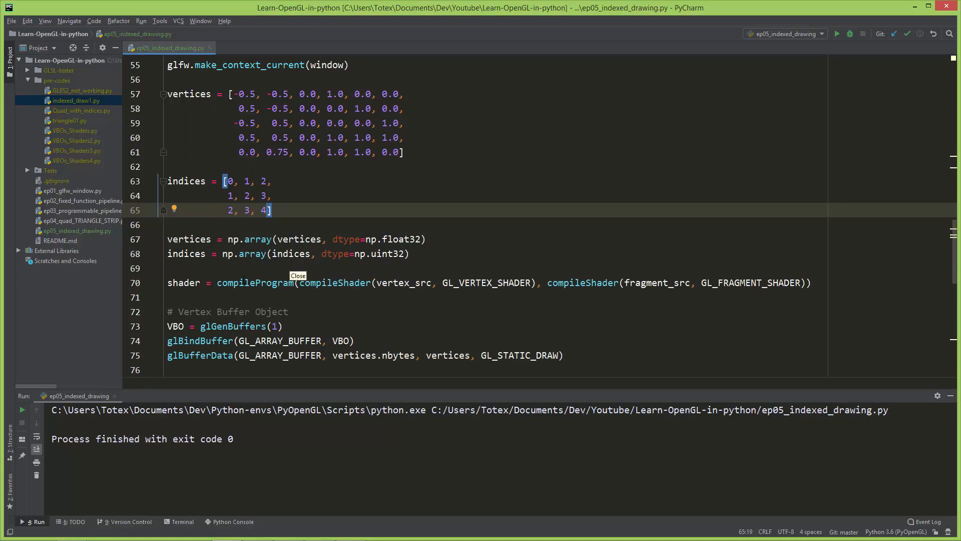
mouse_move(77, 529)
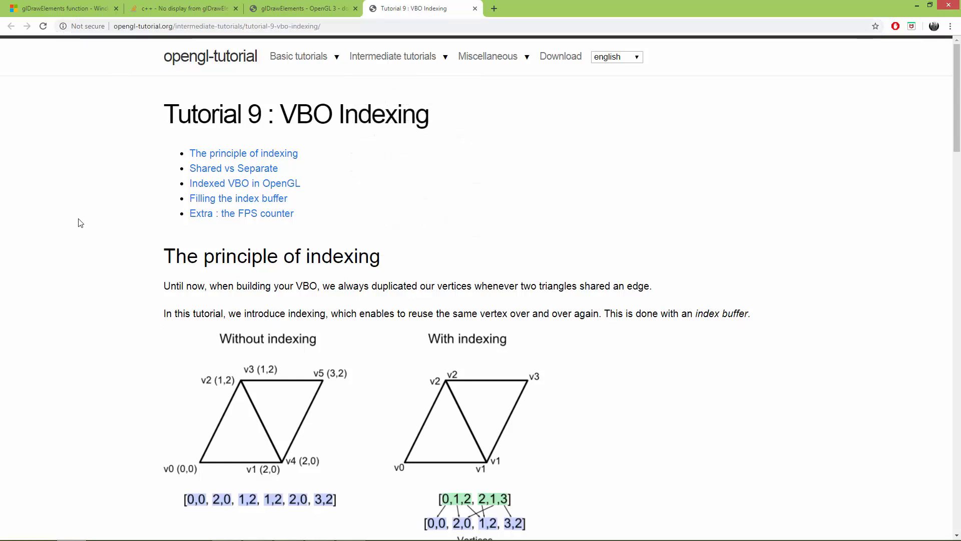
Step: Highlight 'The principle of indexing' heading and its sentences on reusing duplicated vertices
scroll(down, 3)
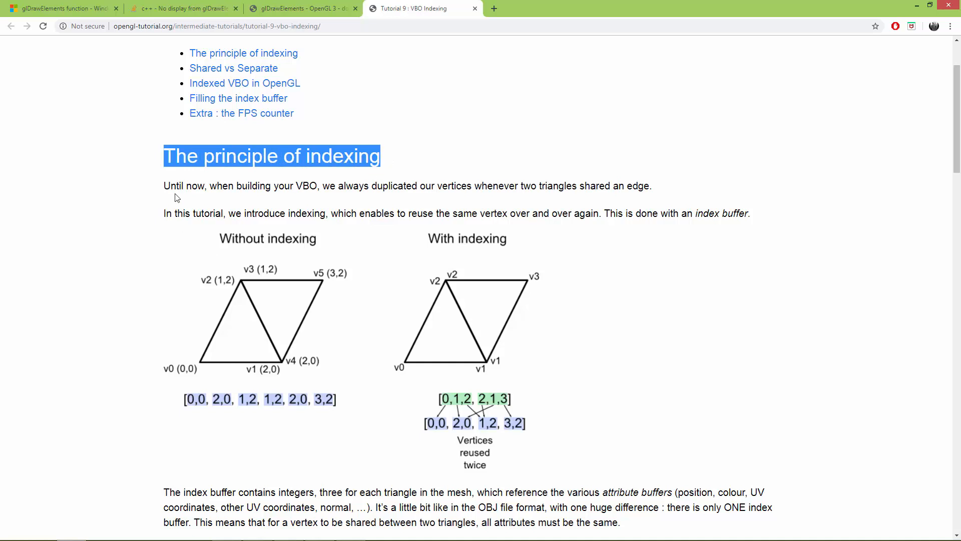
drag(165, 186, 309, 186)
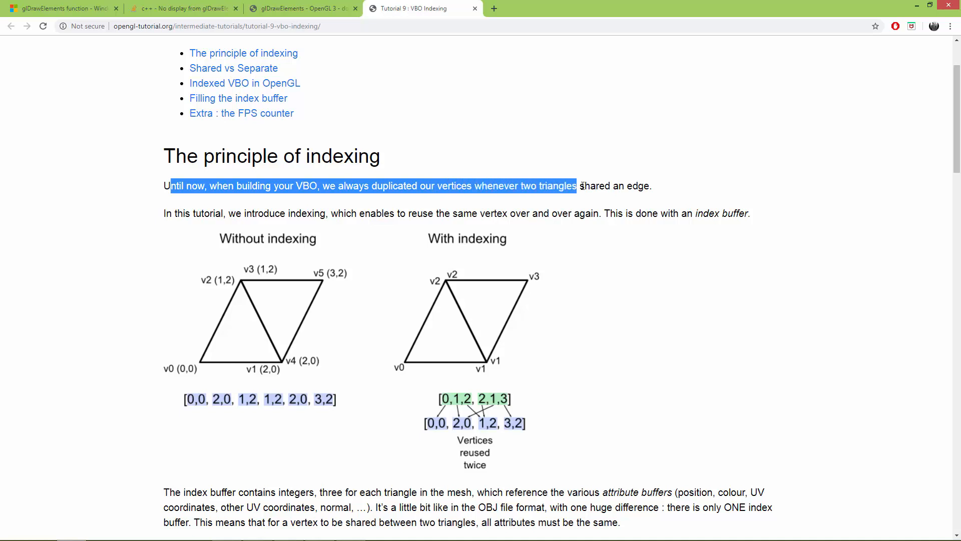
click(184, 213)
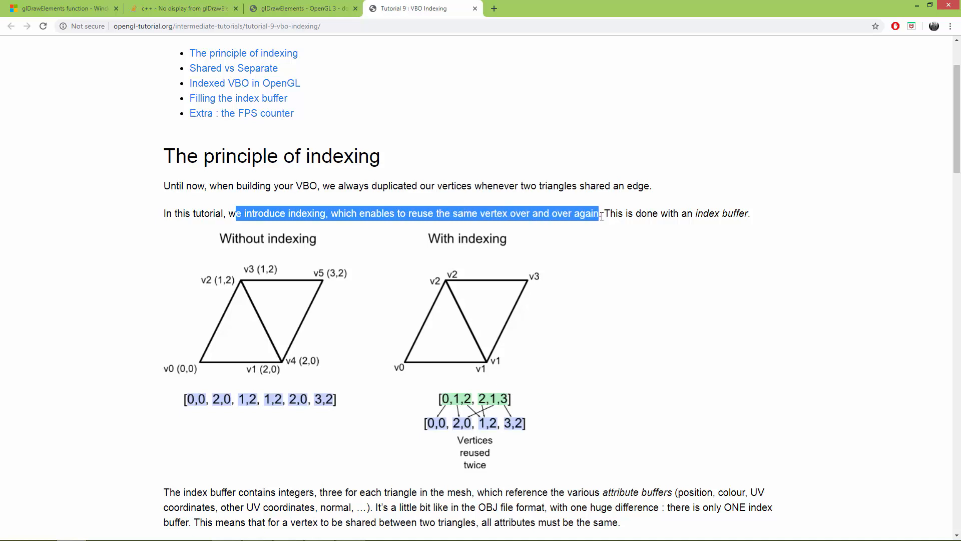
double_click(423, 213)
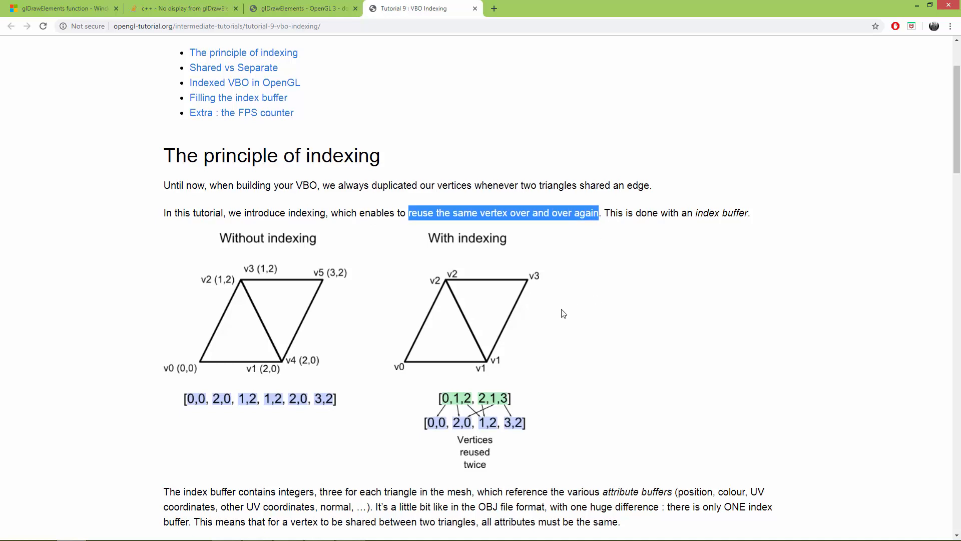
scroll(down, 3)
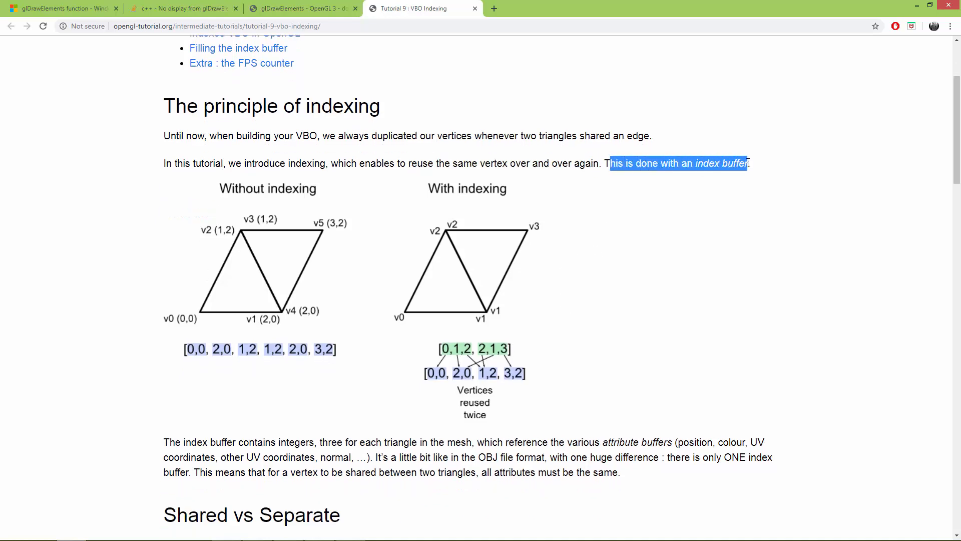
scroll(down, 3)
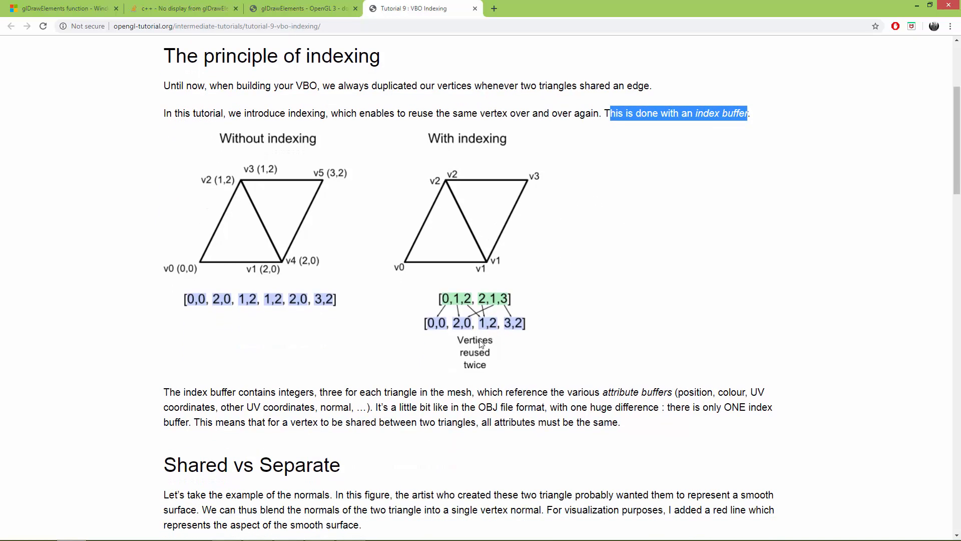
scroll(up, 3)
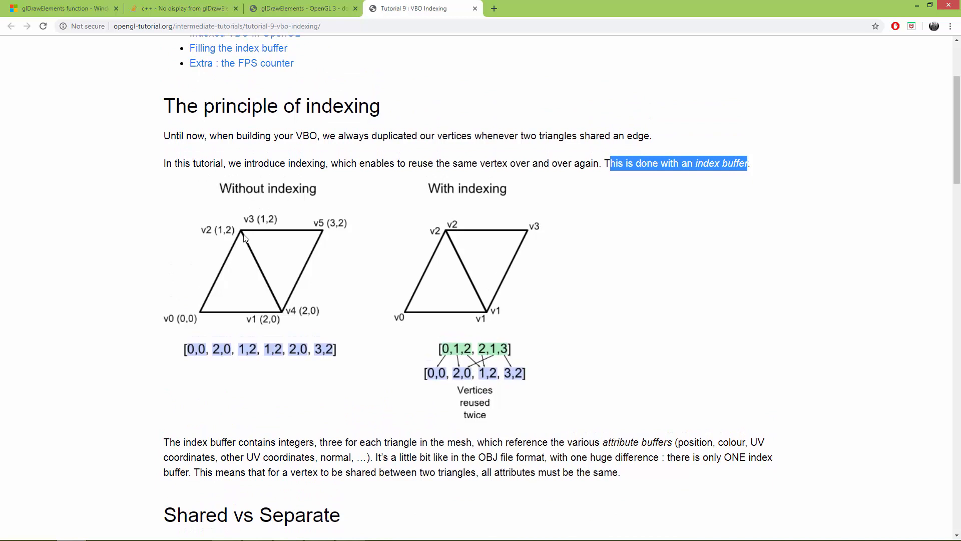
mouse_move(248, 245)
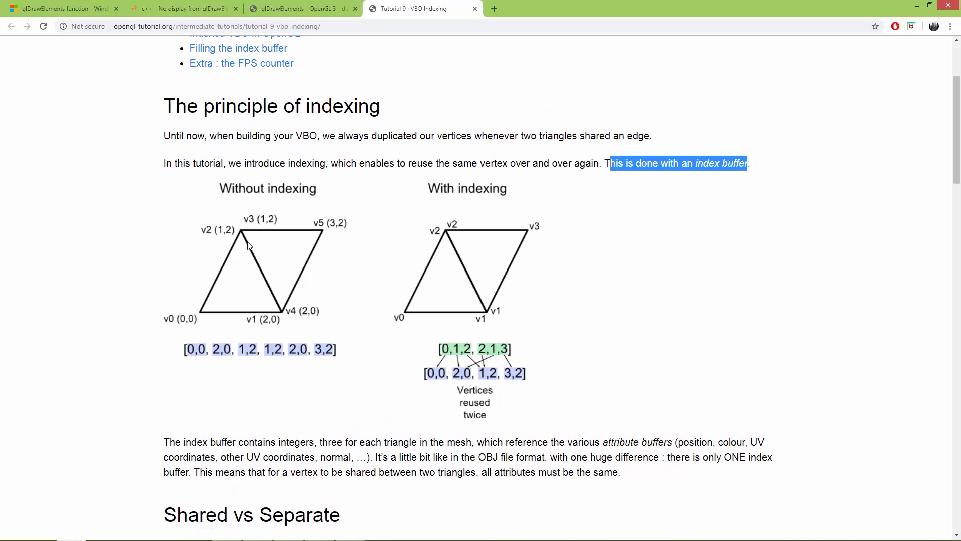
mouse_move(346, 285)
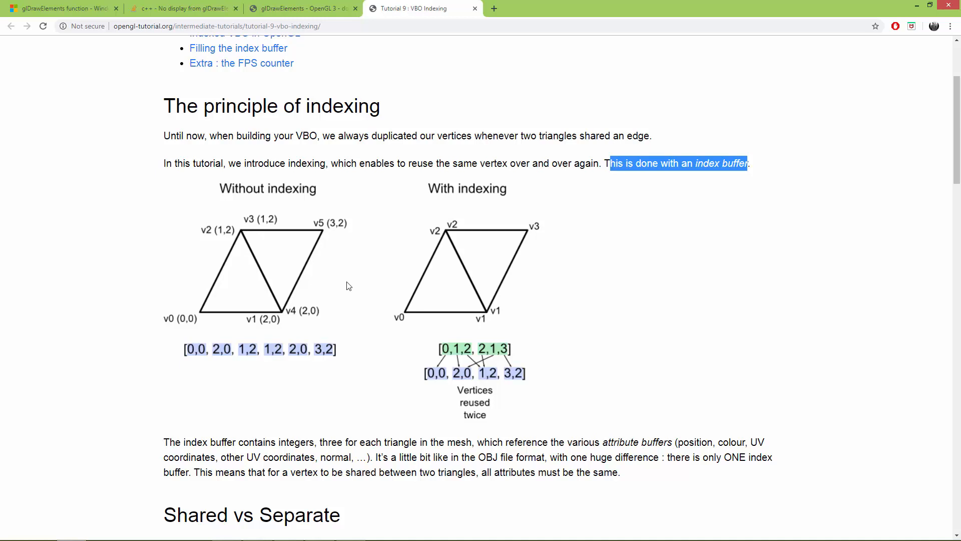
mouse_move(241, 246)
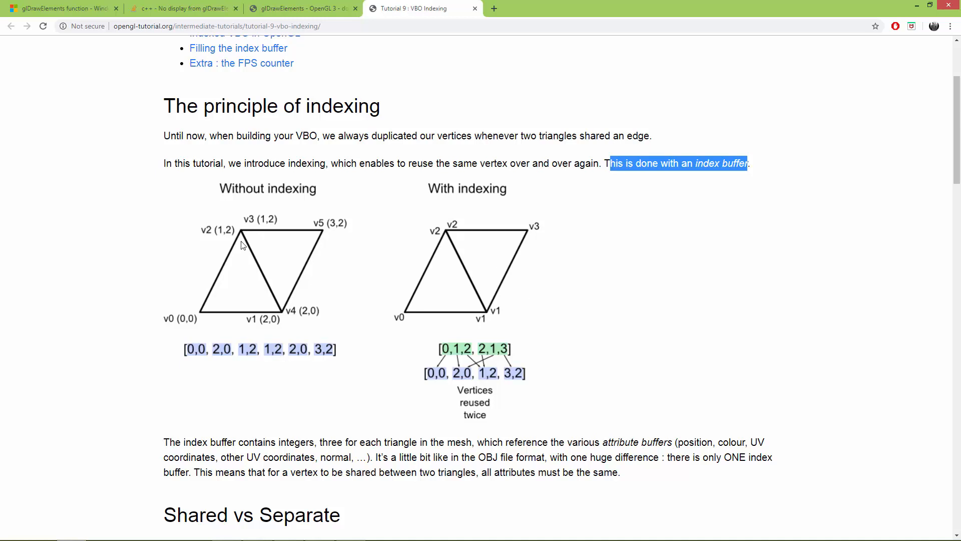
mouse_move(197, 319)
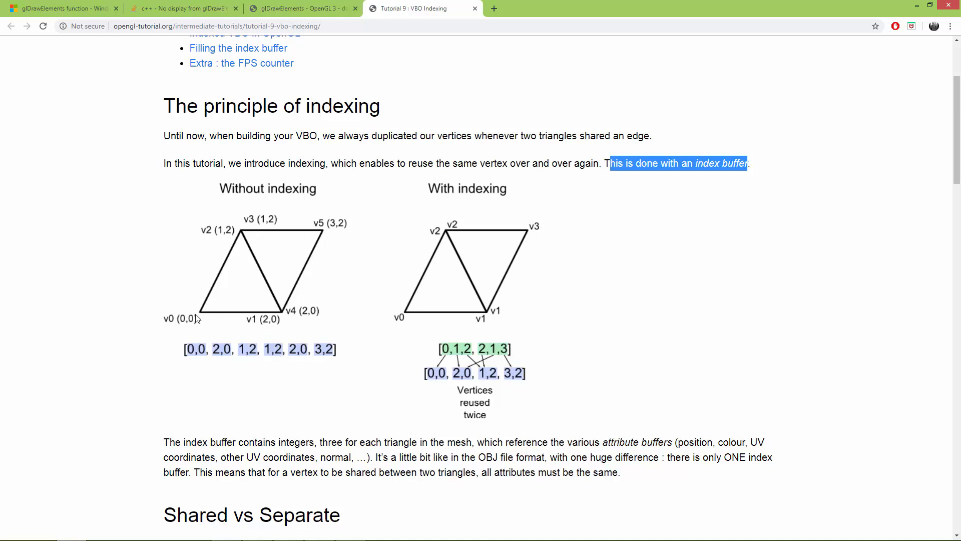
mouse_move(243, 233)
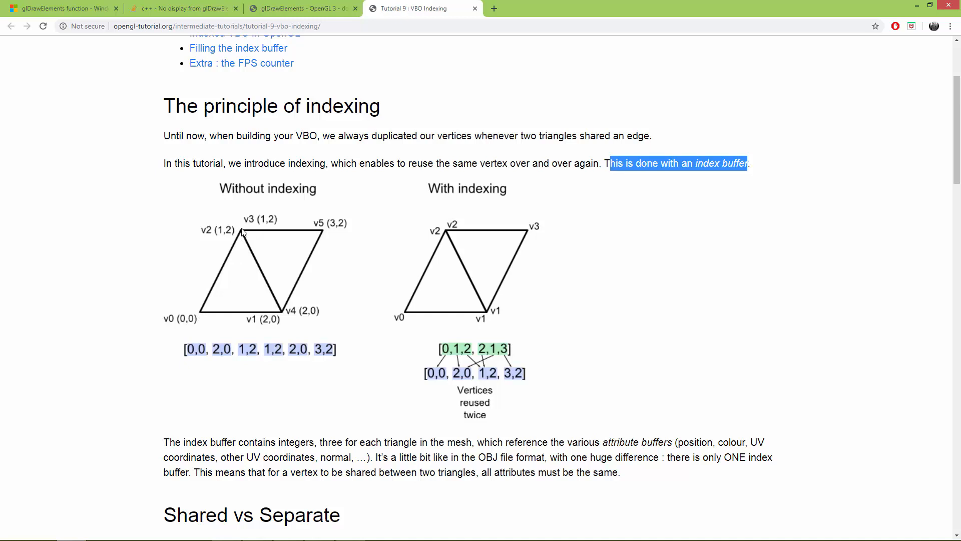
mouse_move(244, 240)
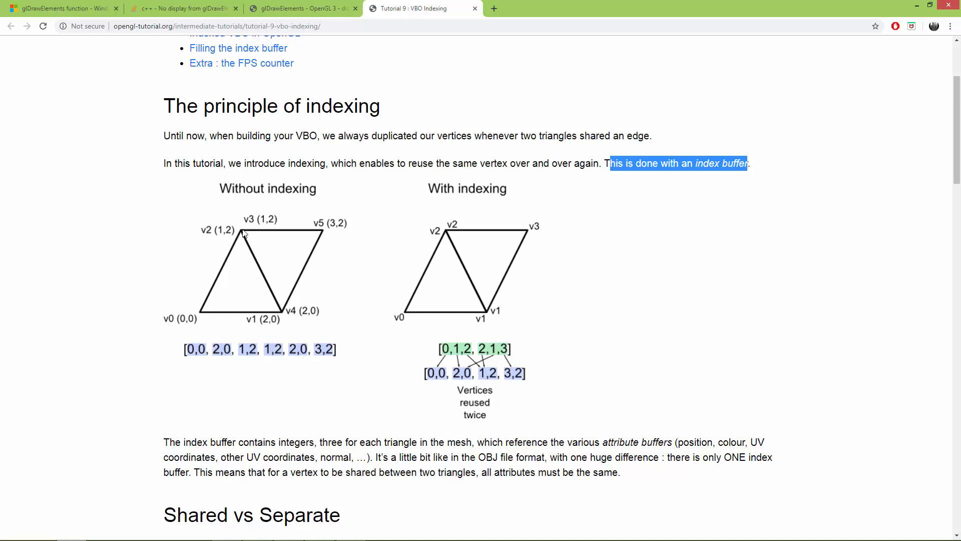
mouse_move(281, 311)
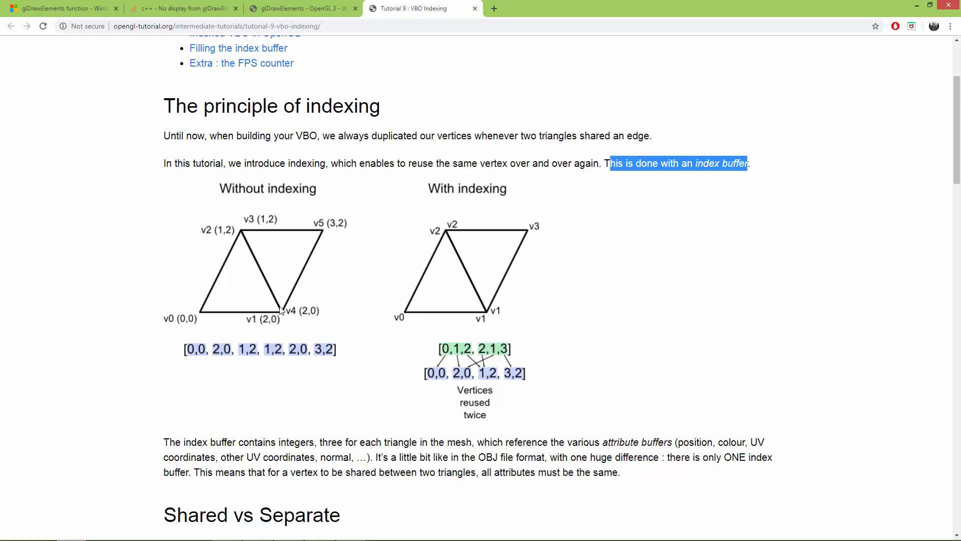
mouse_move(306, 301)
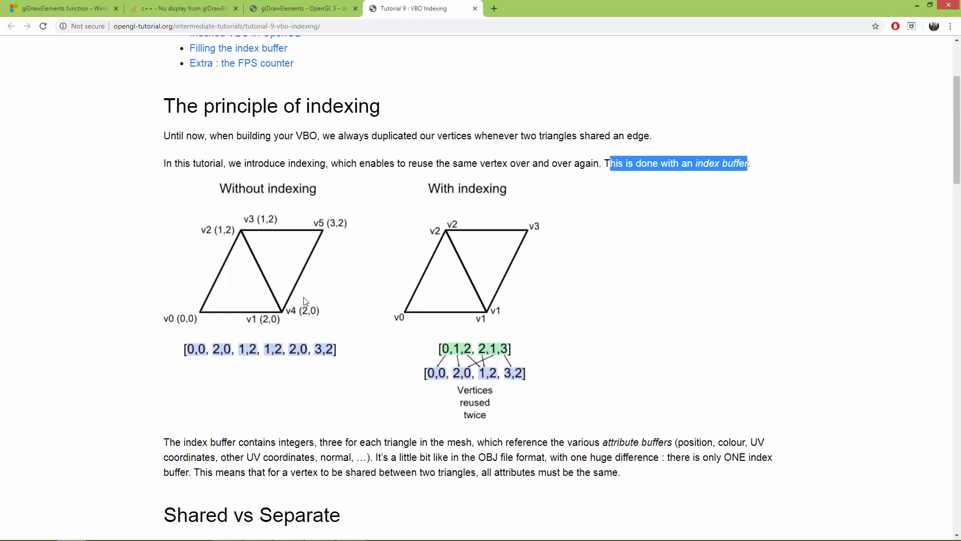
mouse_move(405, 316)
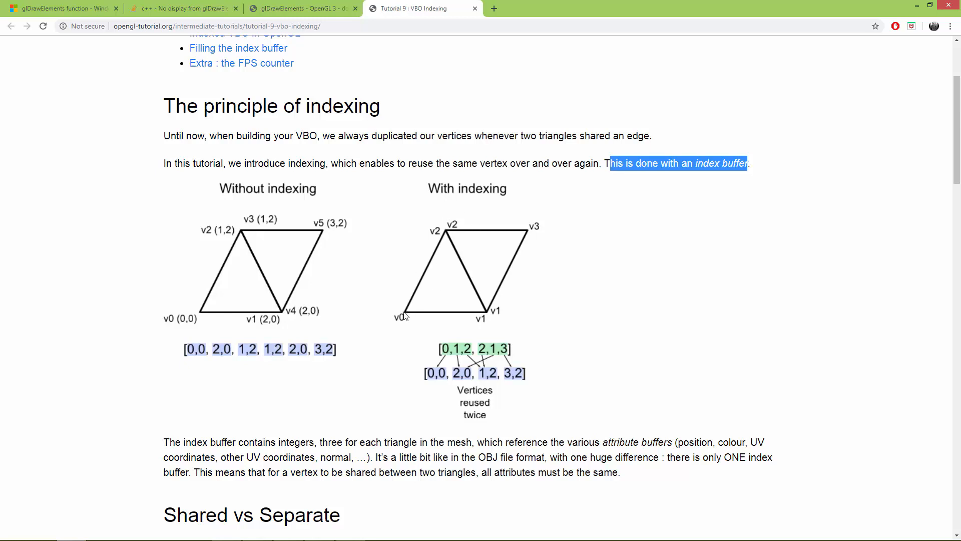
mouse_move(413, 304)
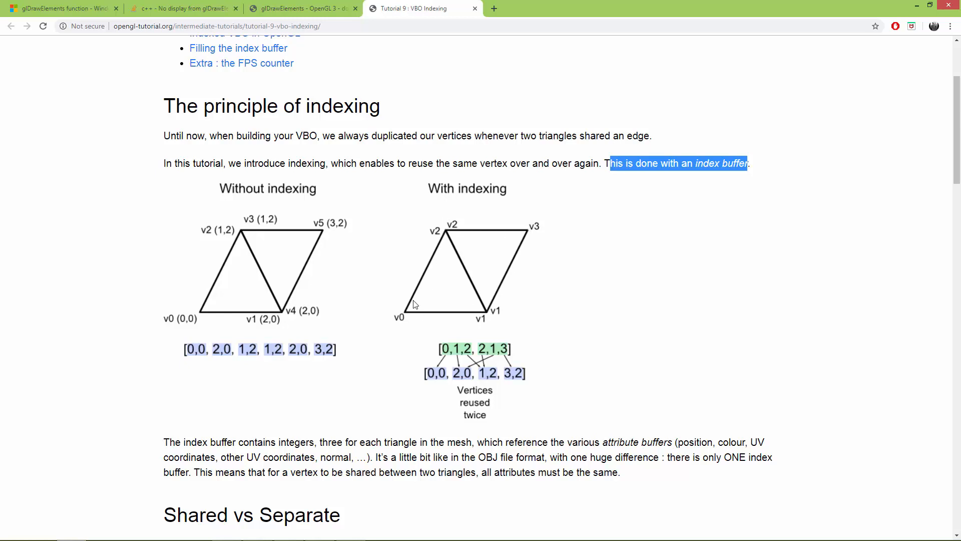
mouse_move(406, 330)
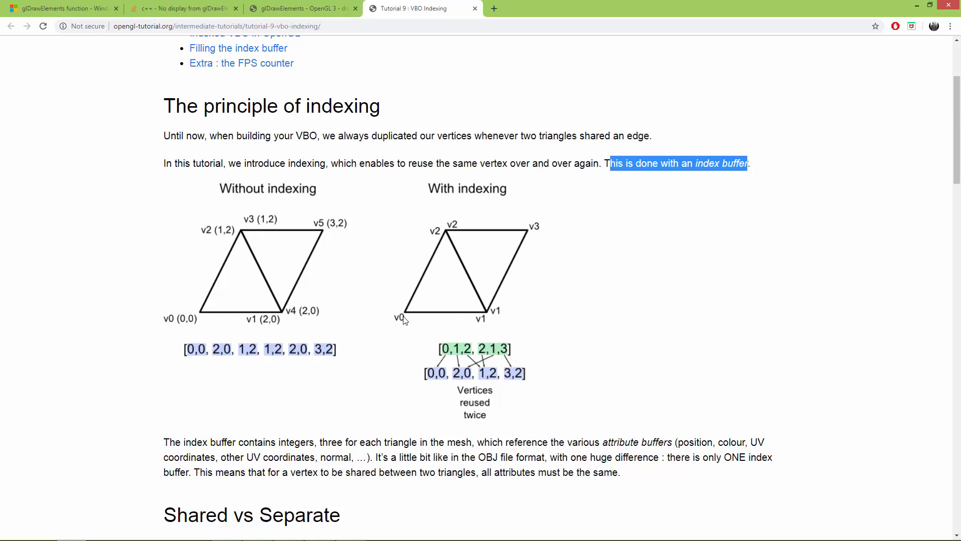
mouse_move(461, 256)
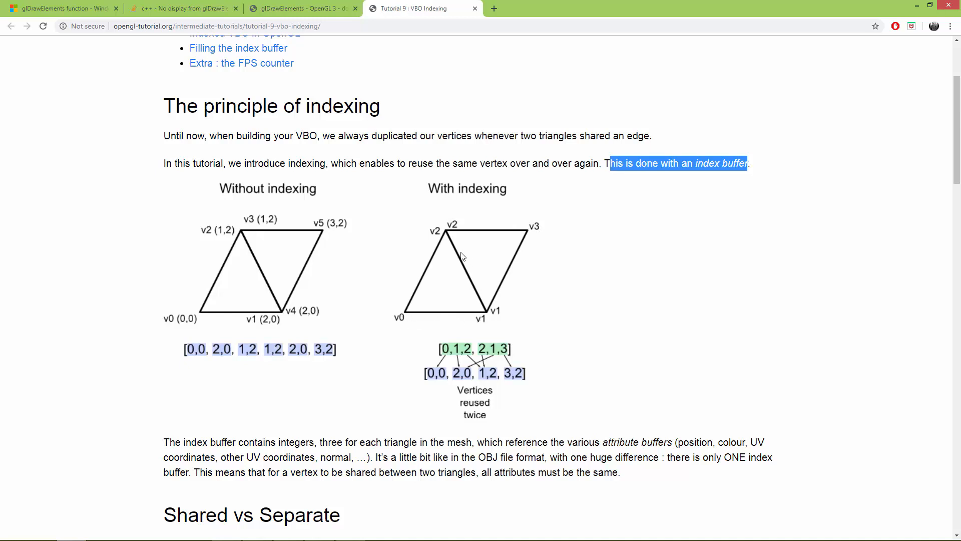
mouse_move(449, 239)
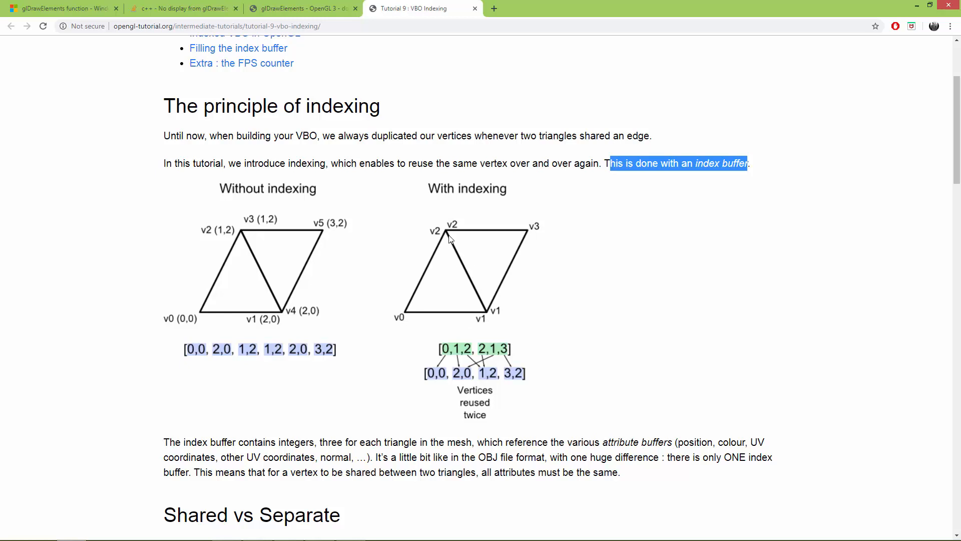
mouse_move(464, 254)
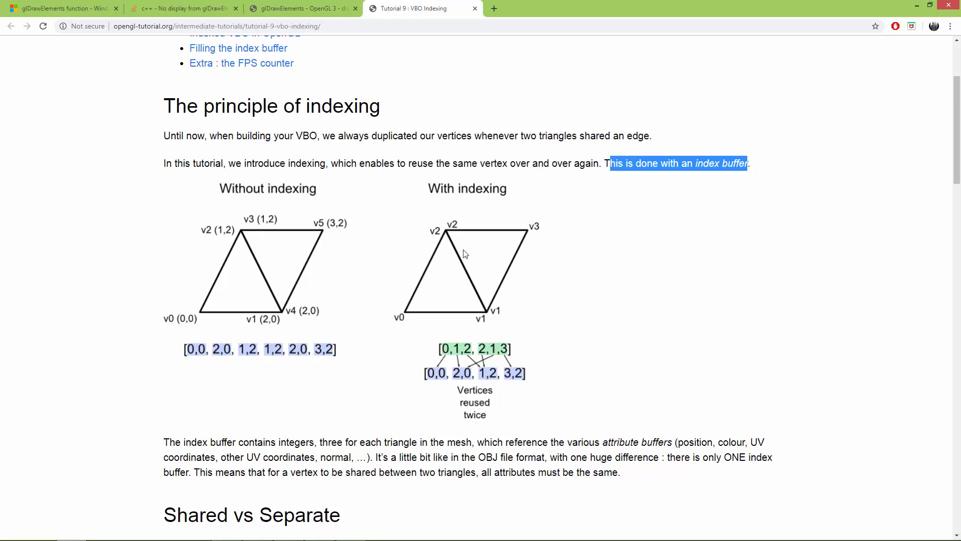
mouse_move(532, 232)
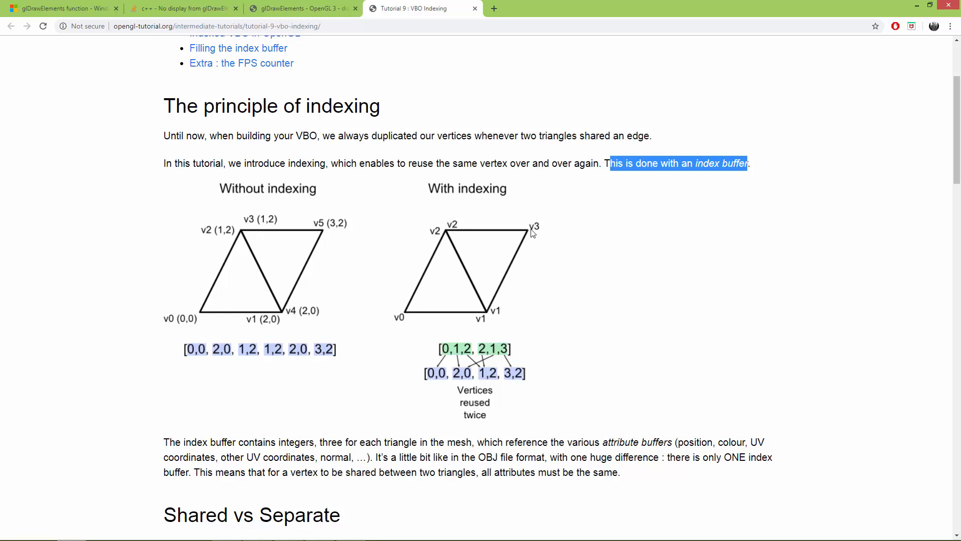
mouse_move(471, 354)
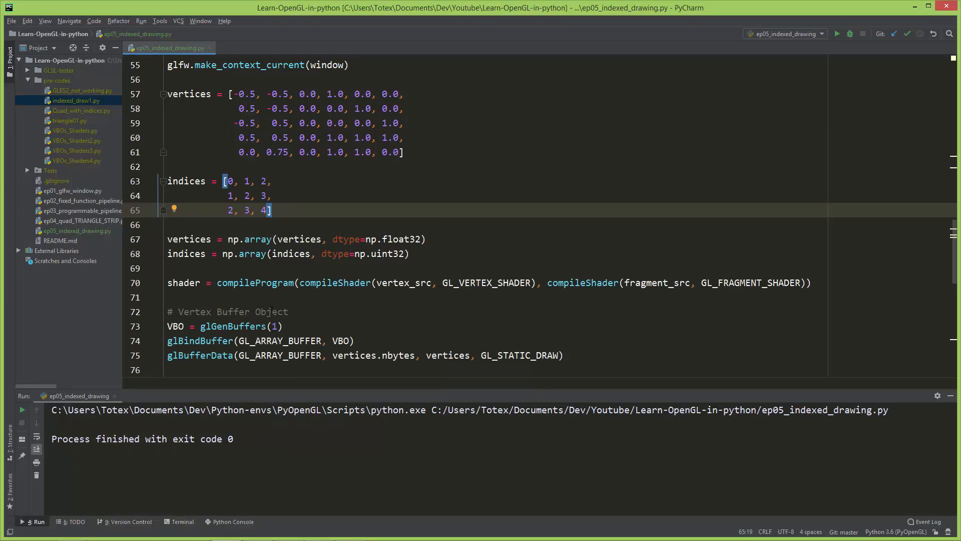
Step: Scroll ep05_indexed_drawing.py to the main loop, highlighting the commented glDrawArrays and the glDrawElements call
scroll(down, 3)
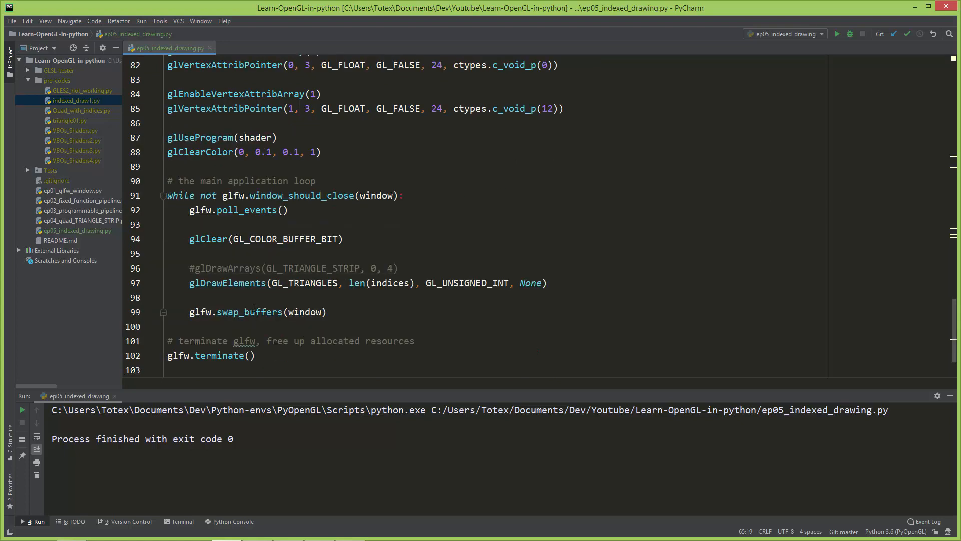
double_click(226, 268)
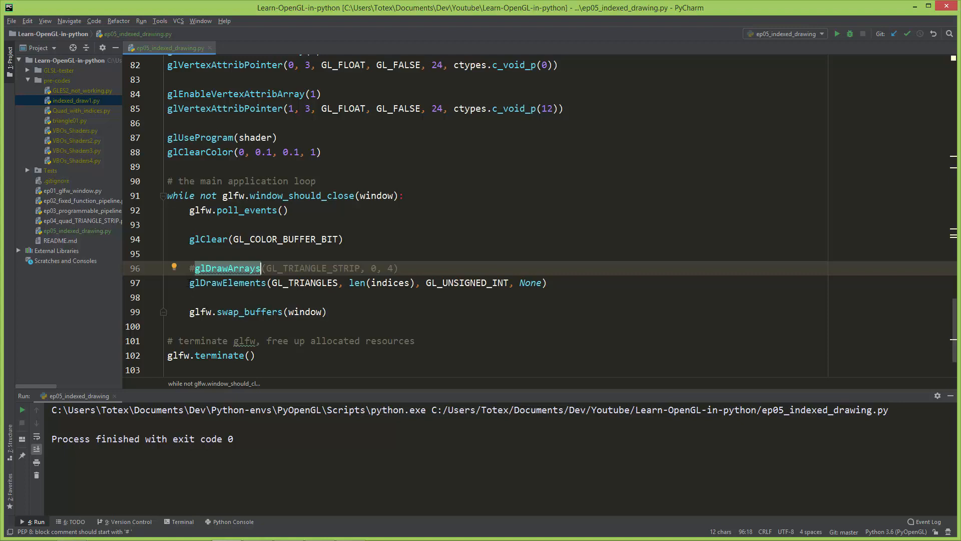
click(217, 283)
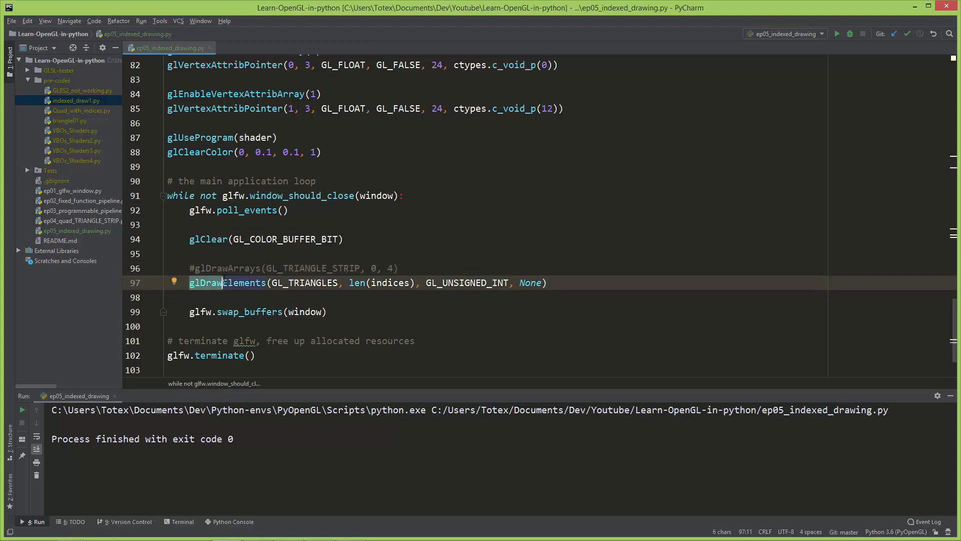